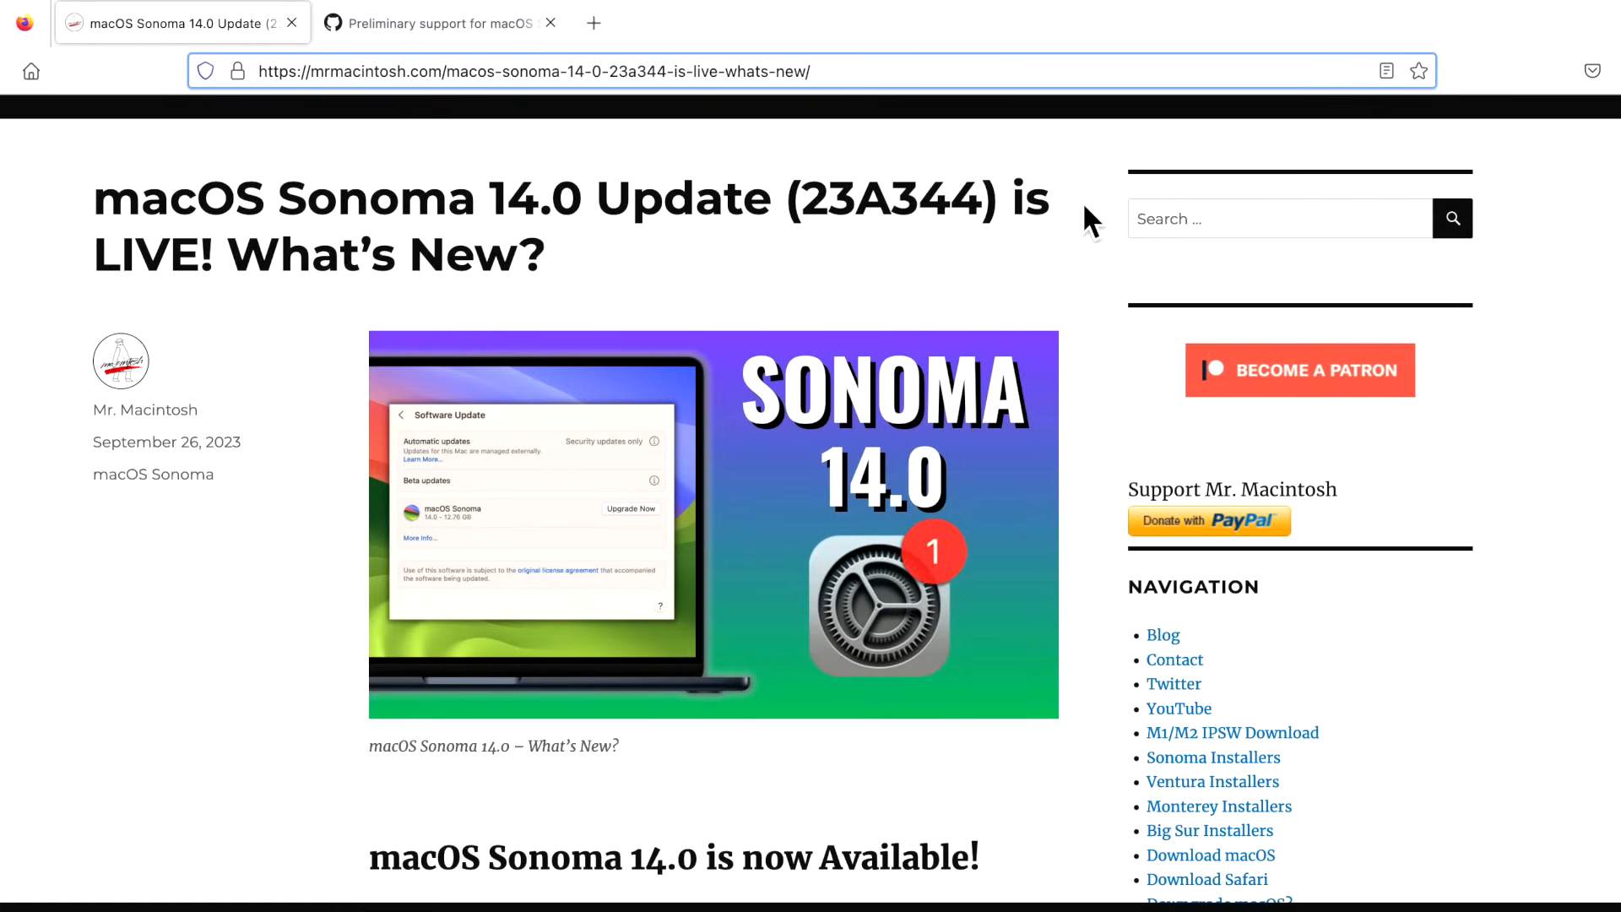
mouse_move(791, 273)
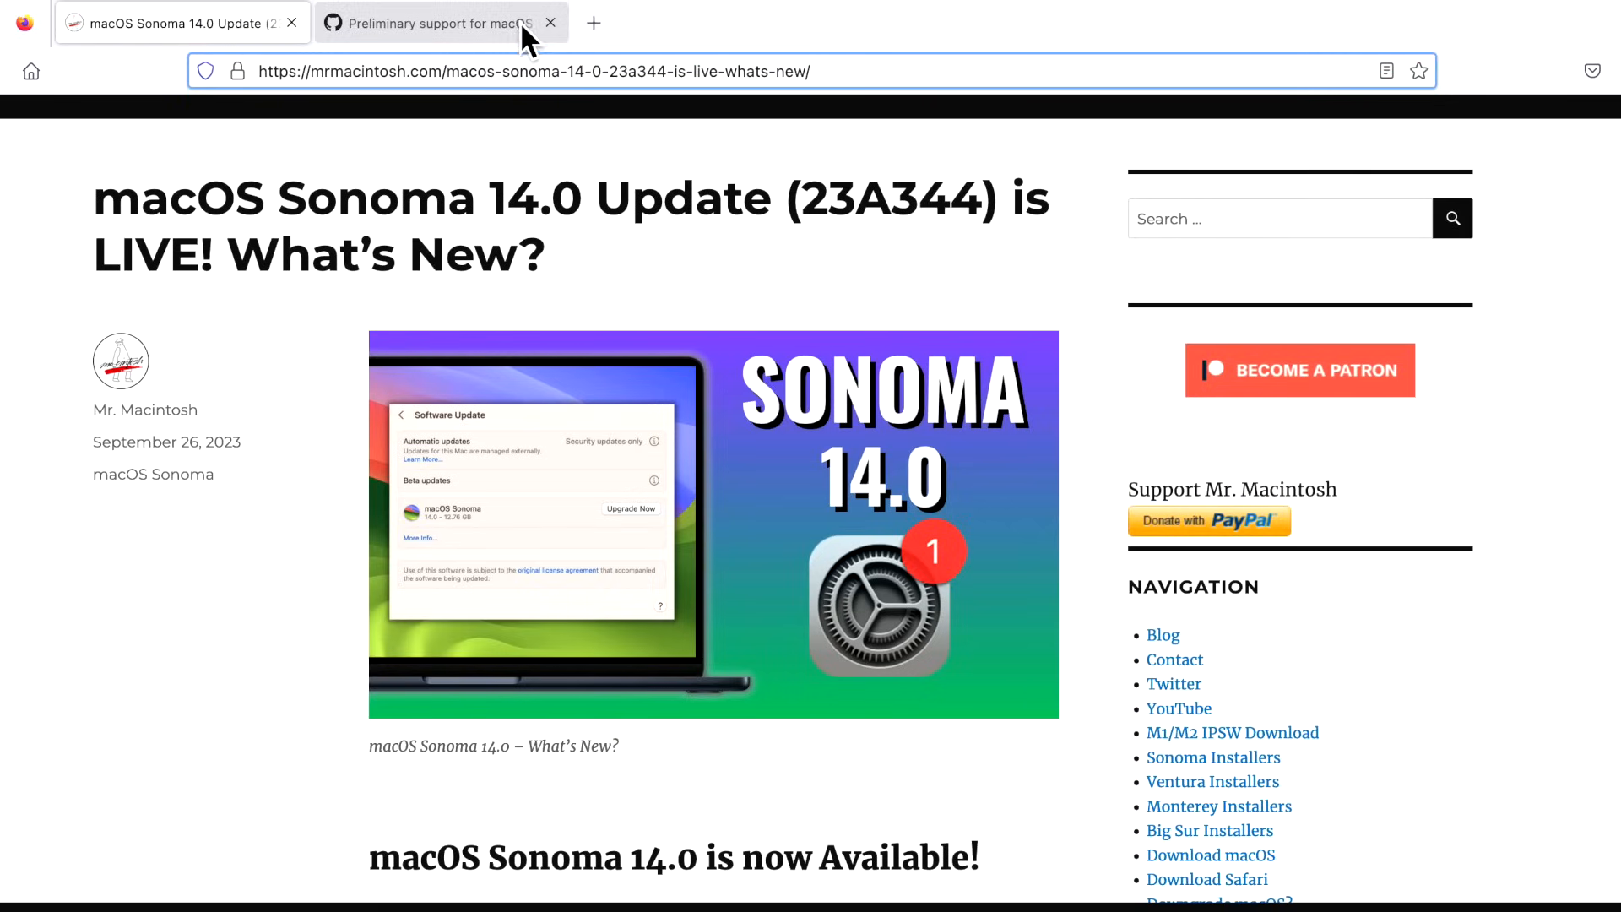
Return to the Sonoma pull request and scroll through its planning and patch notes
left_click(434, 22)
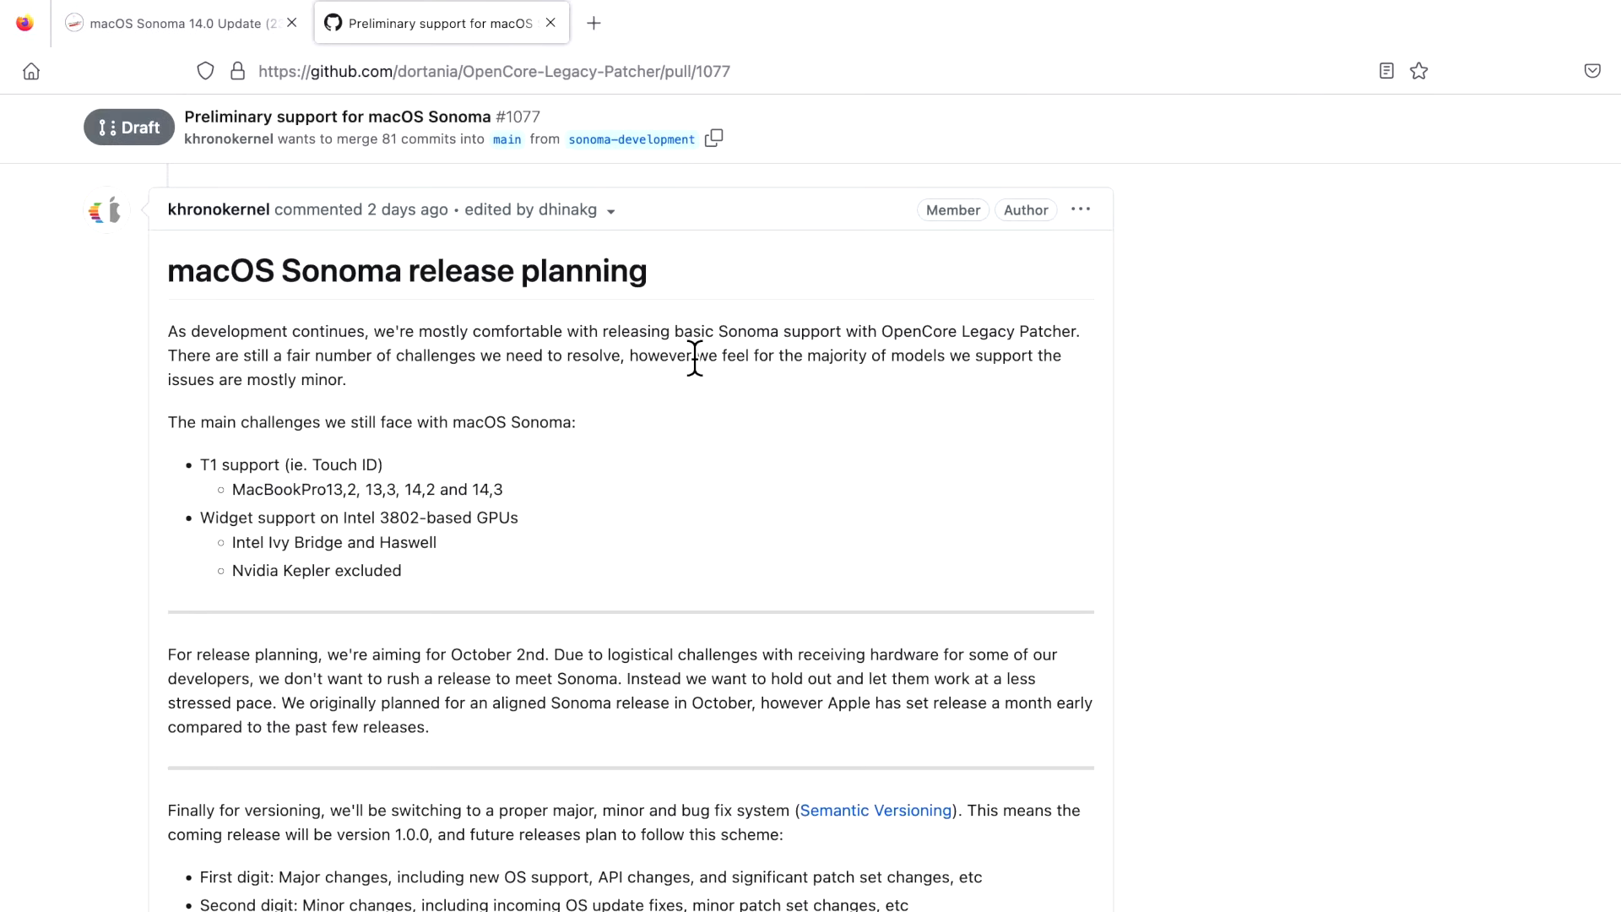
mouse_move(706, 371)
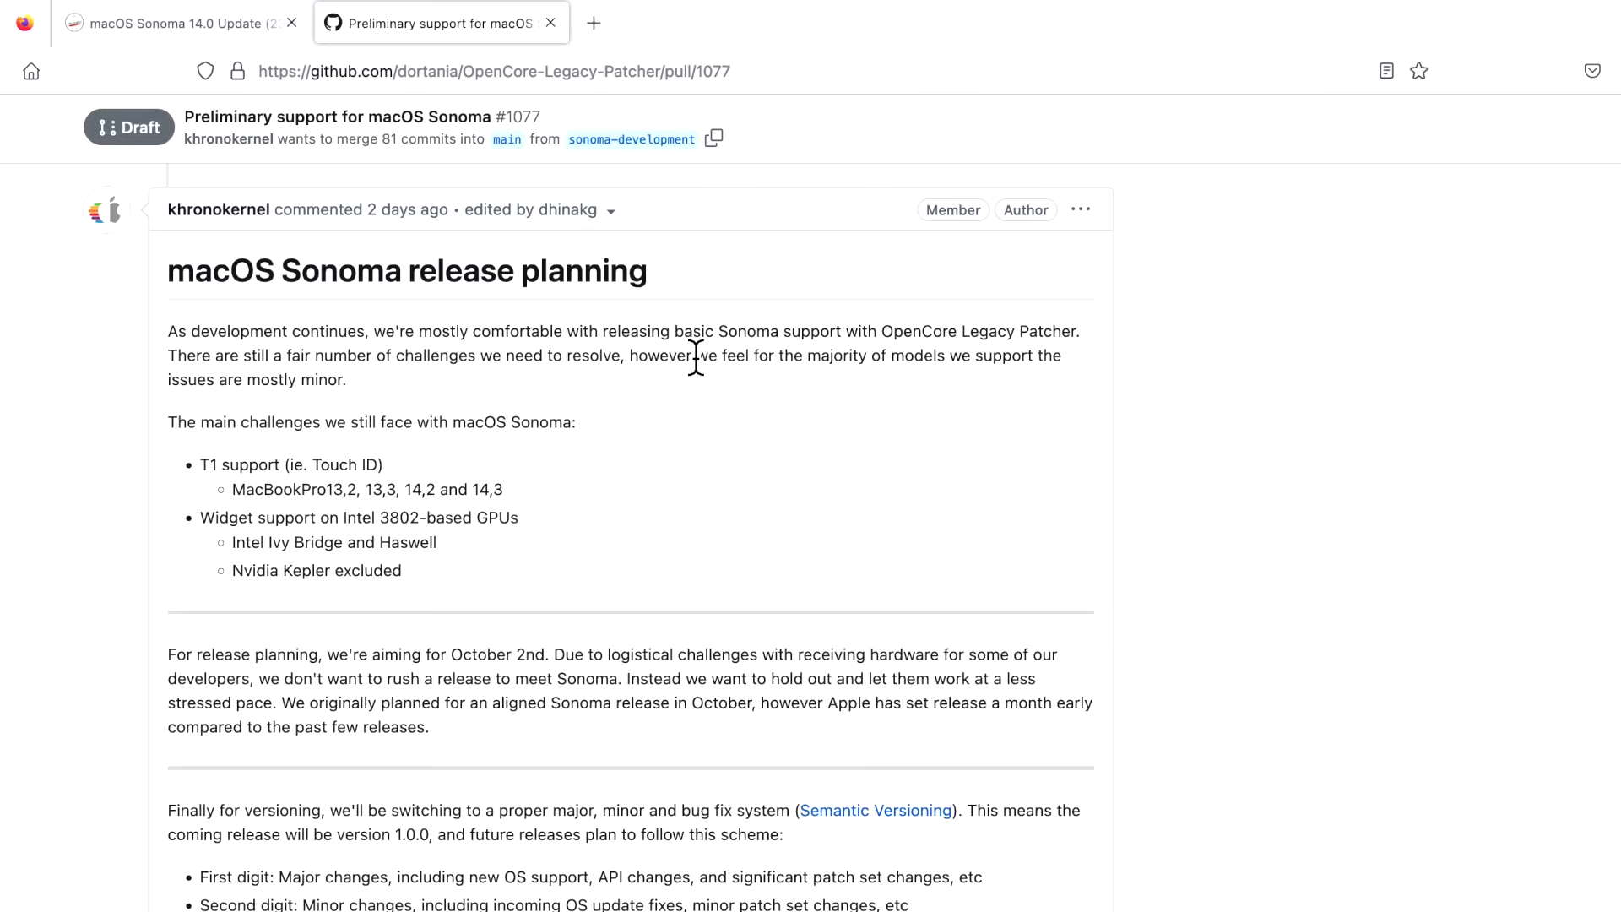
mouse_move(704, 358)
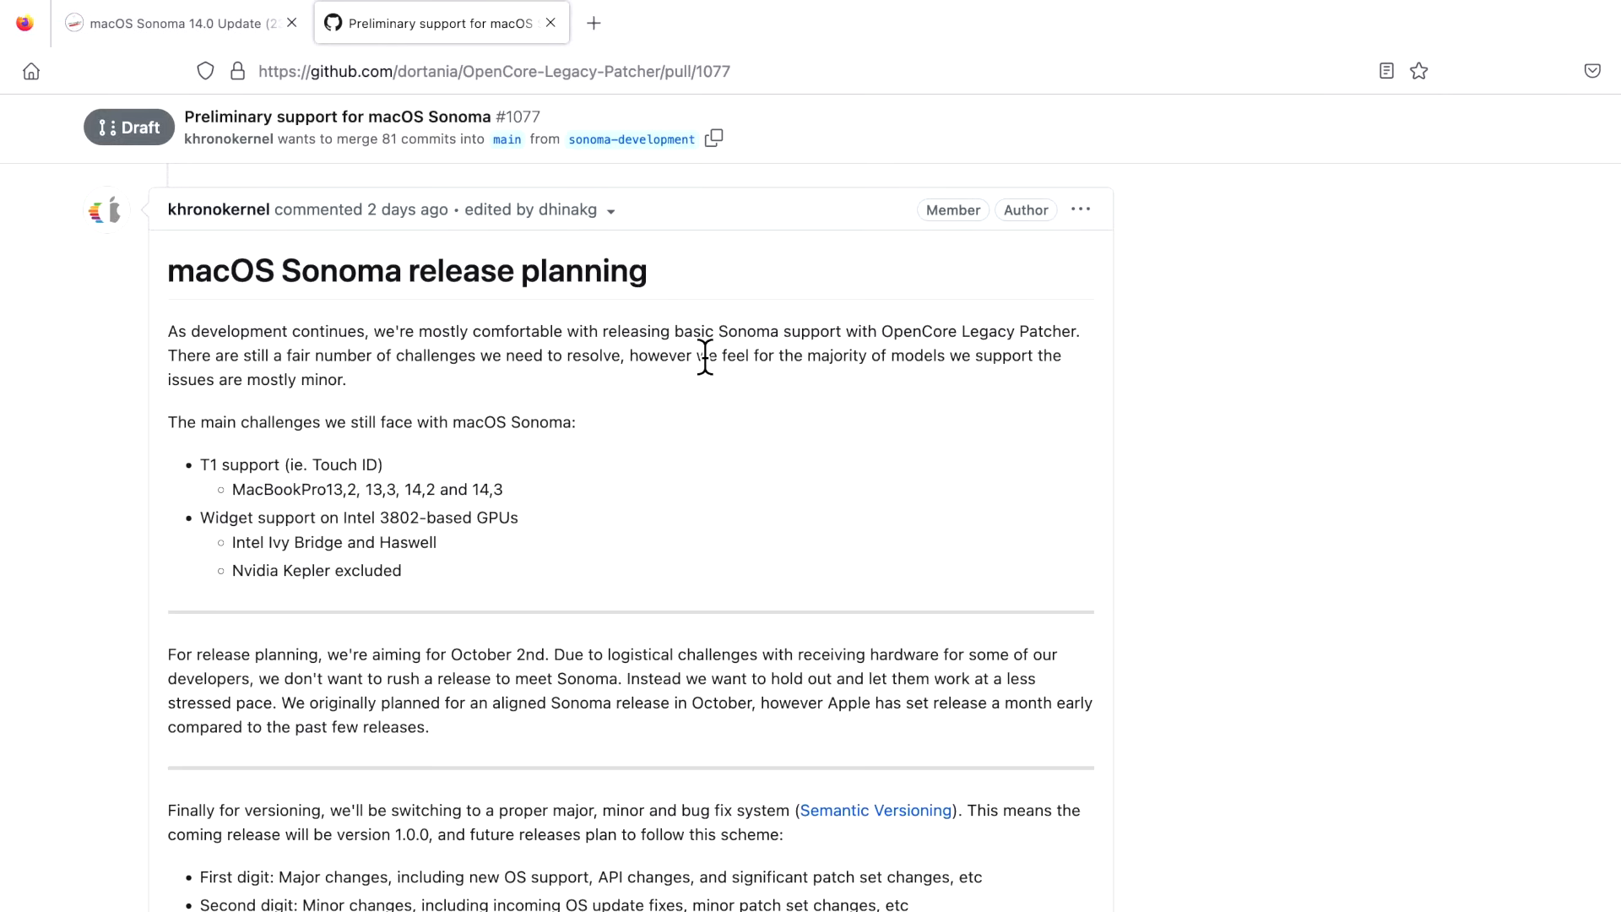
mouse_move(705, 363)
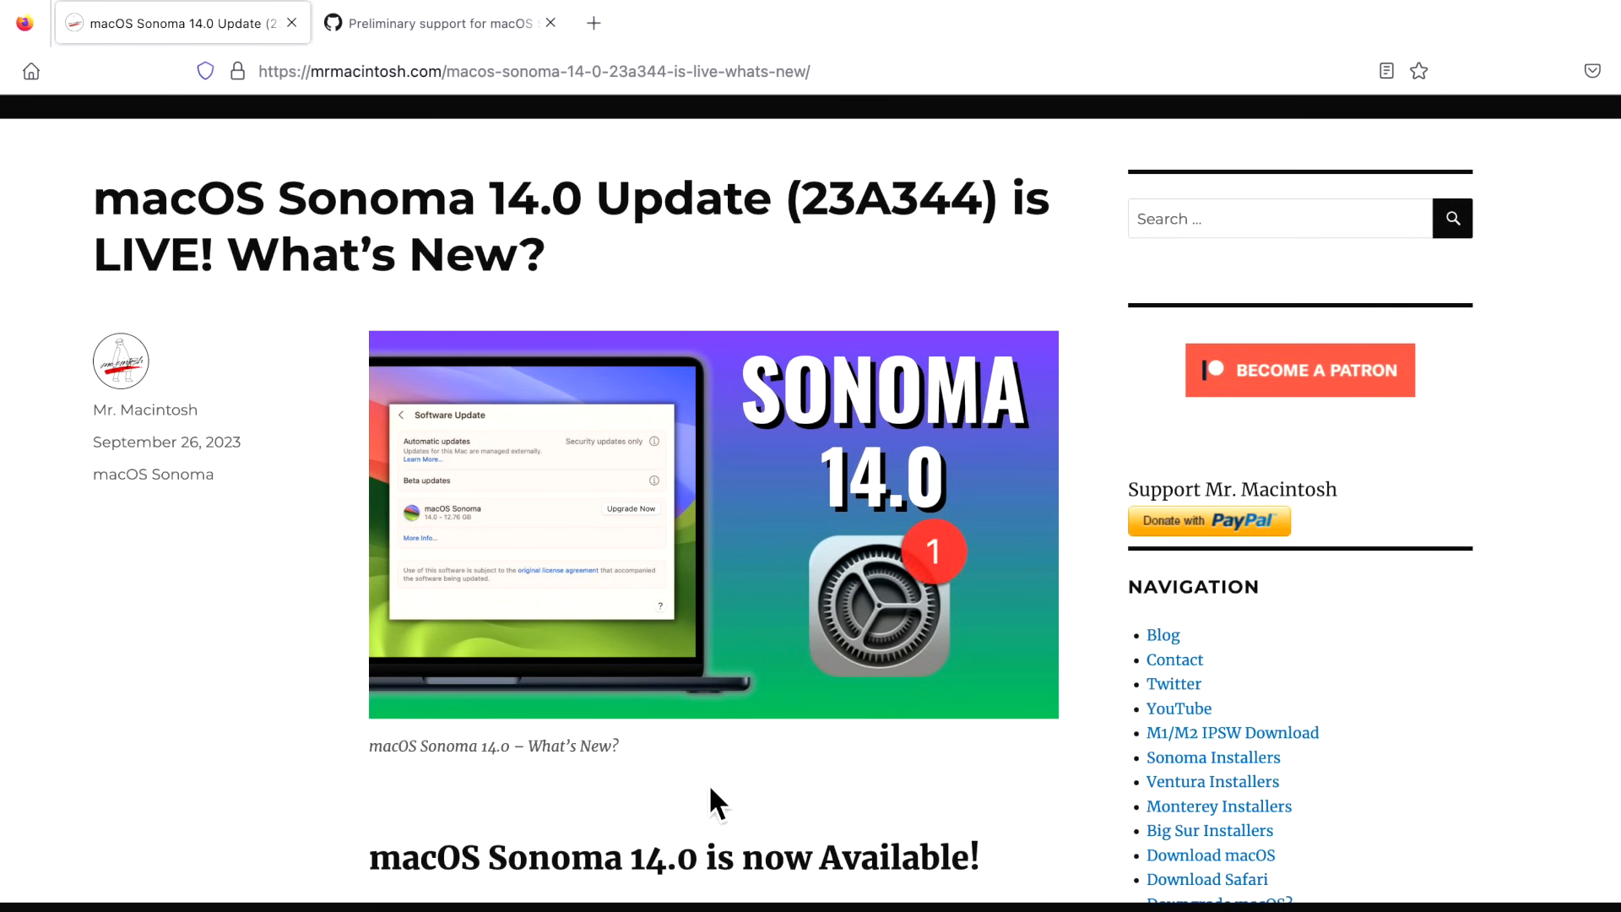
scroll("down", 3)
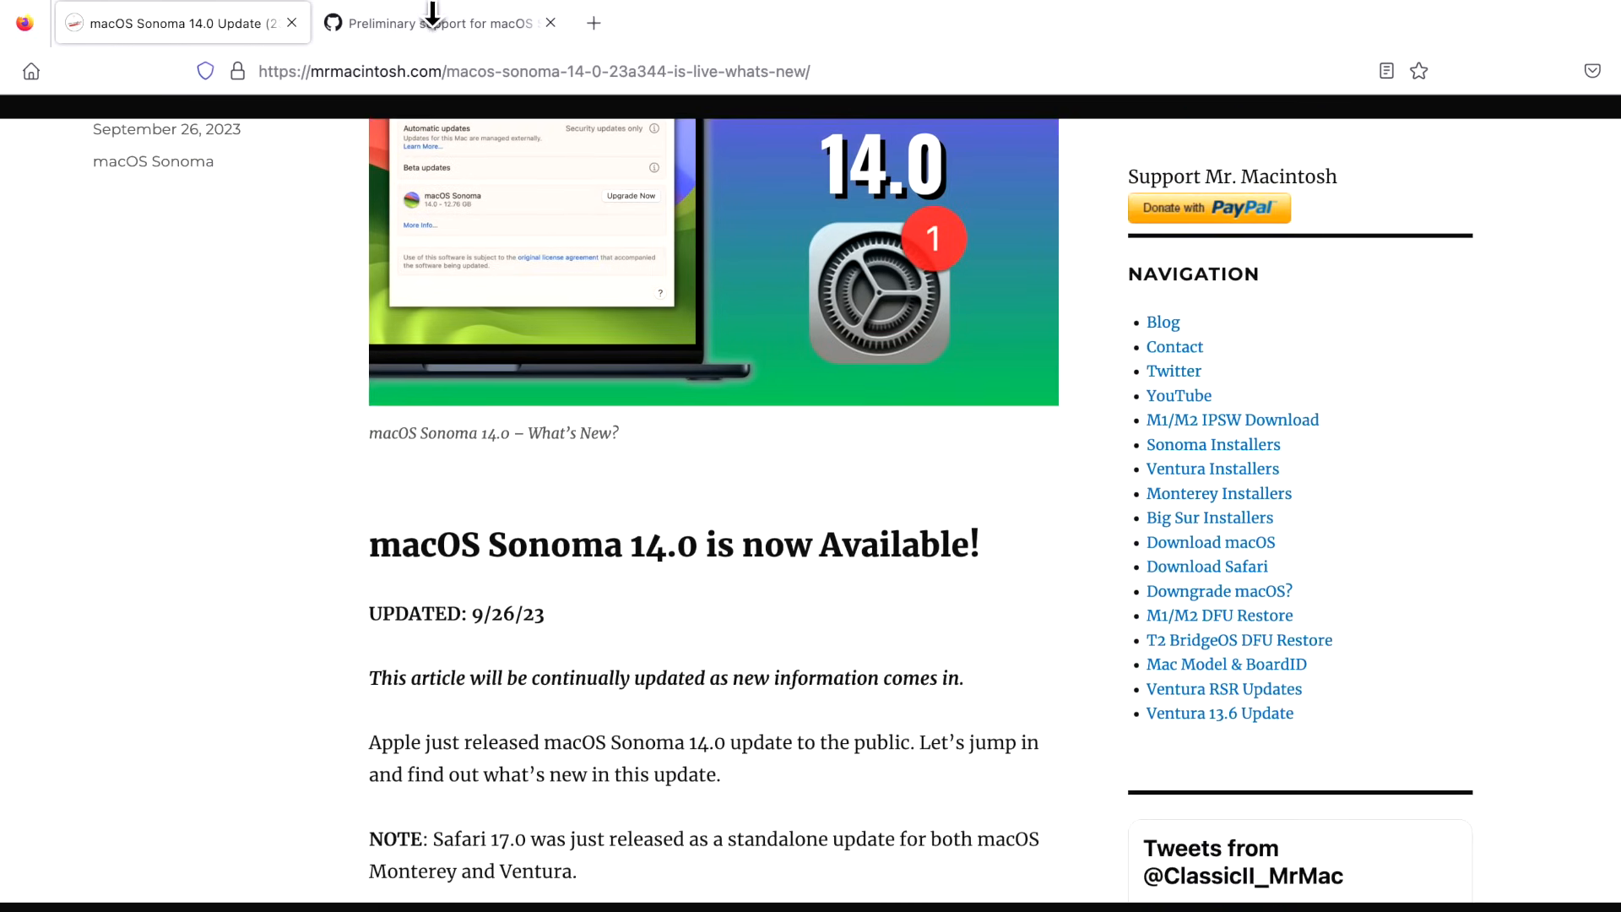
left_click(439, 22)
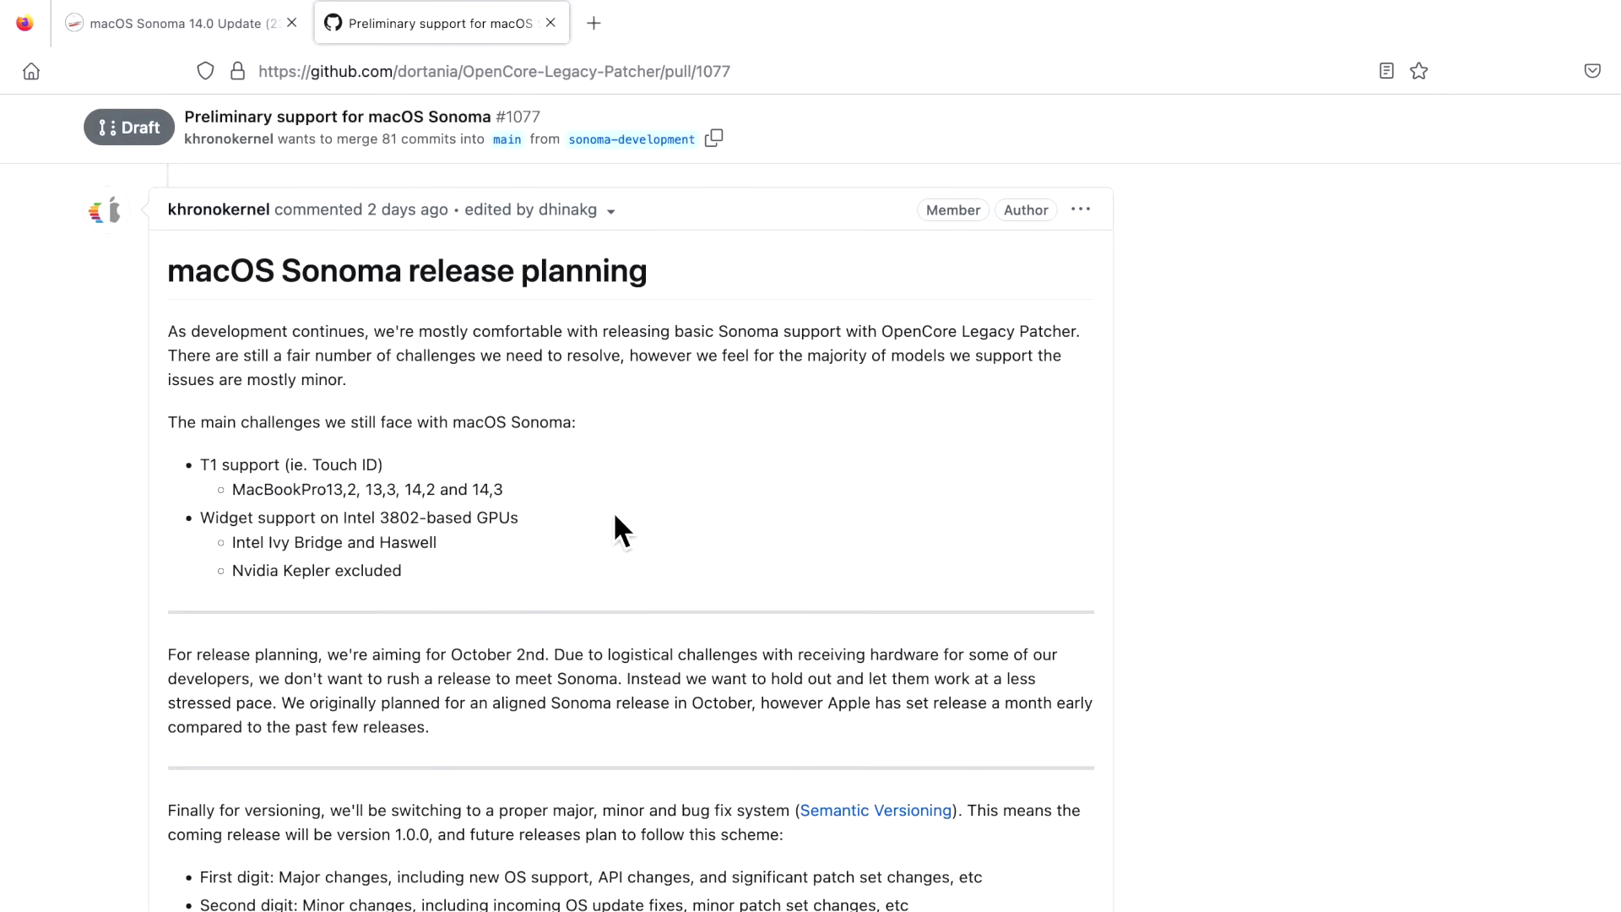
mouse_move(478, 265)
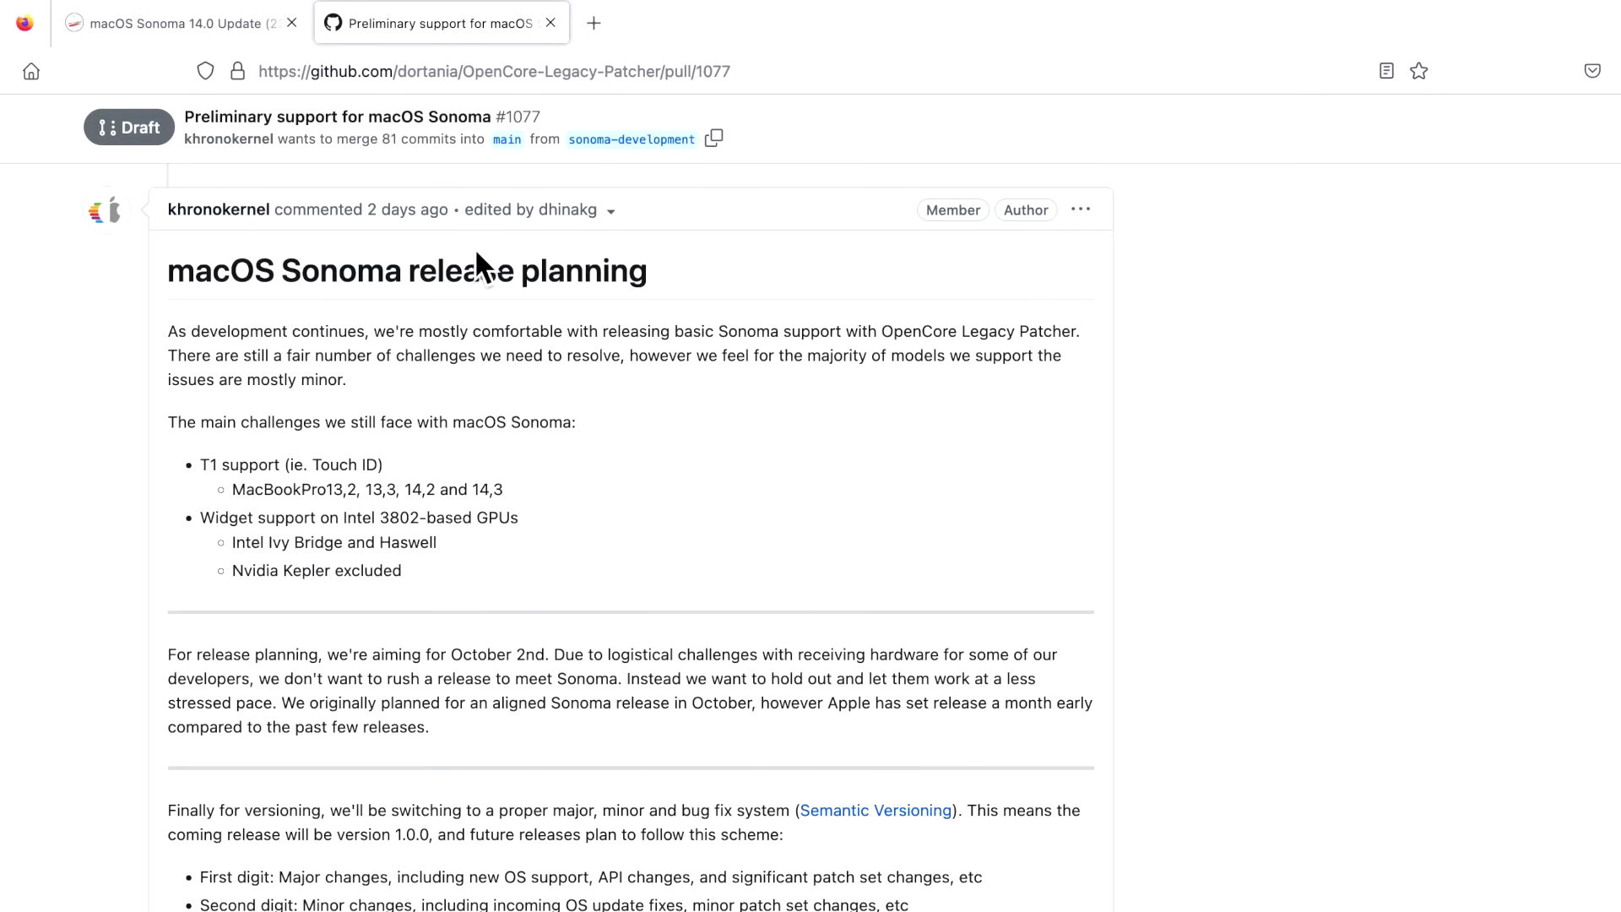
scroll("down", 3)
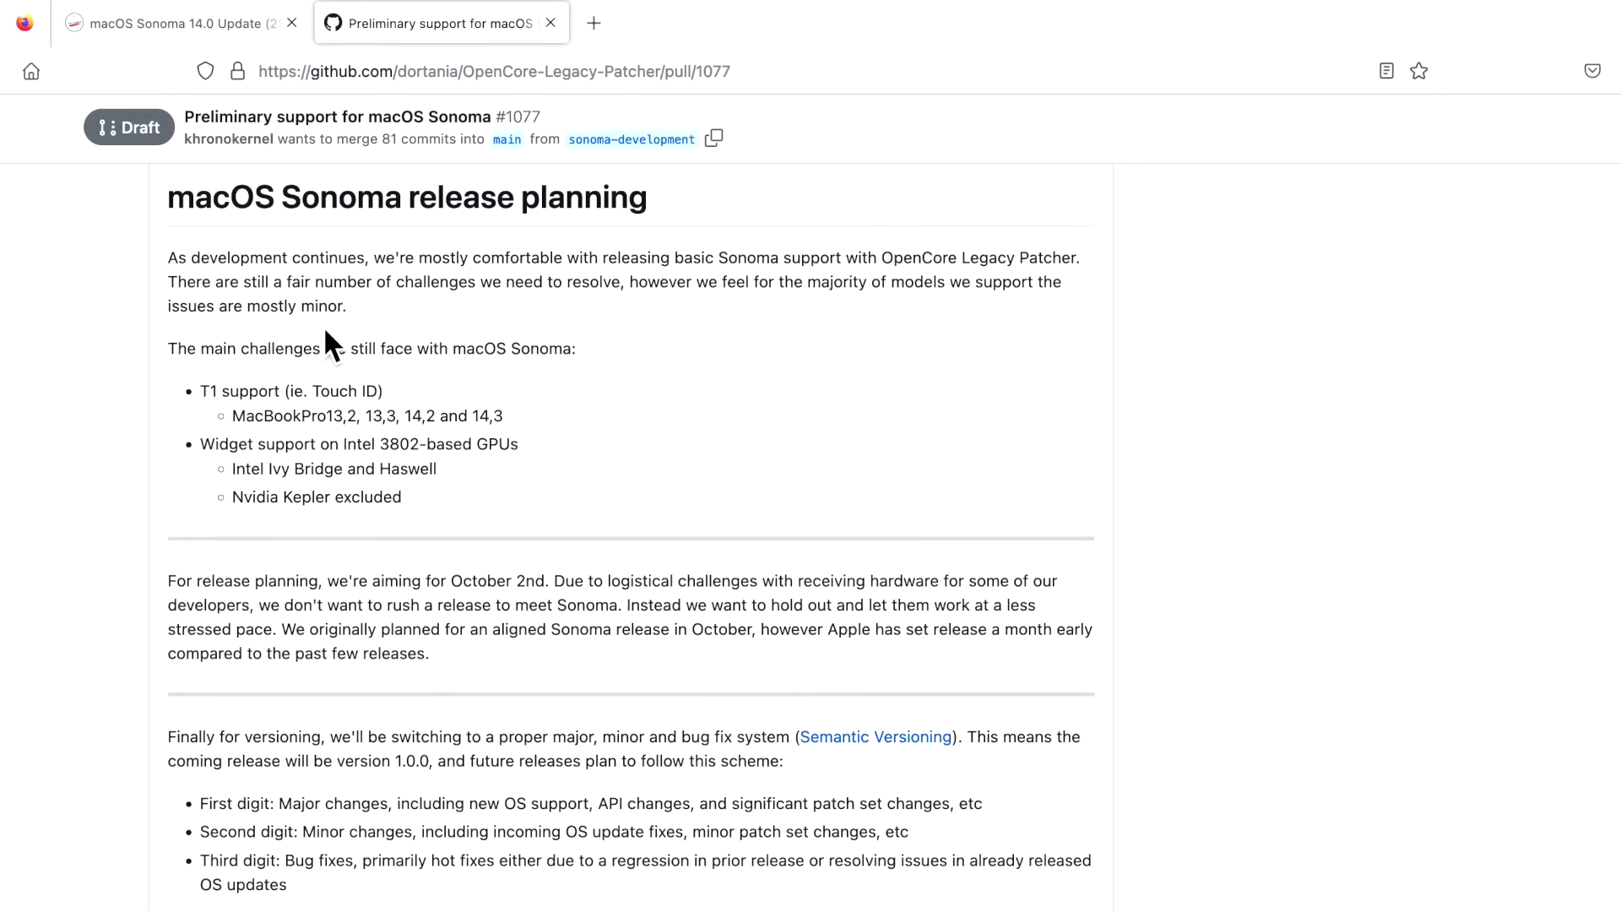
scroll("down", 3)
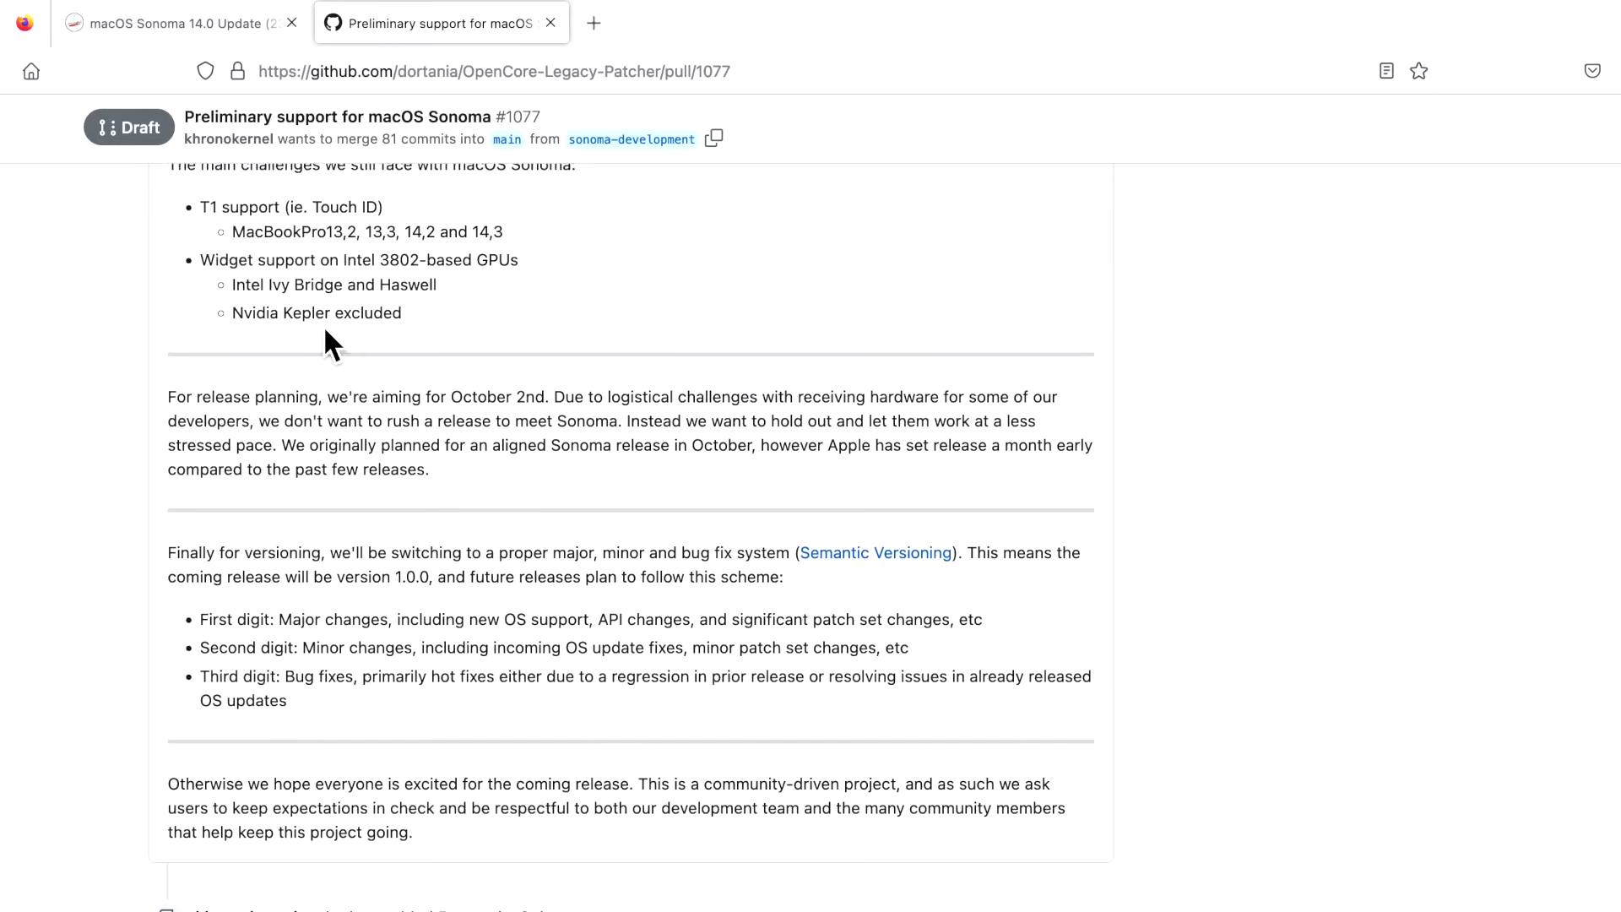
scroll("down", 3)
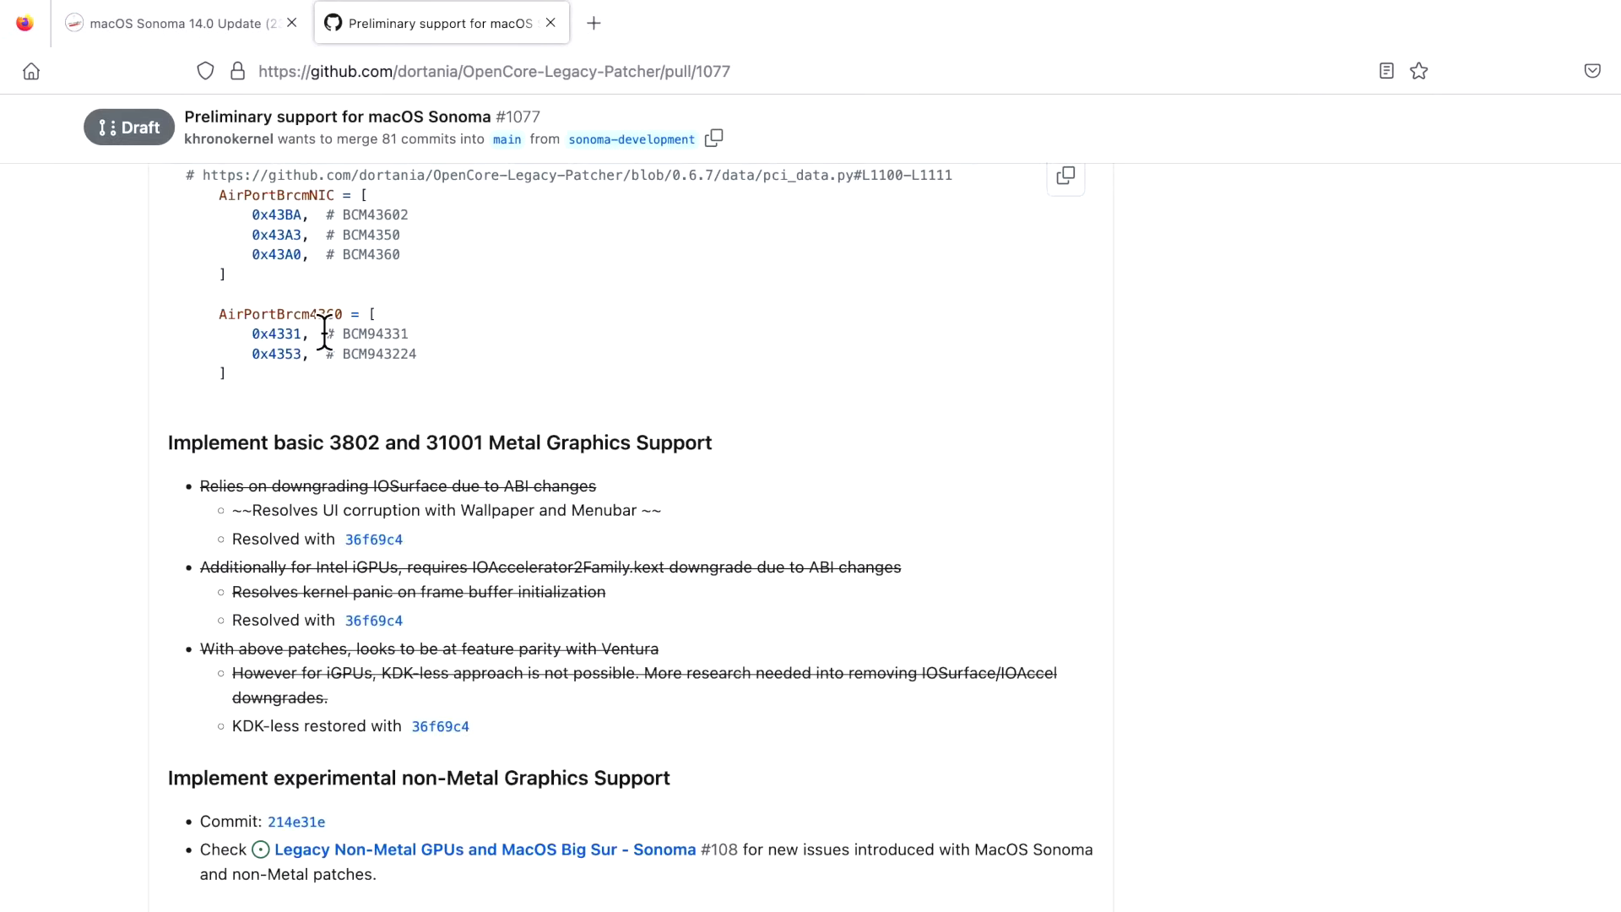
scroll("up", 3)
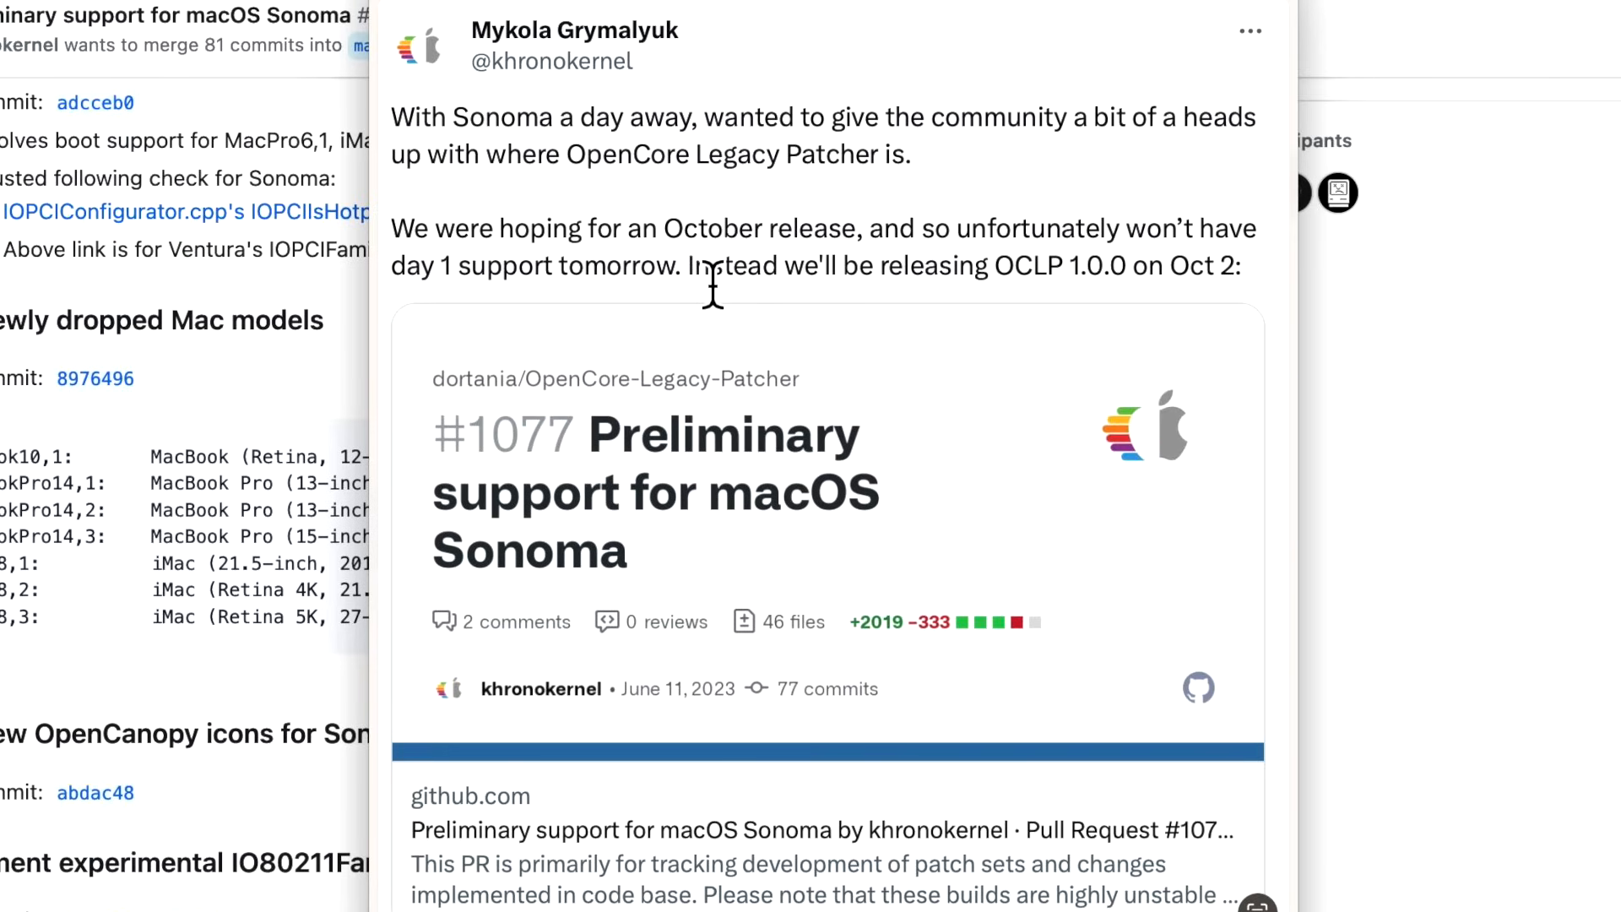
mouse_move(694, 283)
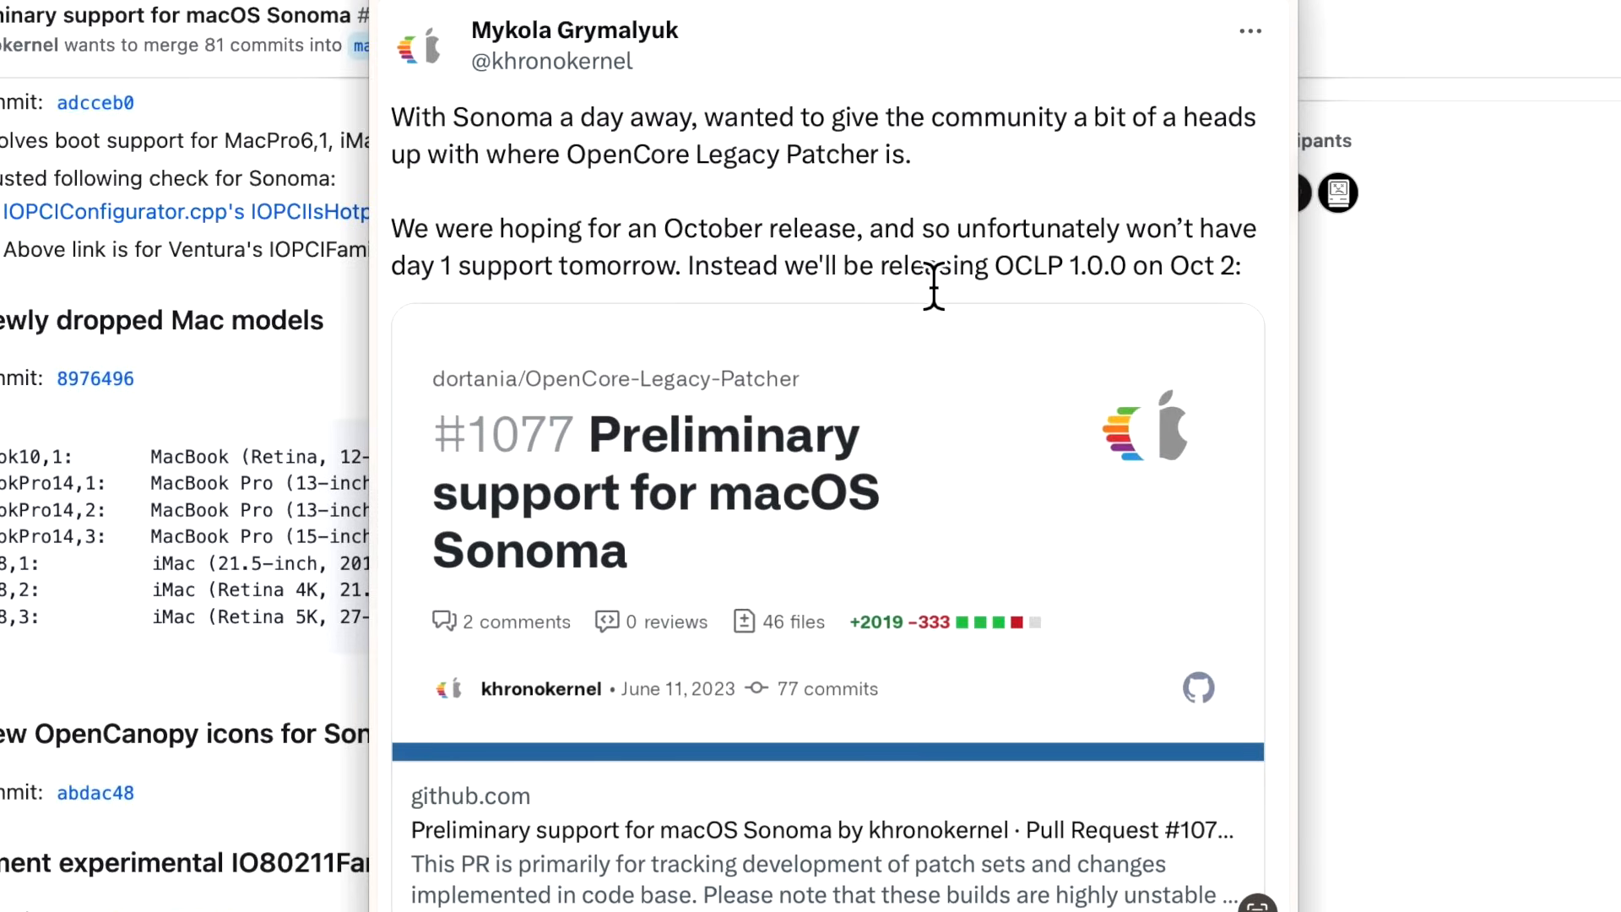
mouse_move(928, 288)
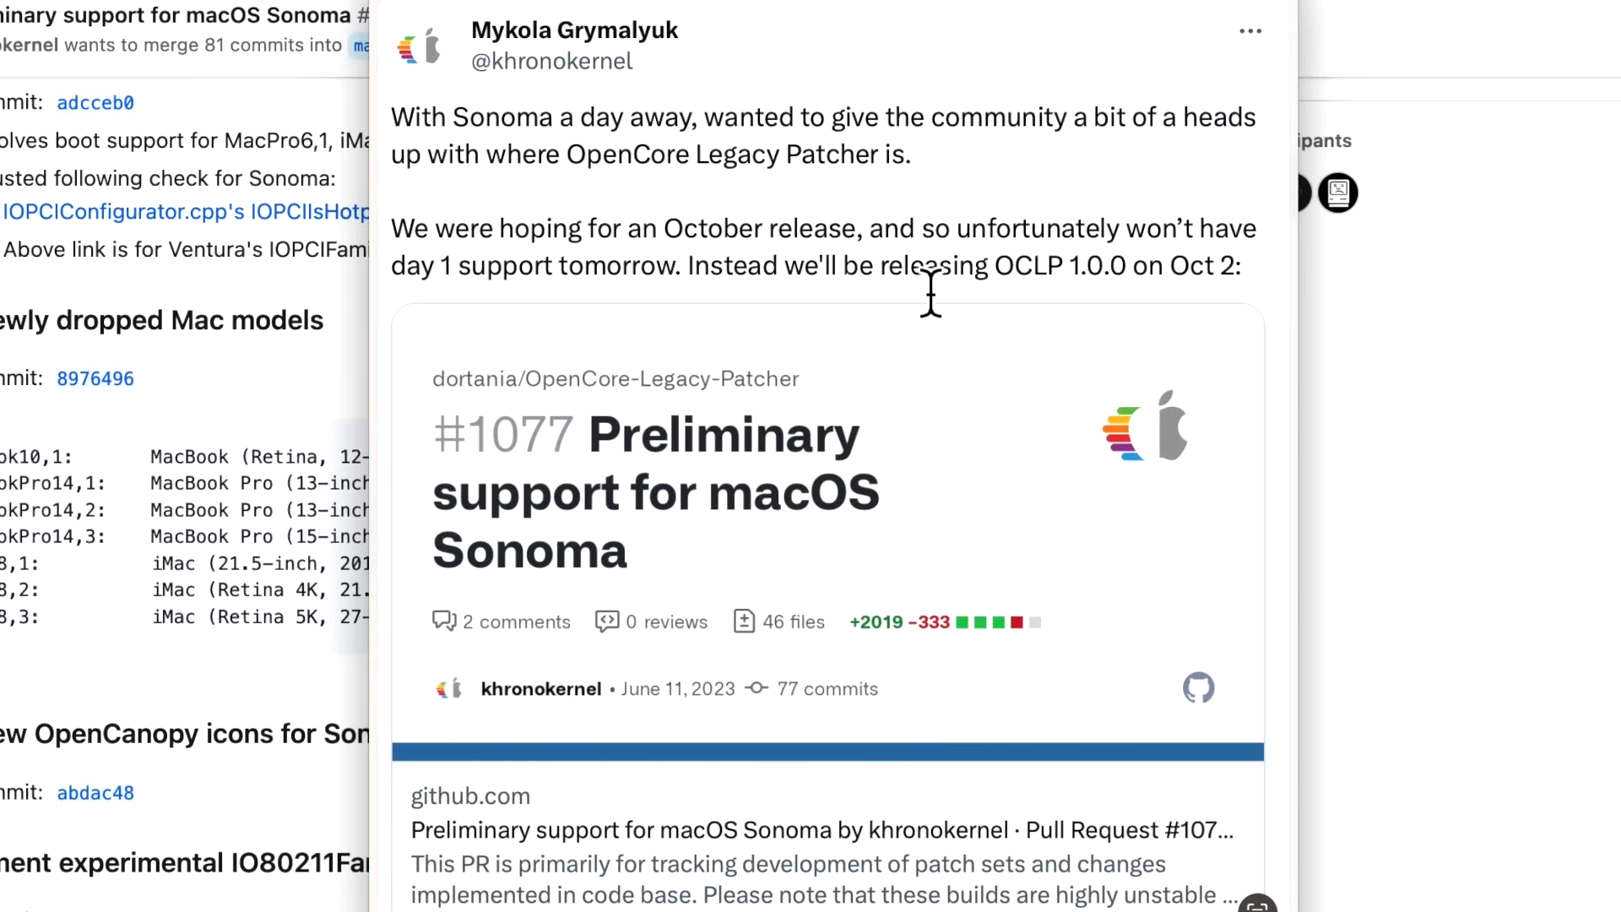
mouse_move(979, 284)
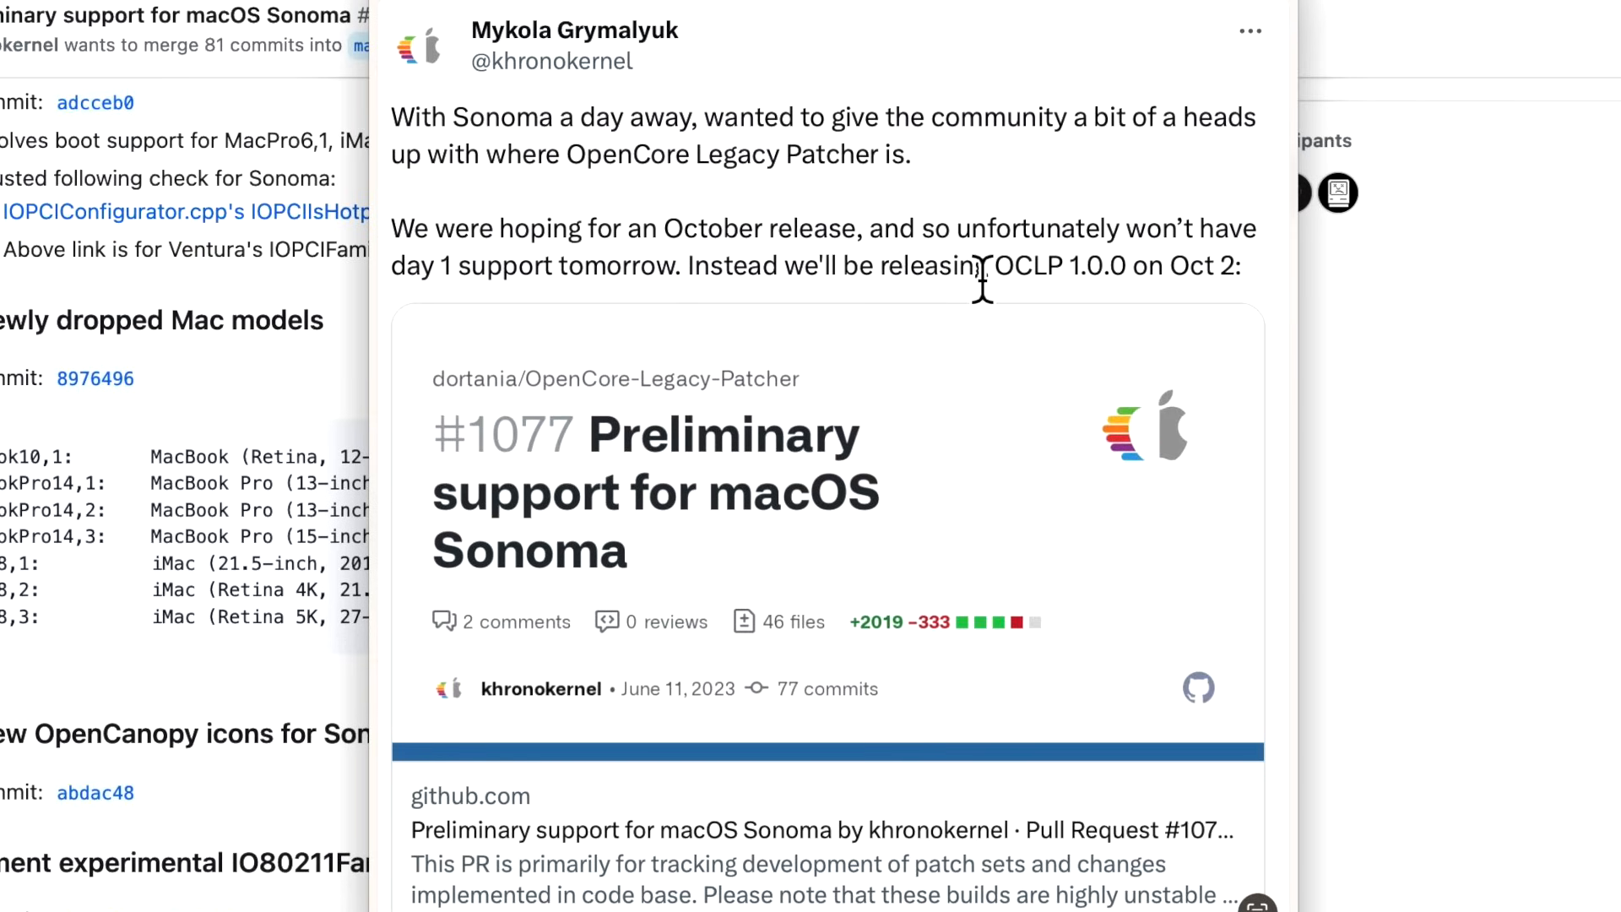
mouse_move(1079, 324)
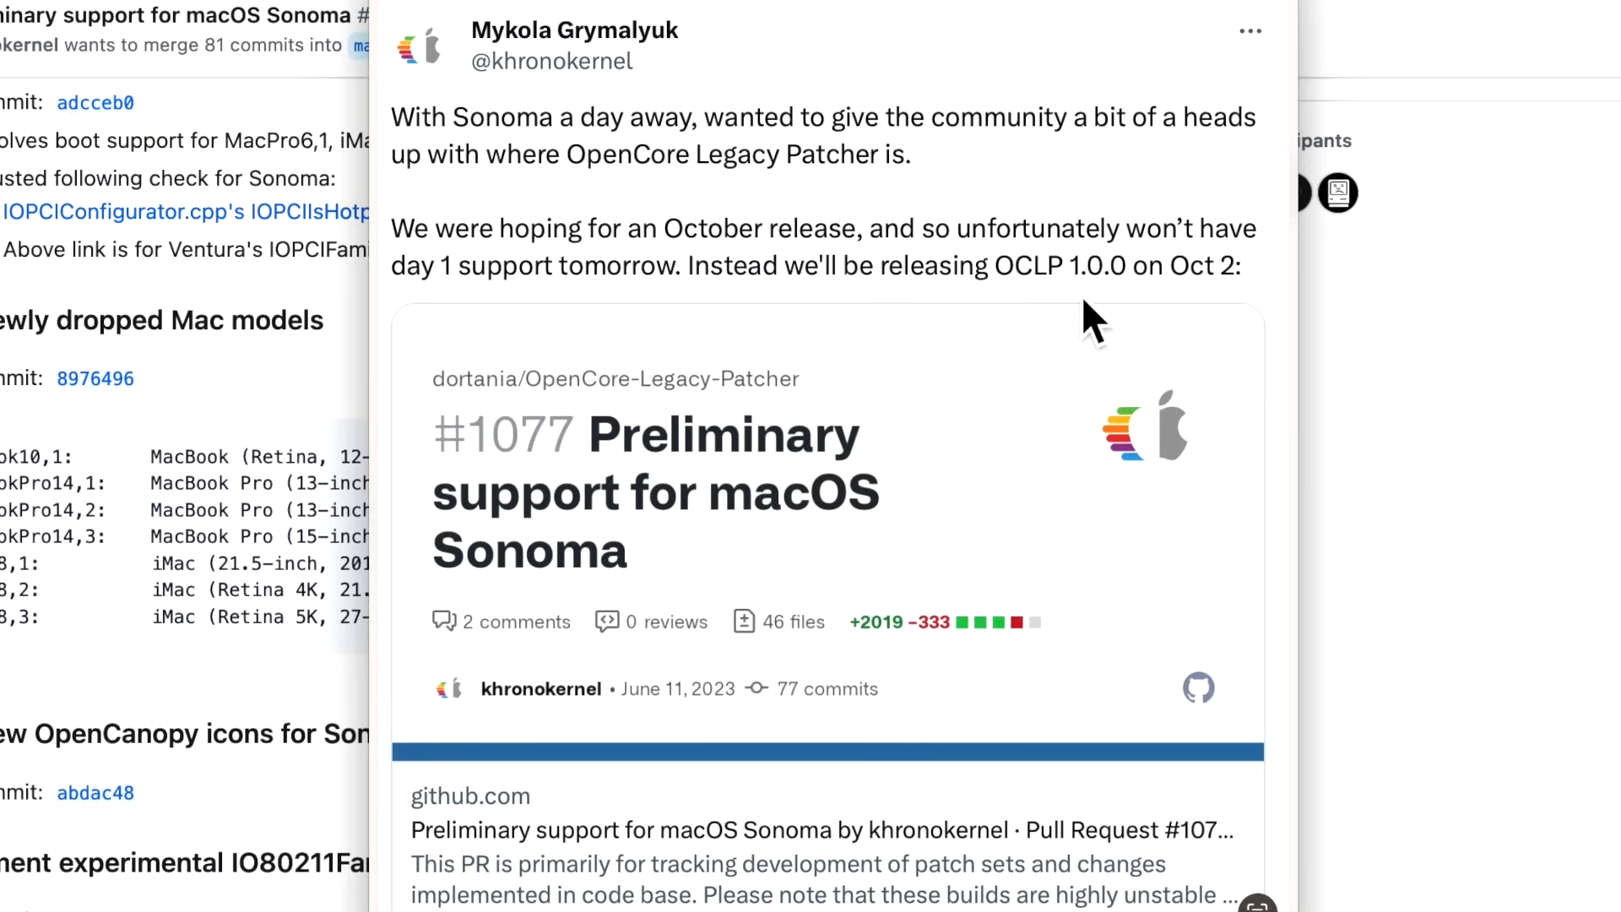
mouse_move(1148, 320)
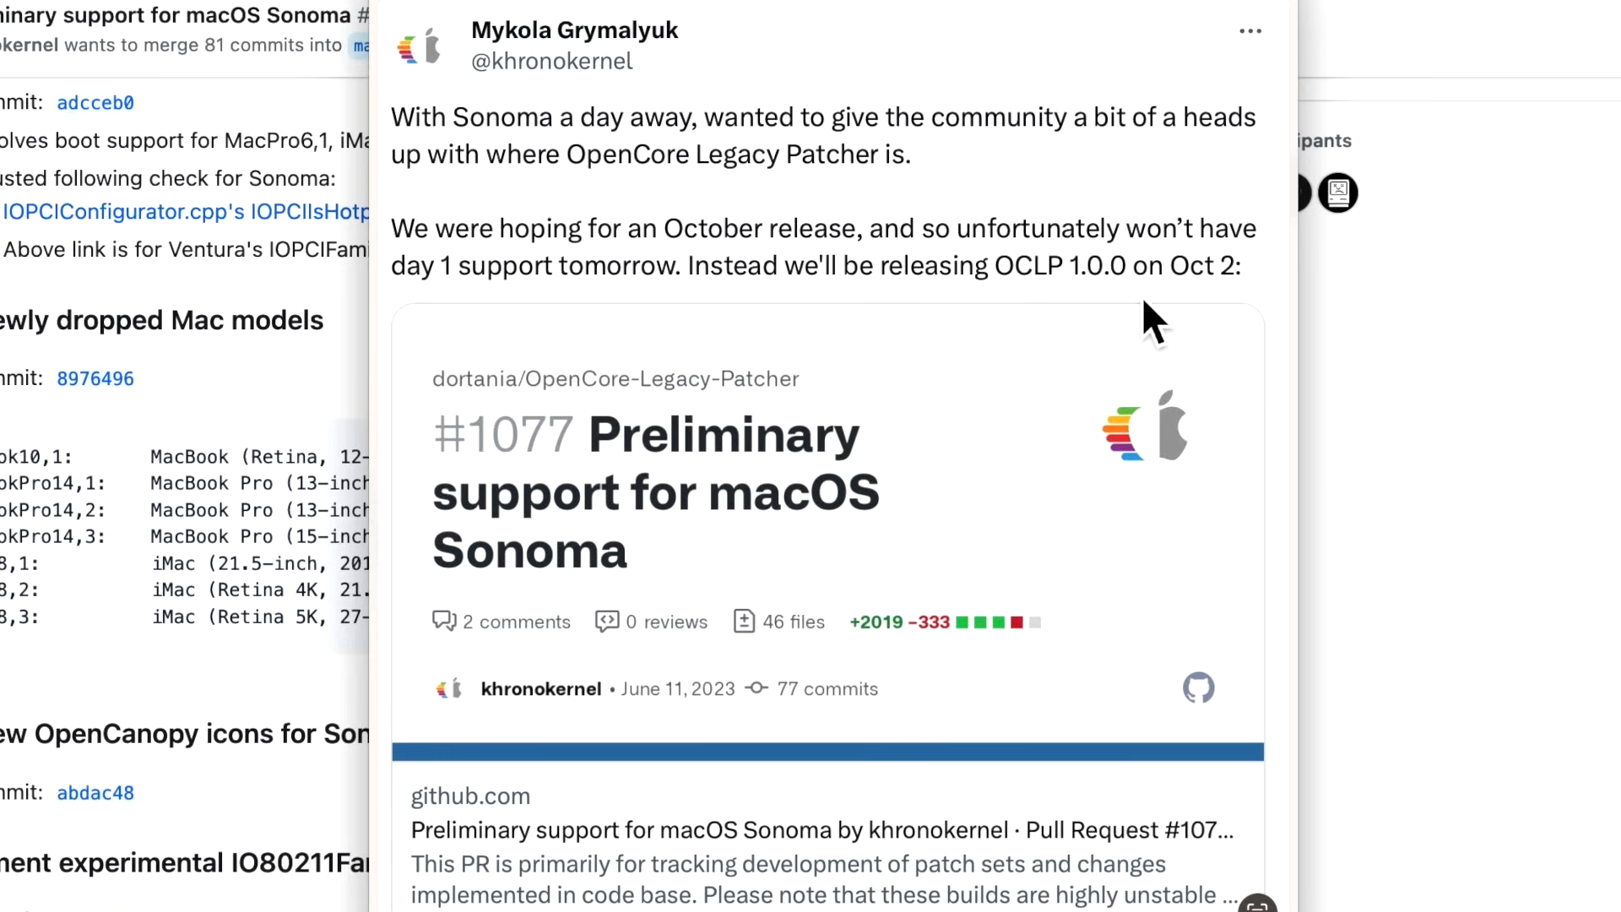
mouse_move(1228, 321)
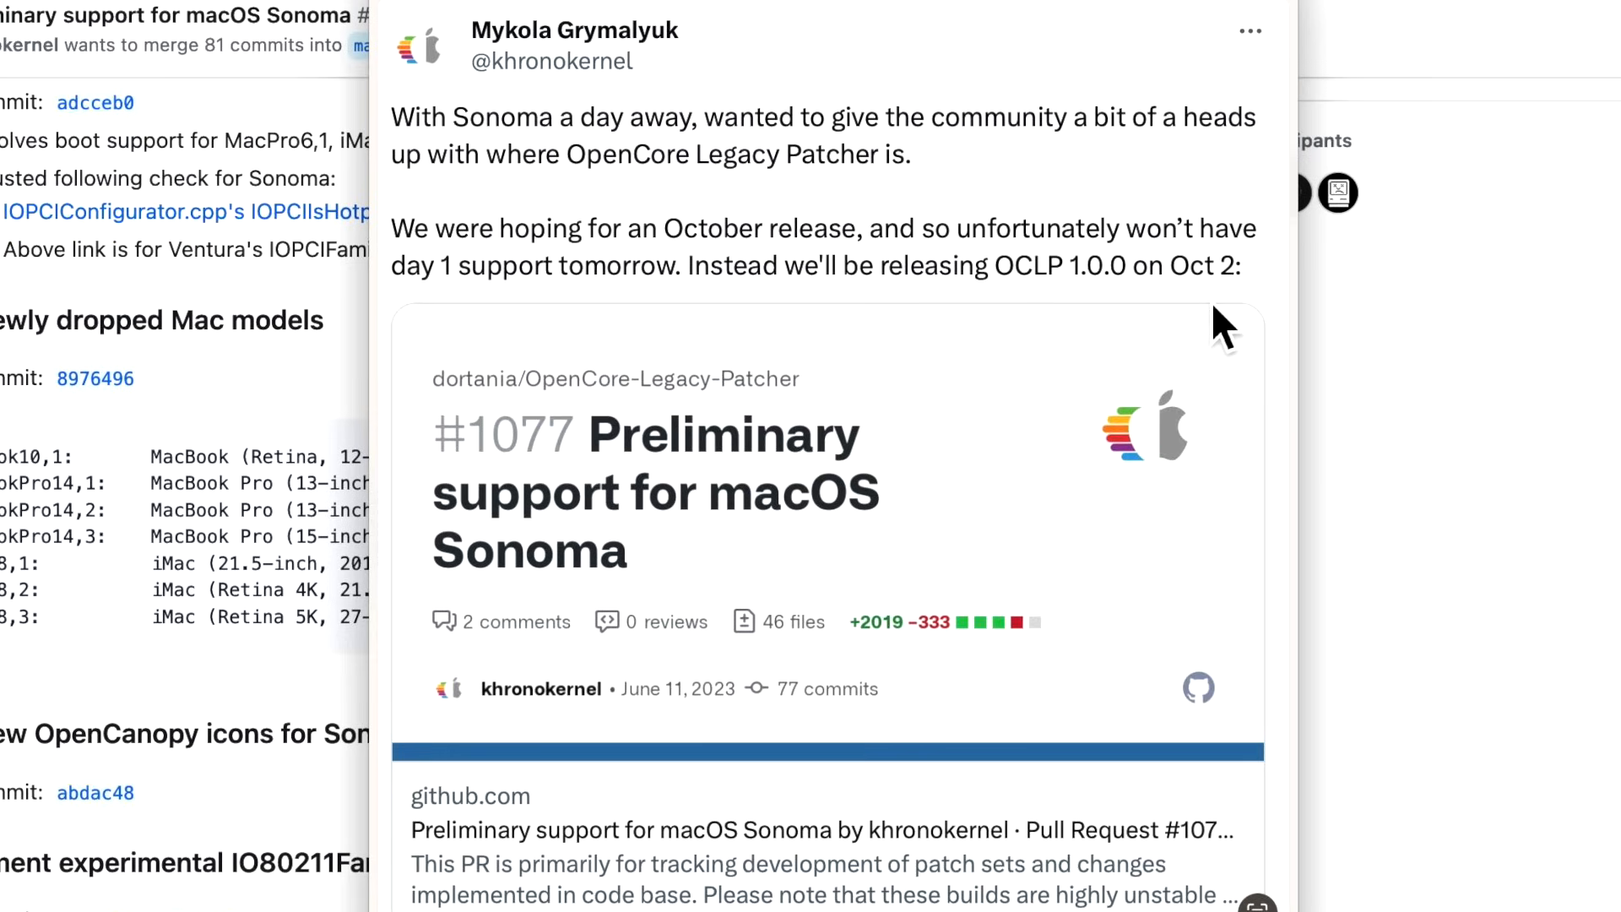
mouse_move(1214, 326)
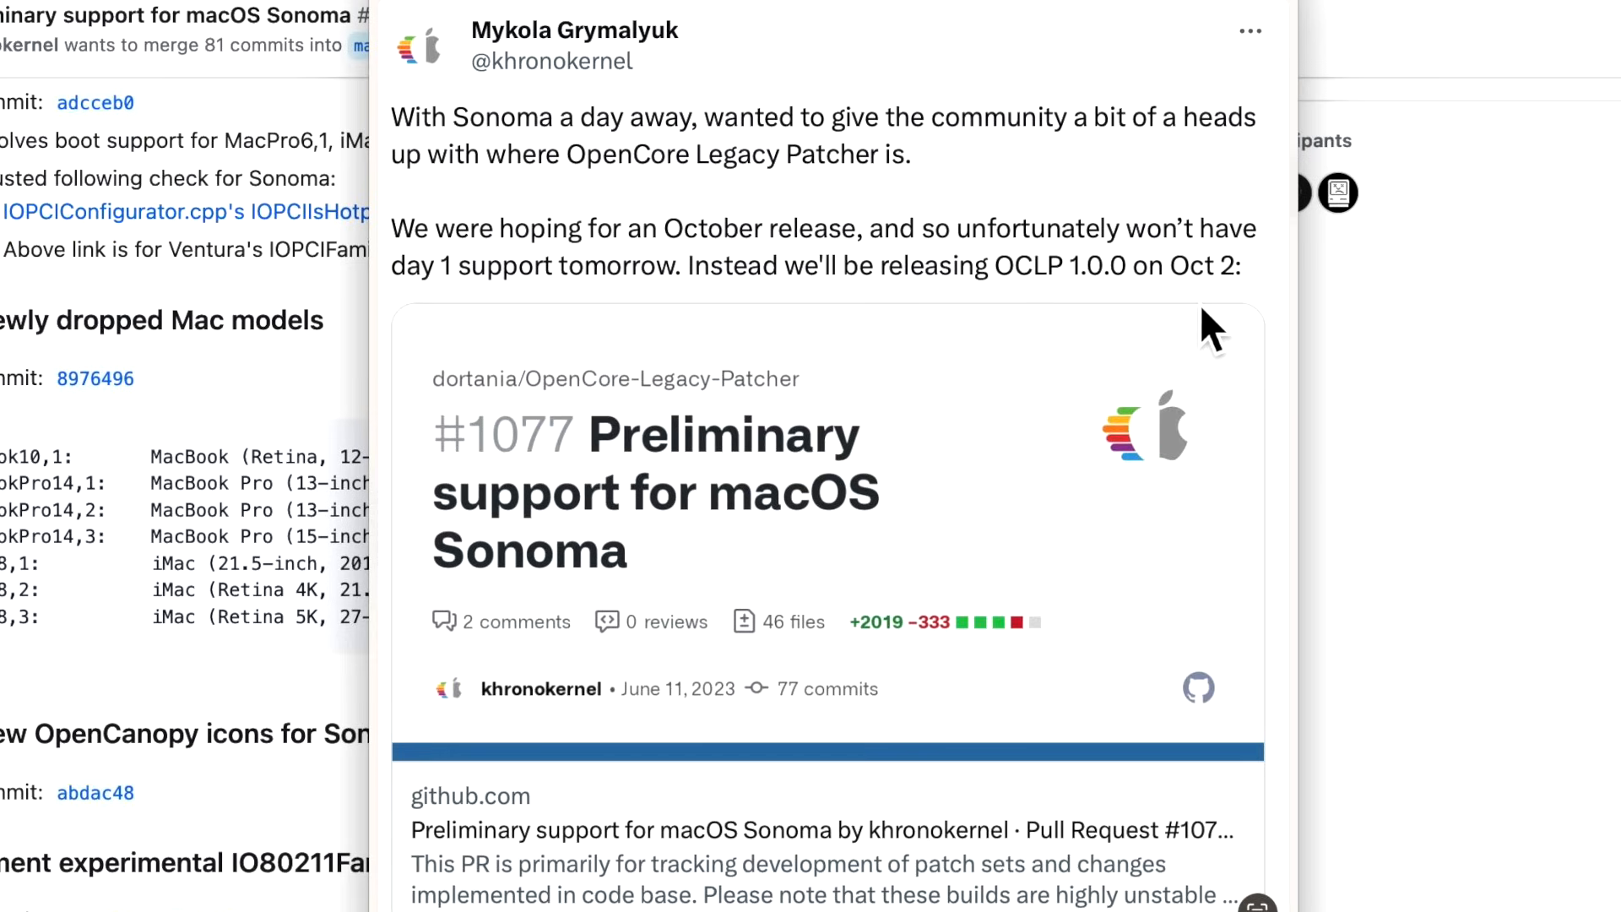
mouse_move(1021, 490)
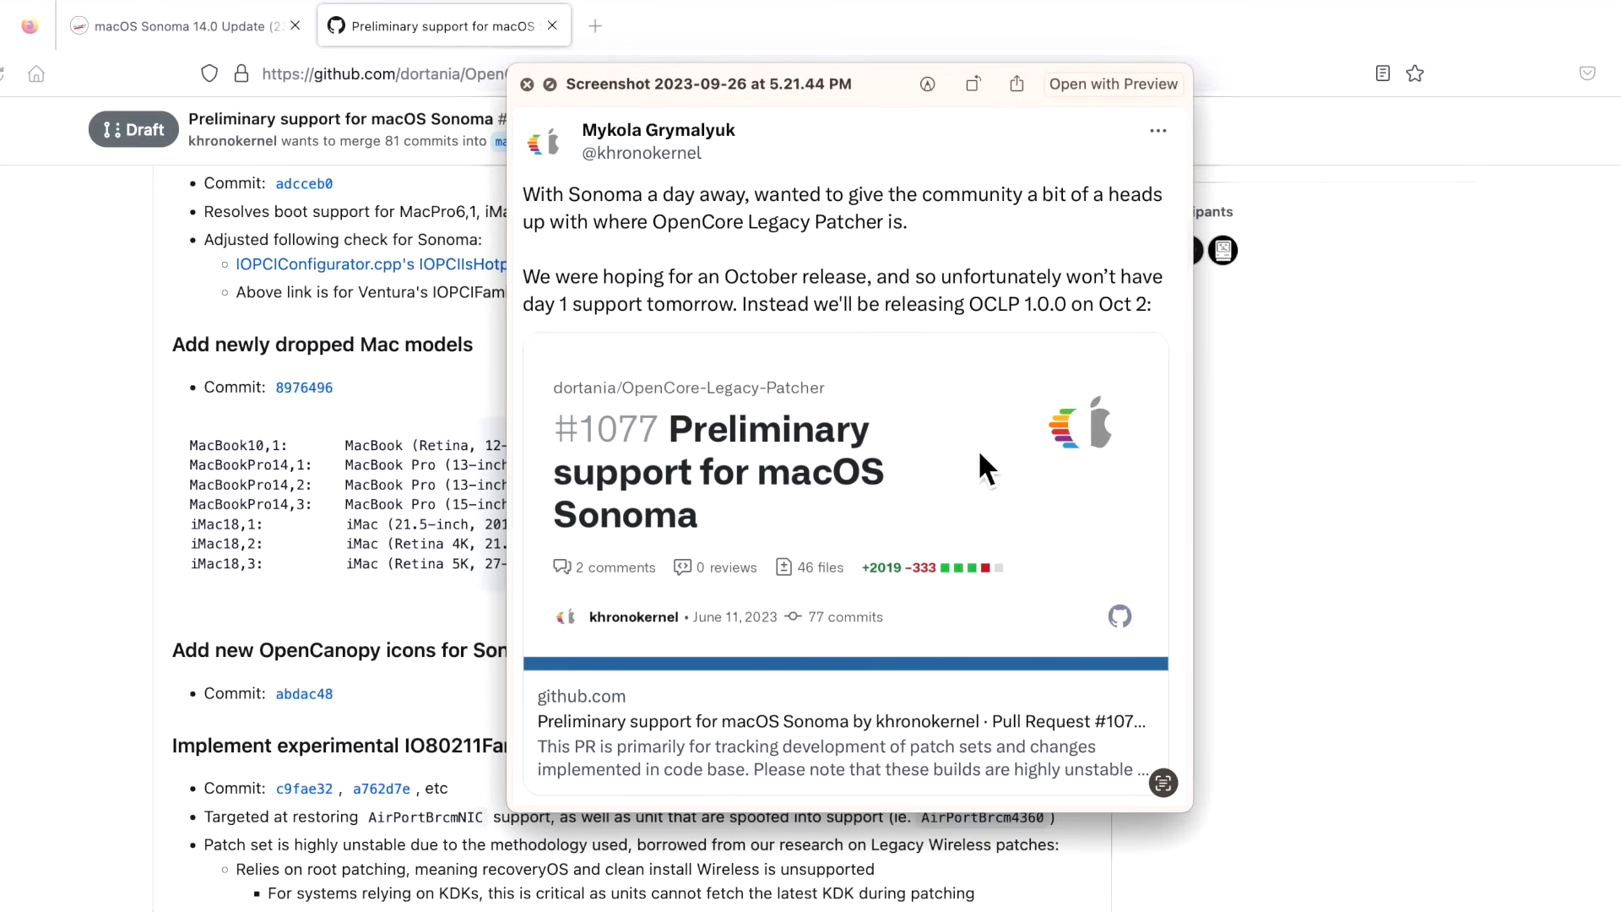
mouse_move(969, 497)
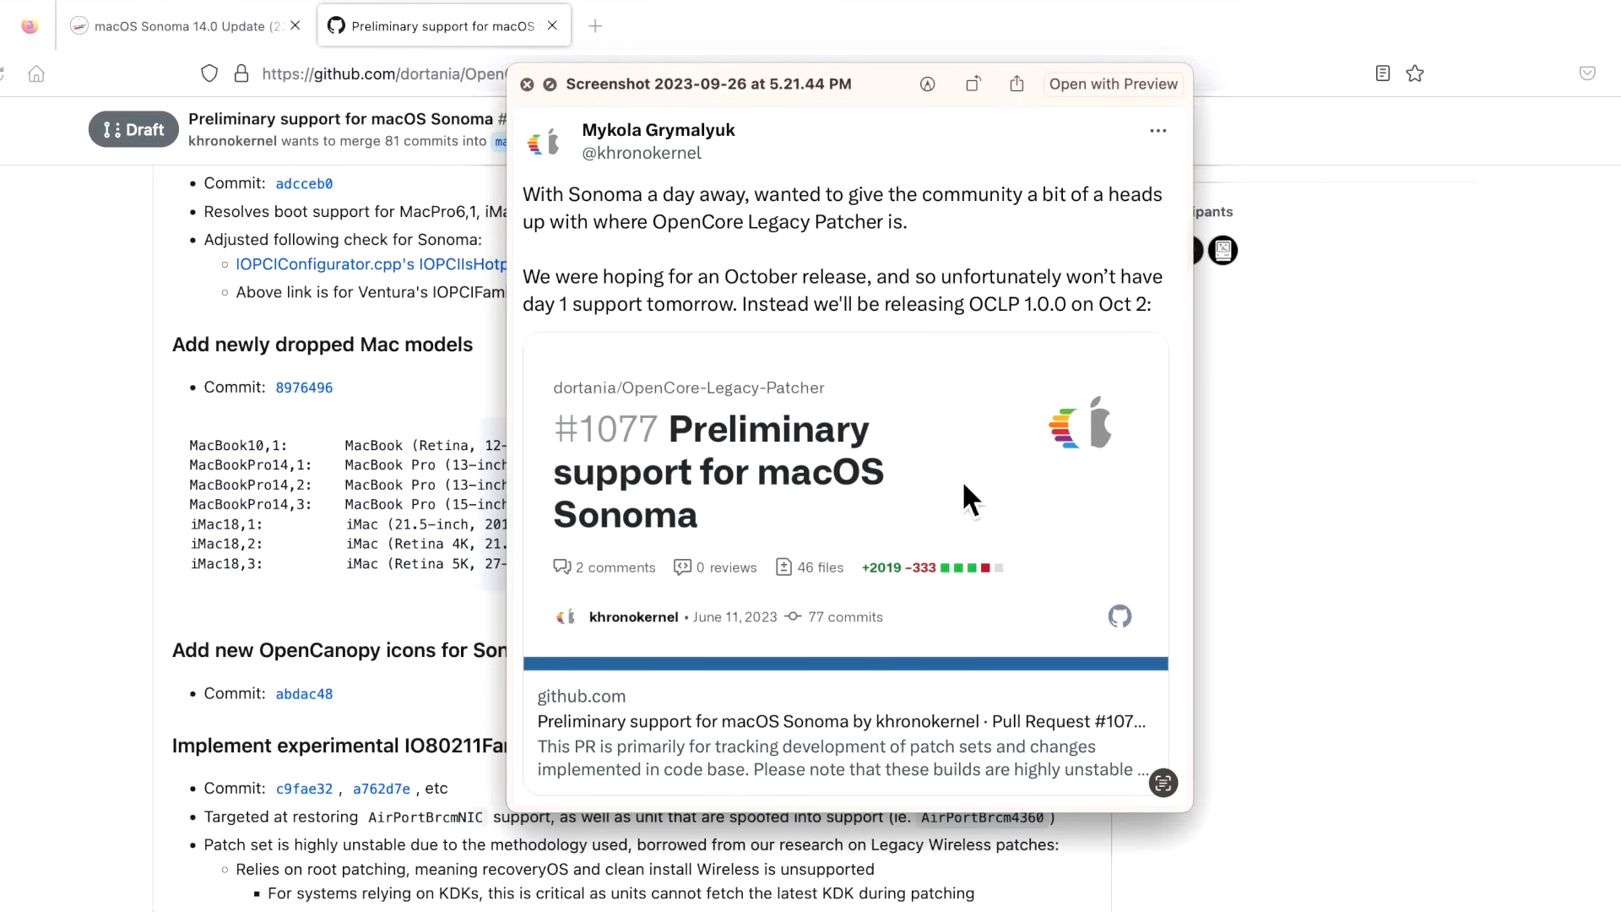
mouse_move(845, 519)
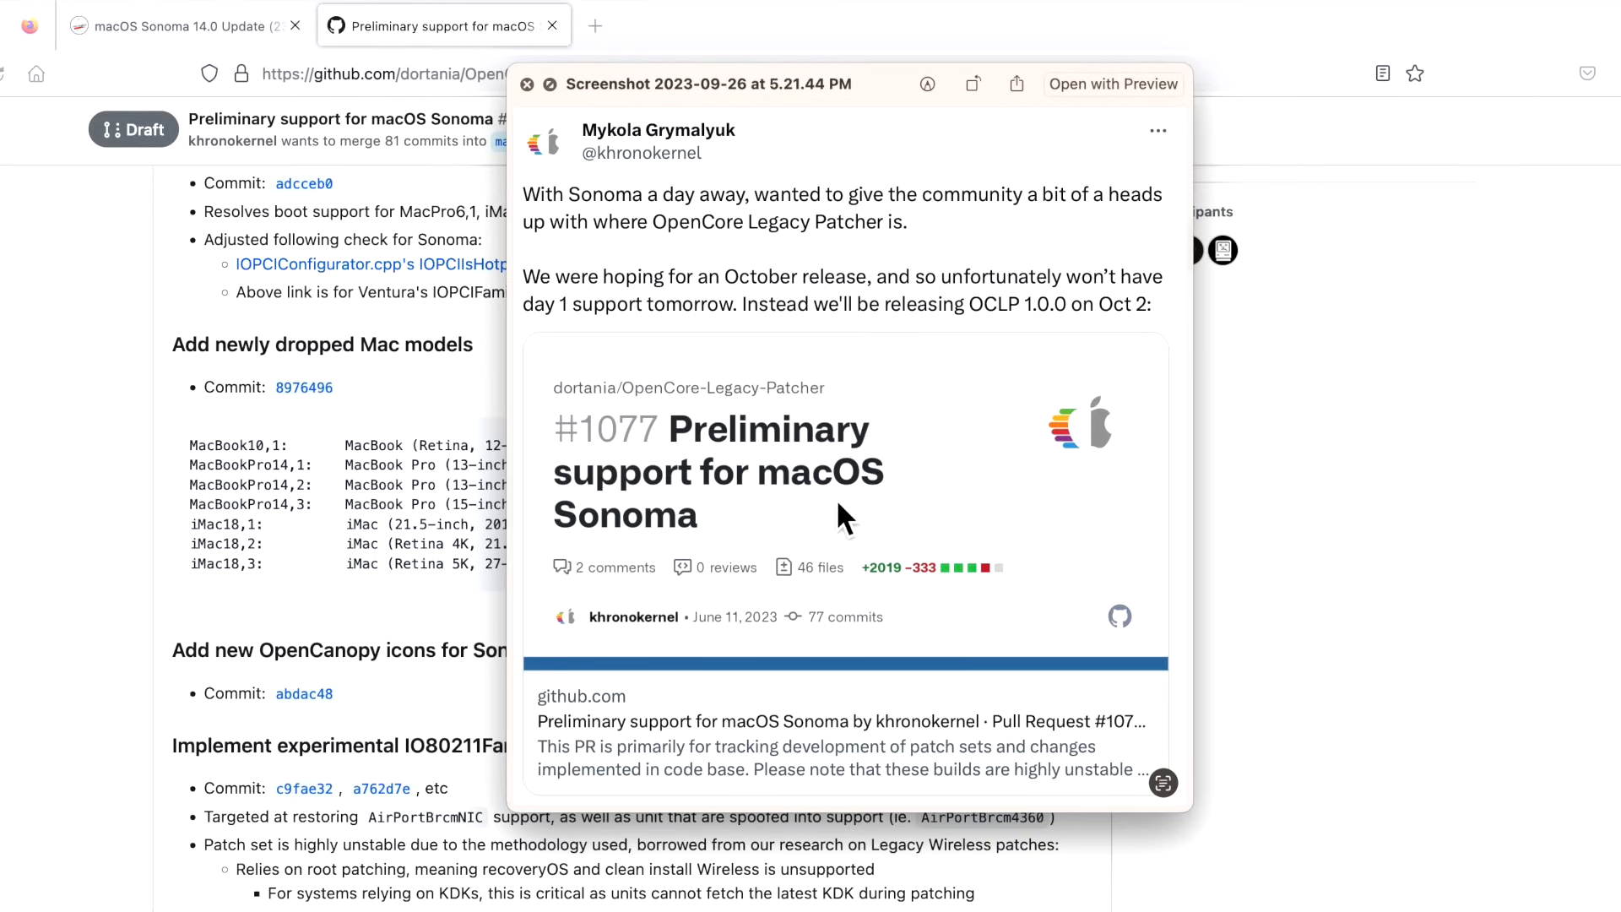
mouse_move(760, 531)
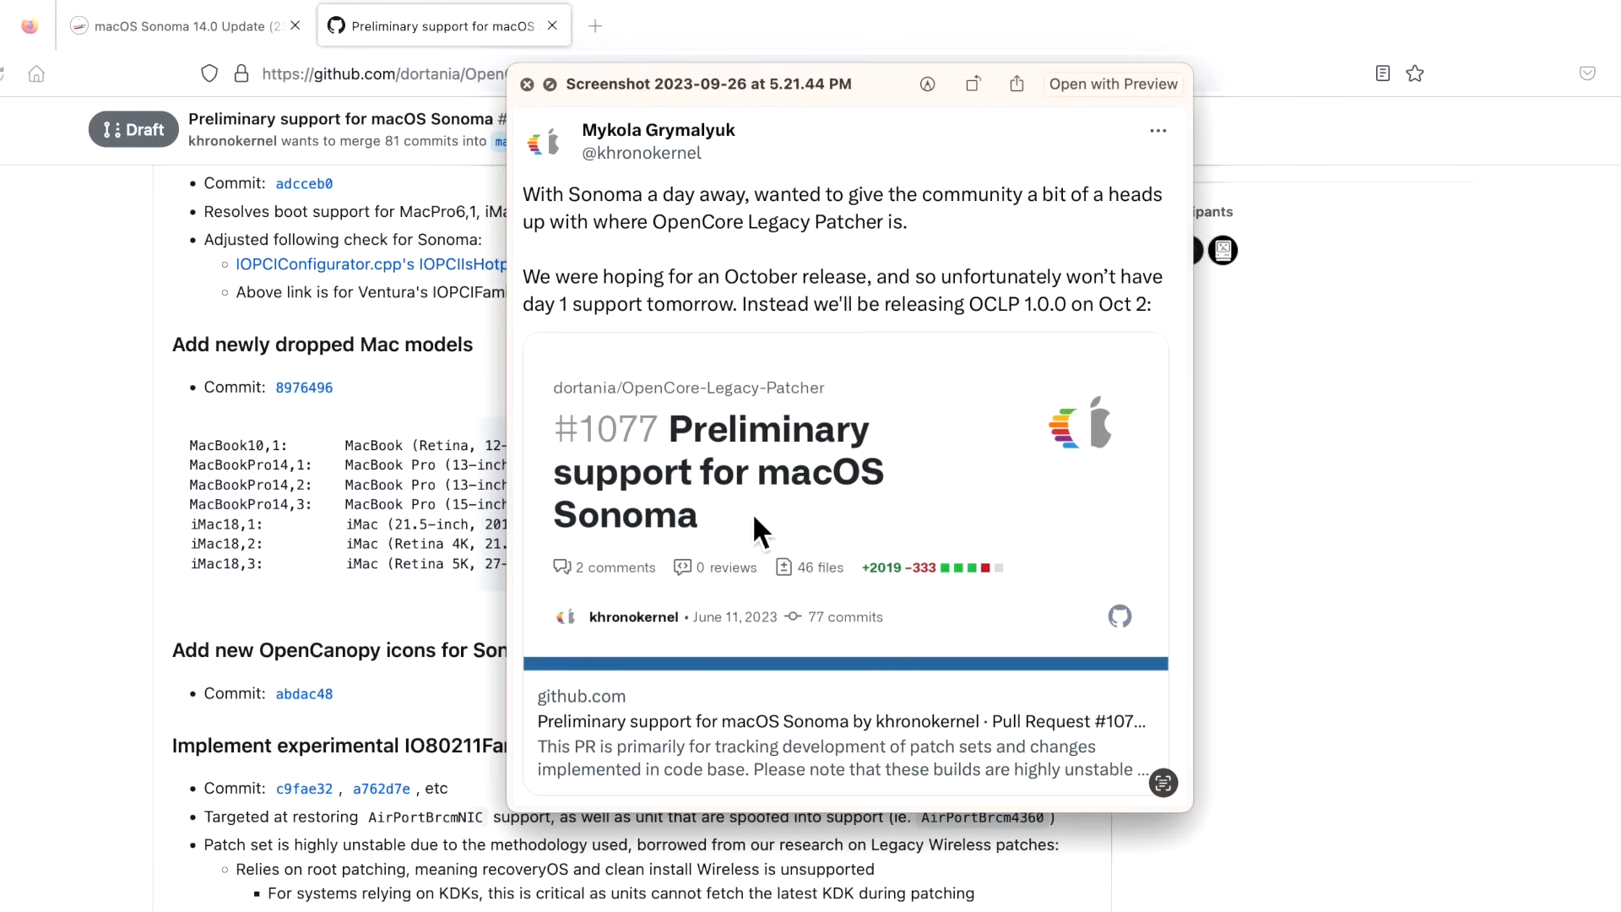
mouse_move(924, 572)
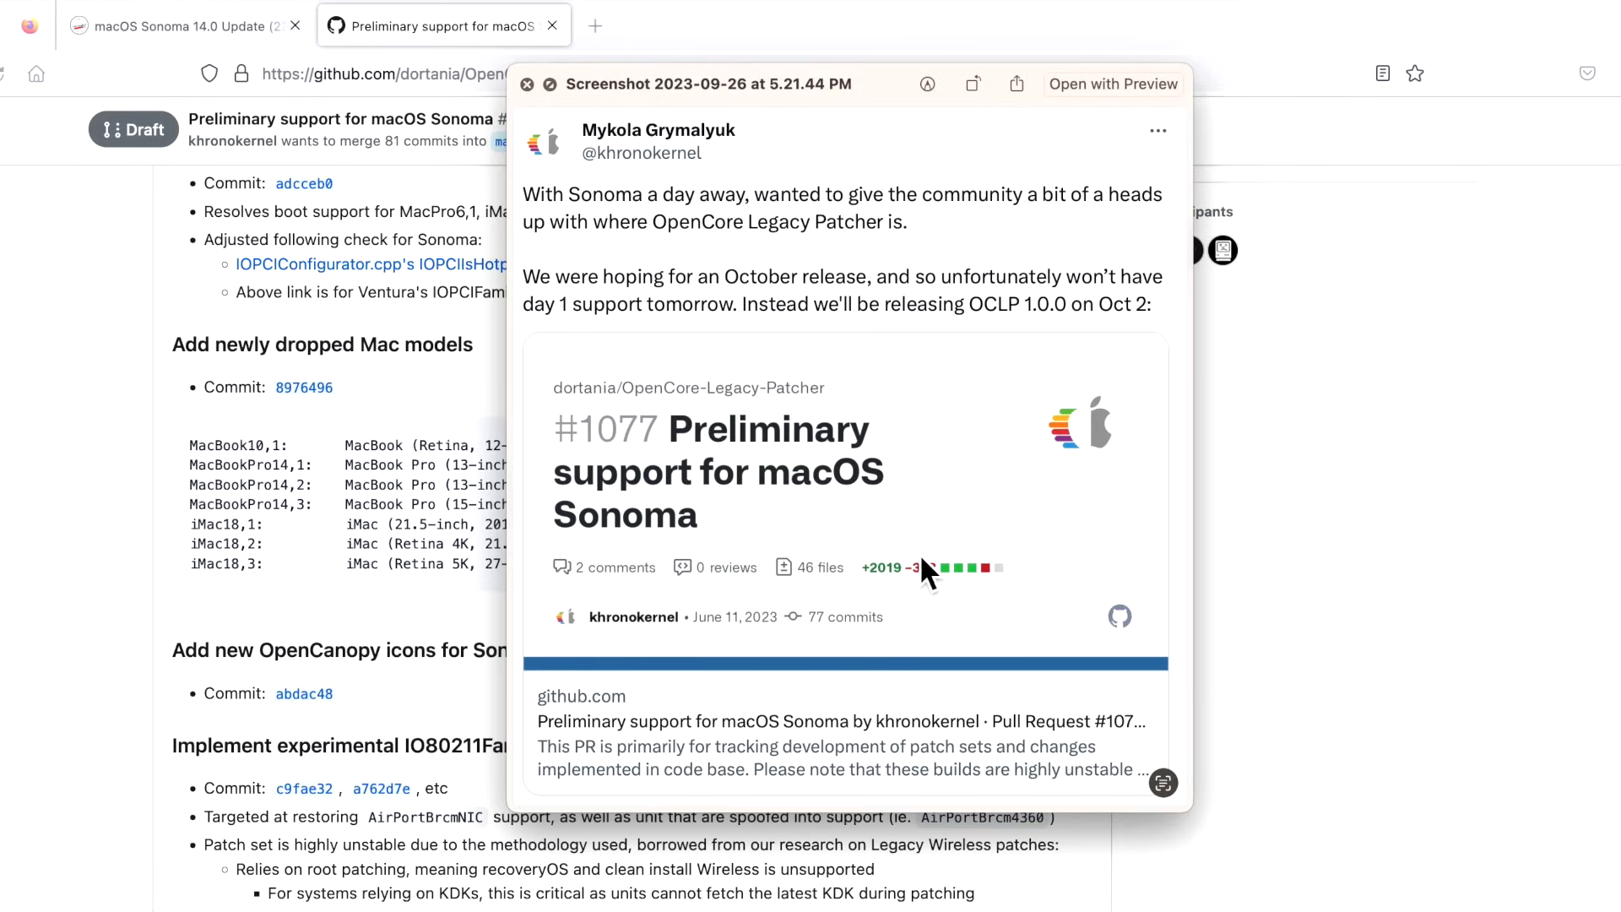
mouse_move(988, 564)
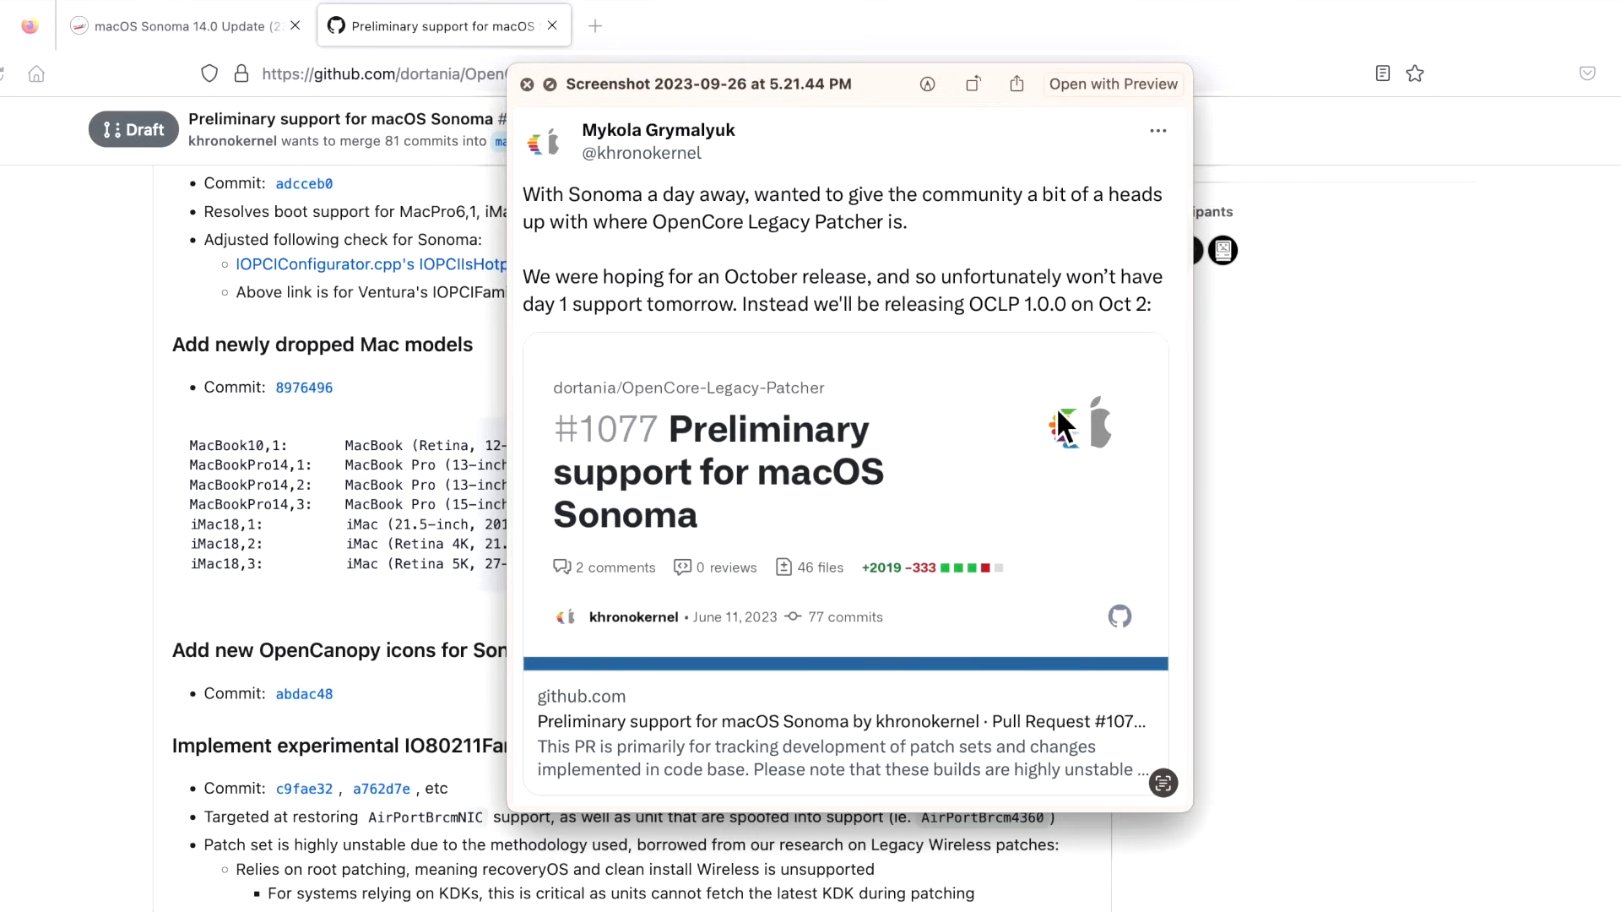
mouse_move(1087, 401)
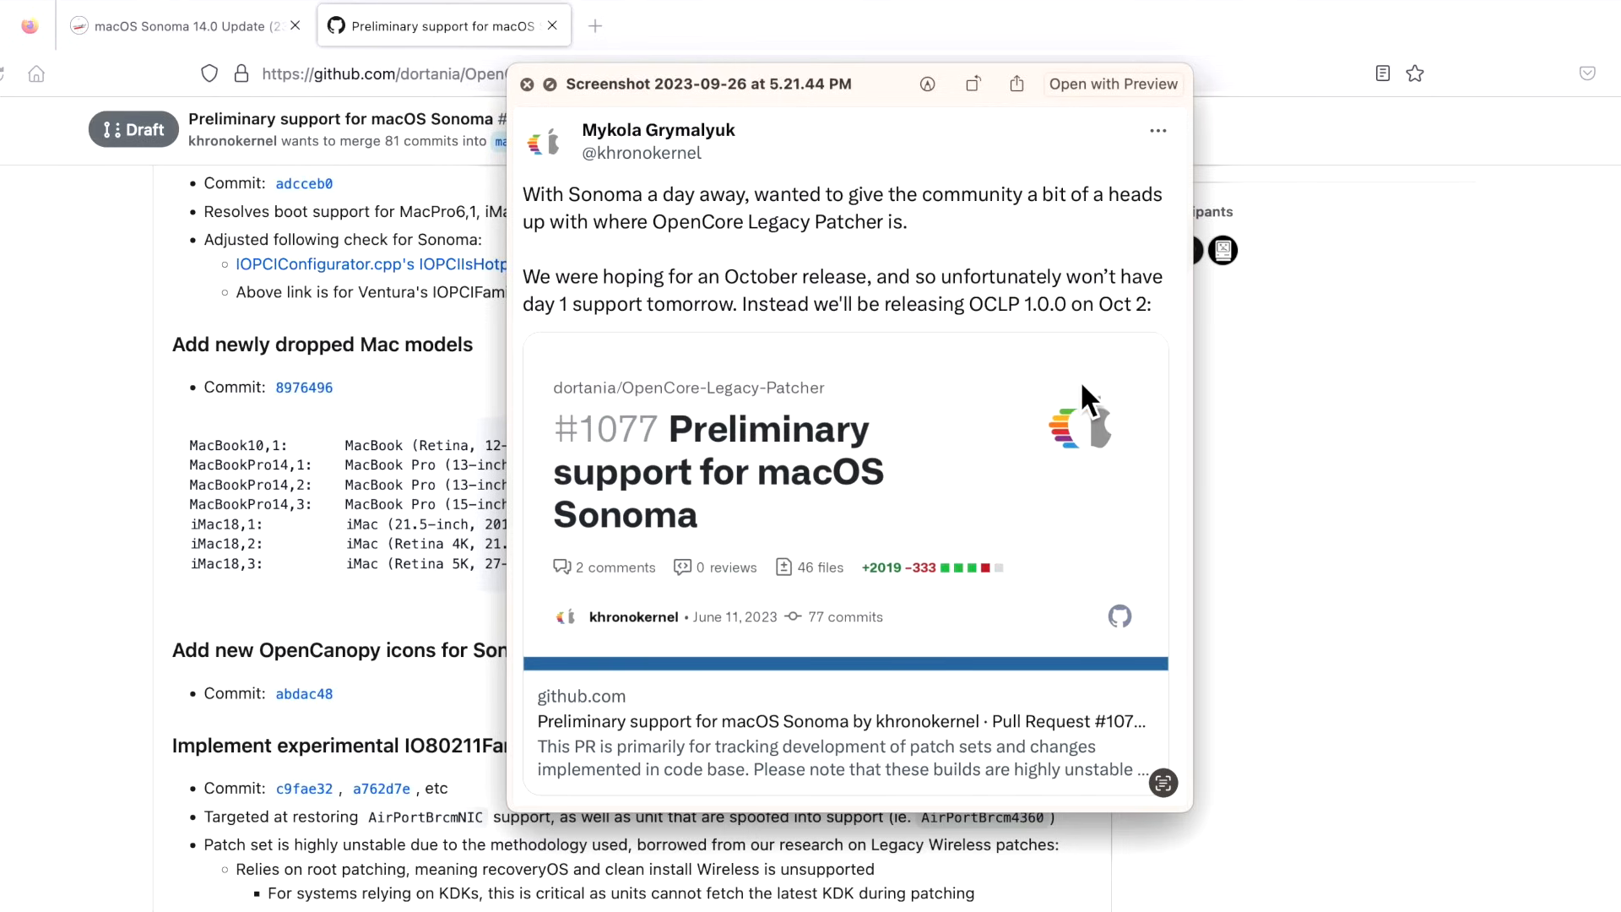
mouse_move(1084, 409)
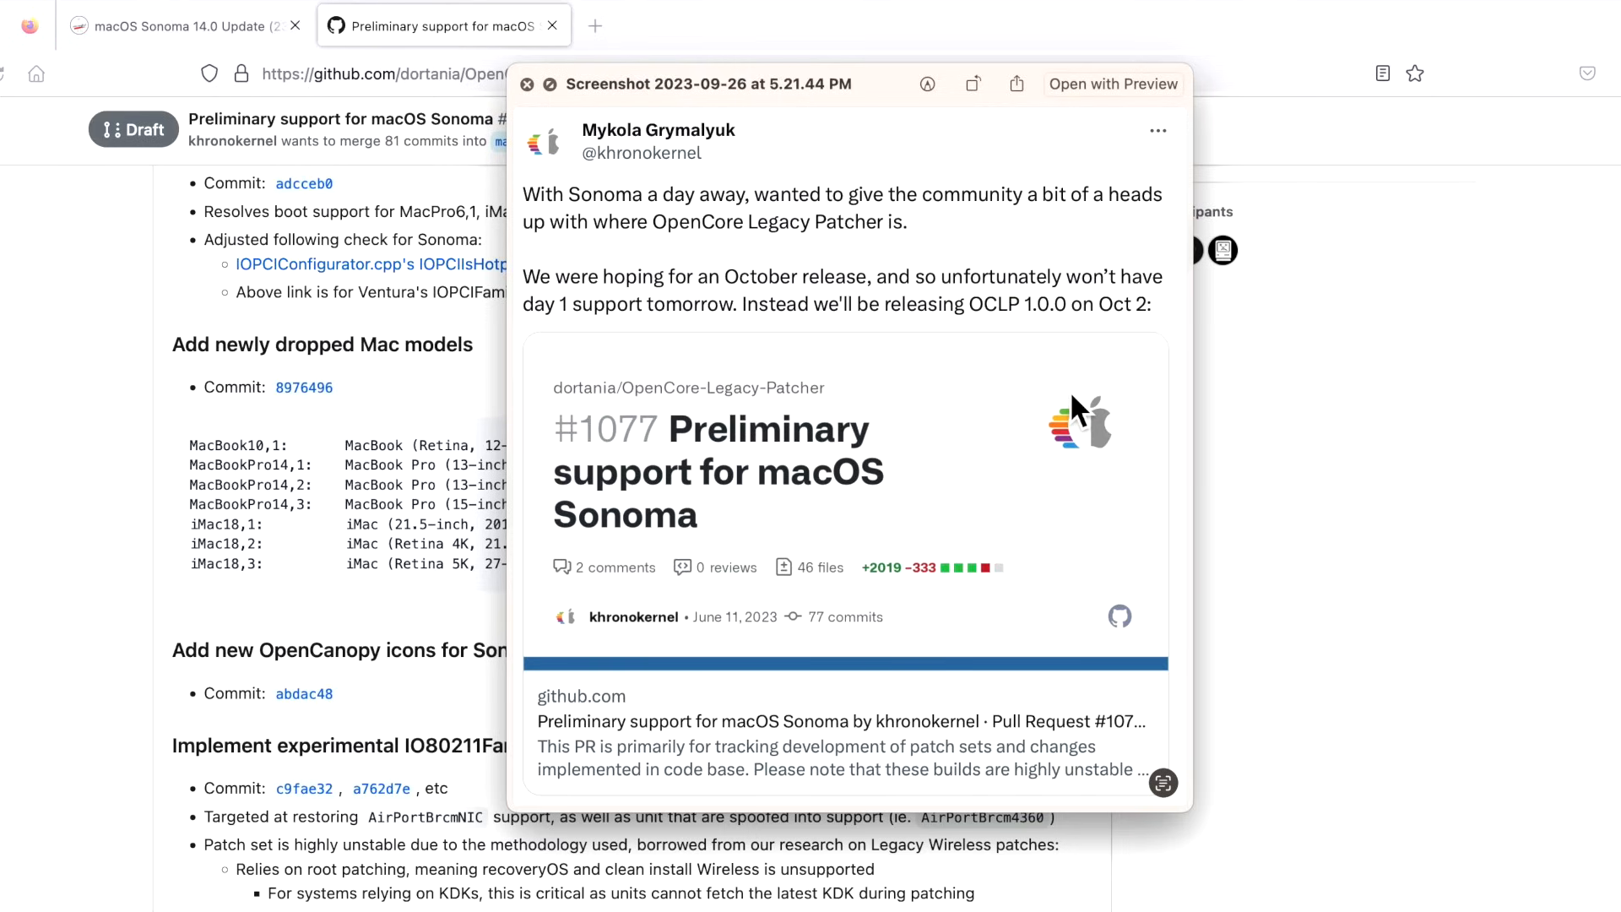
mouse_move(1076, 403)
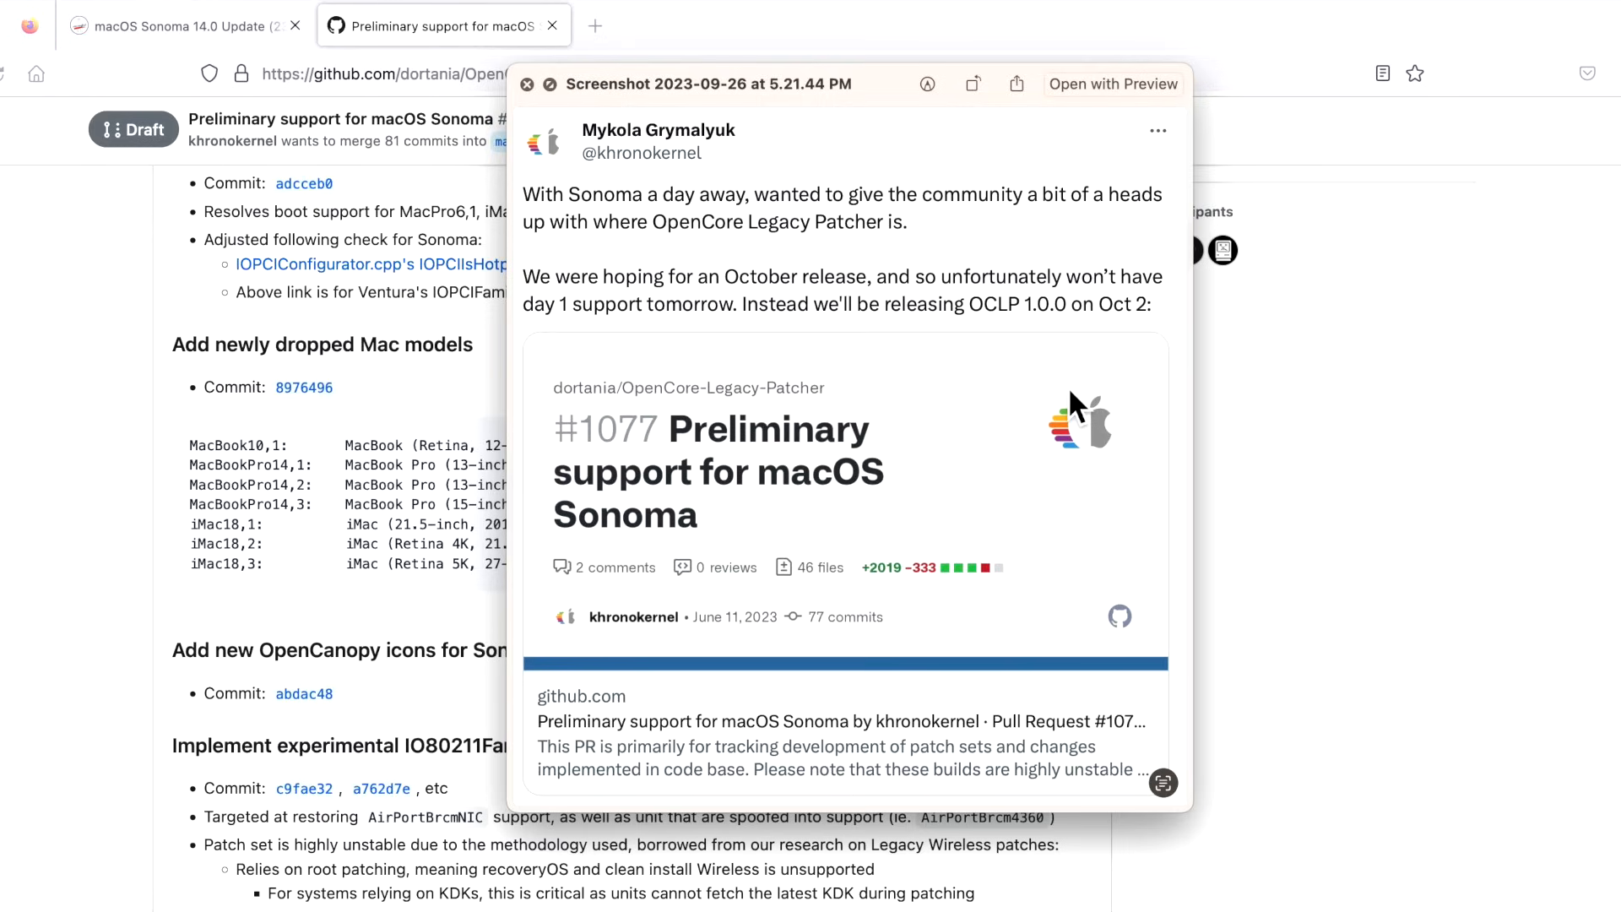
mouse_move(1077, 427)
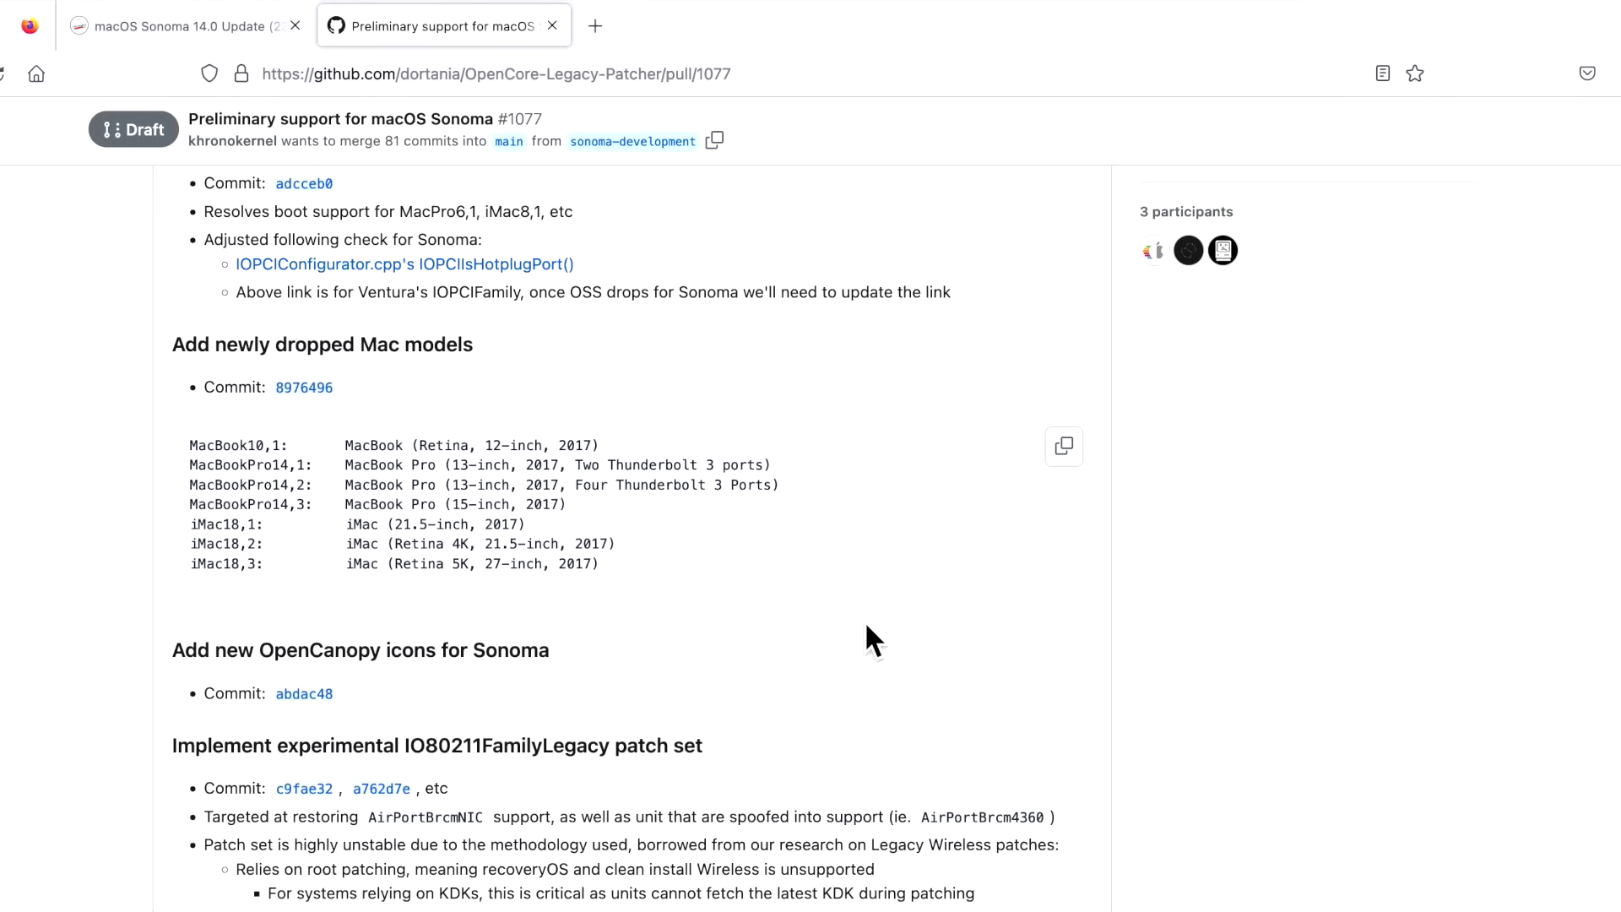
Scroll past the change list and commits to khronokernel's release planning comment and versioning scheme
scroll("down", 3)
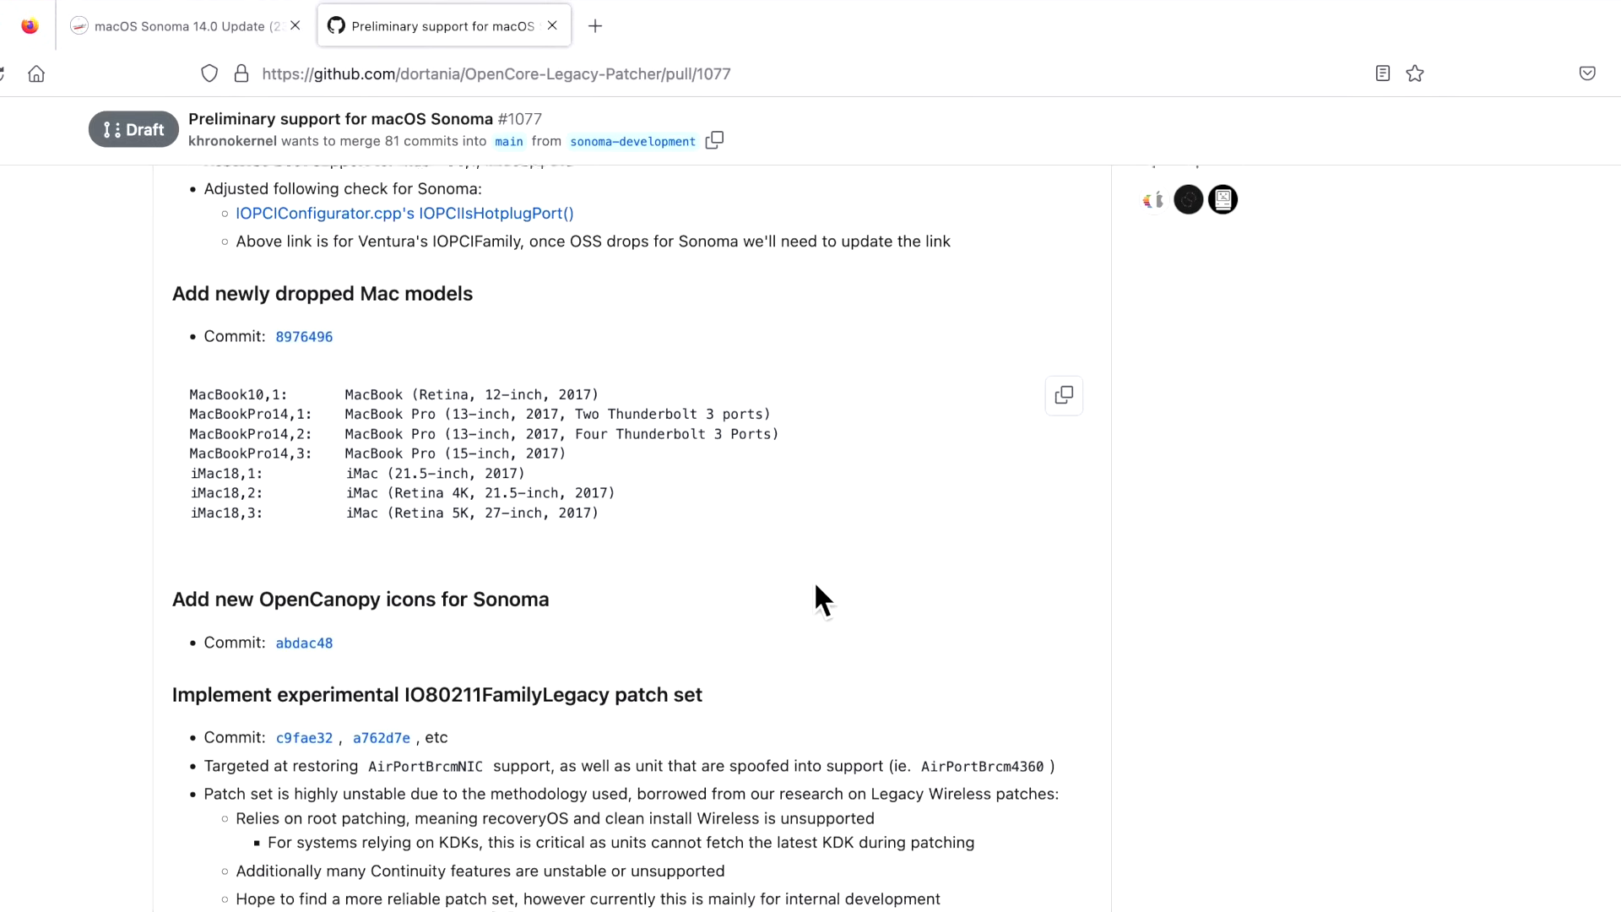
scroll("down", 3)
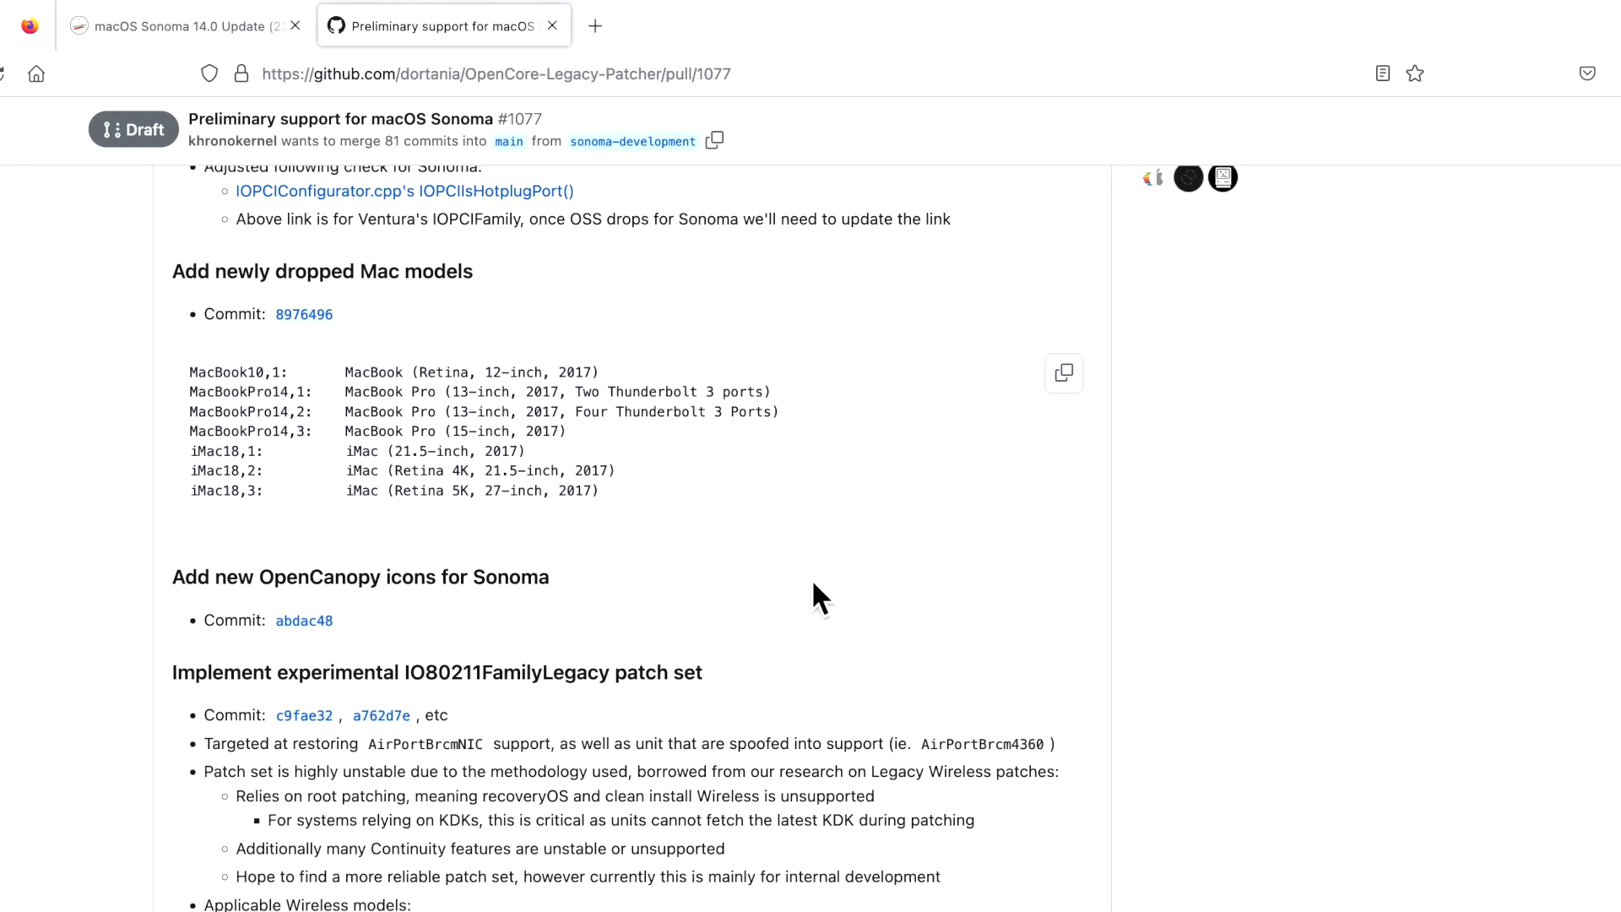
mouse_move(793, 521)
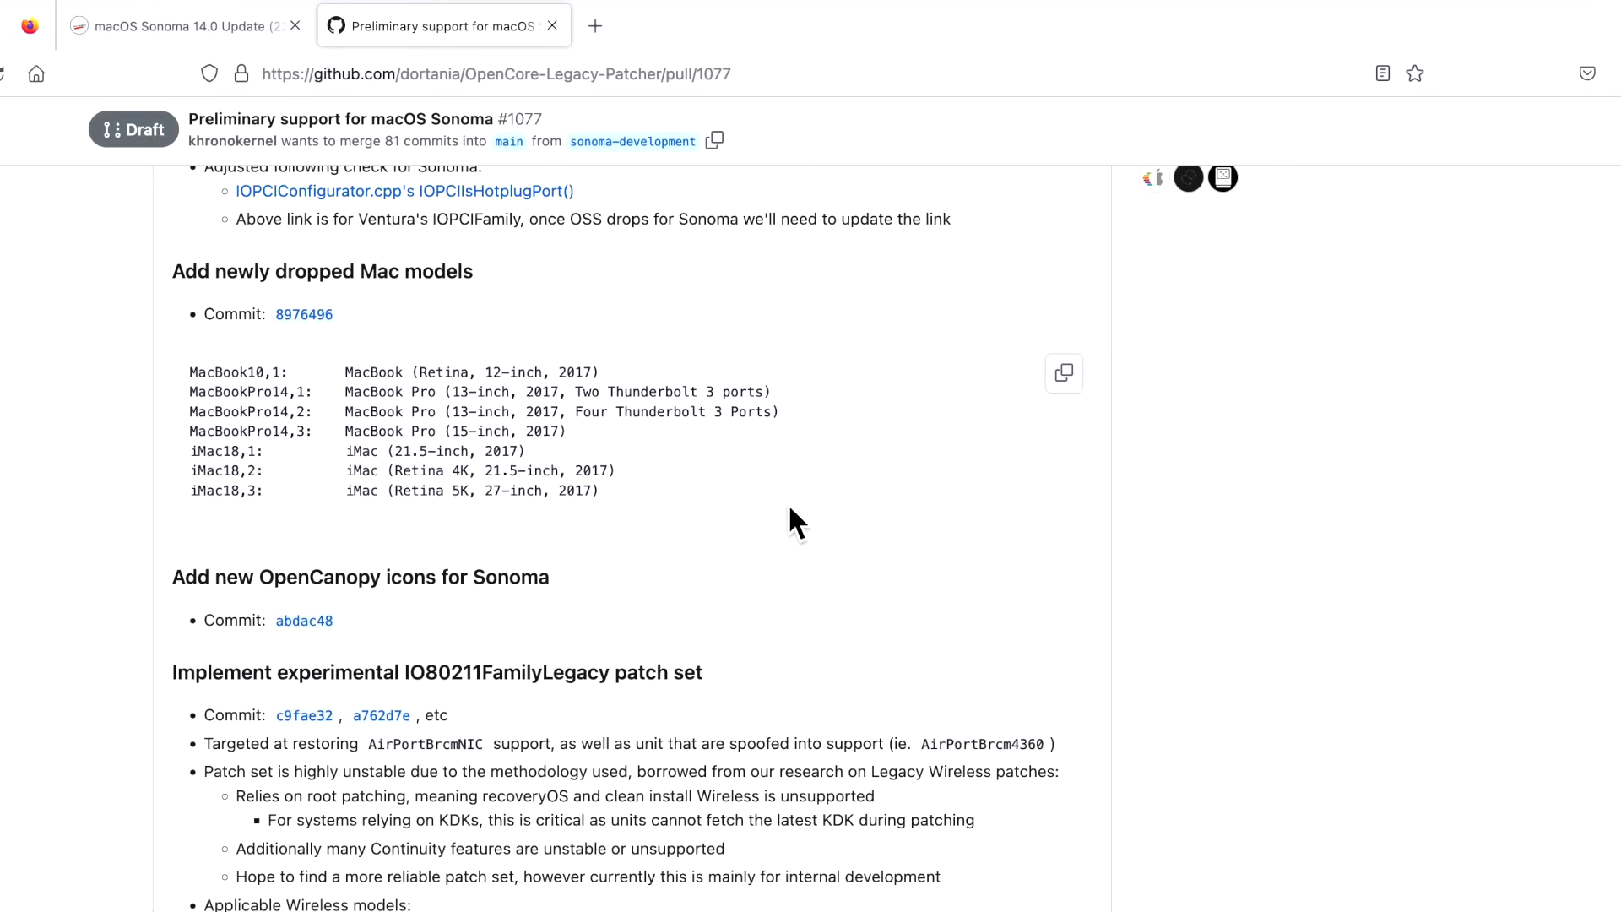
mouse_move(795, 527)
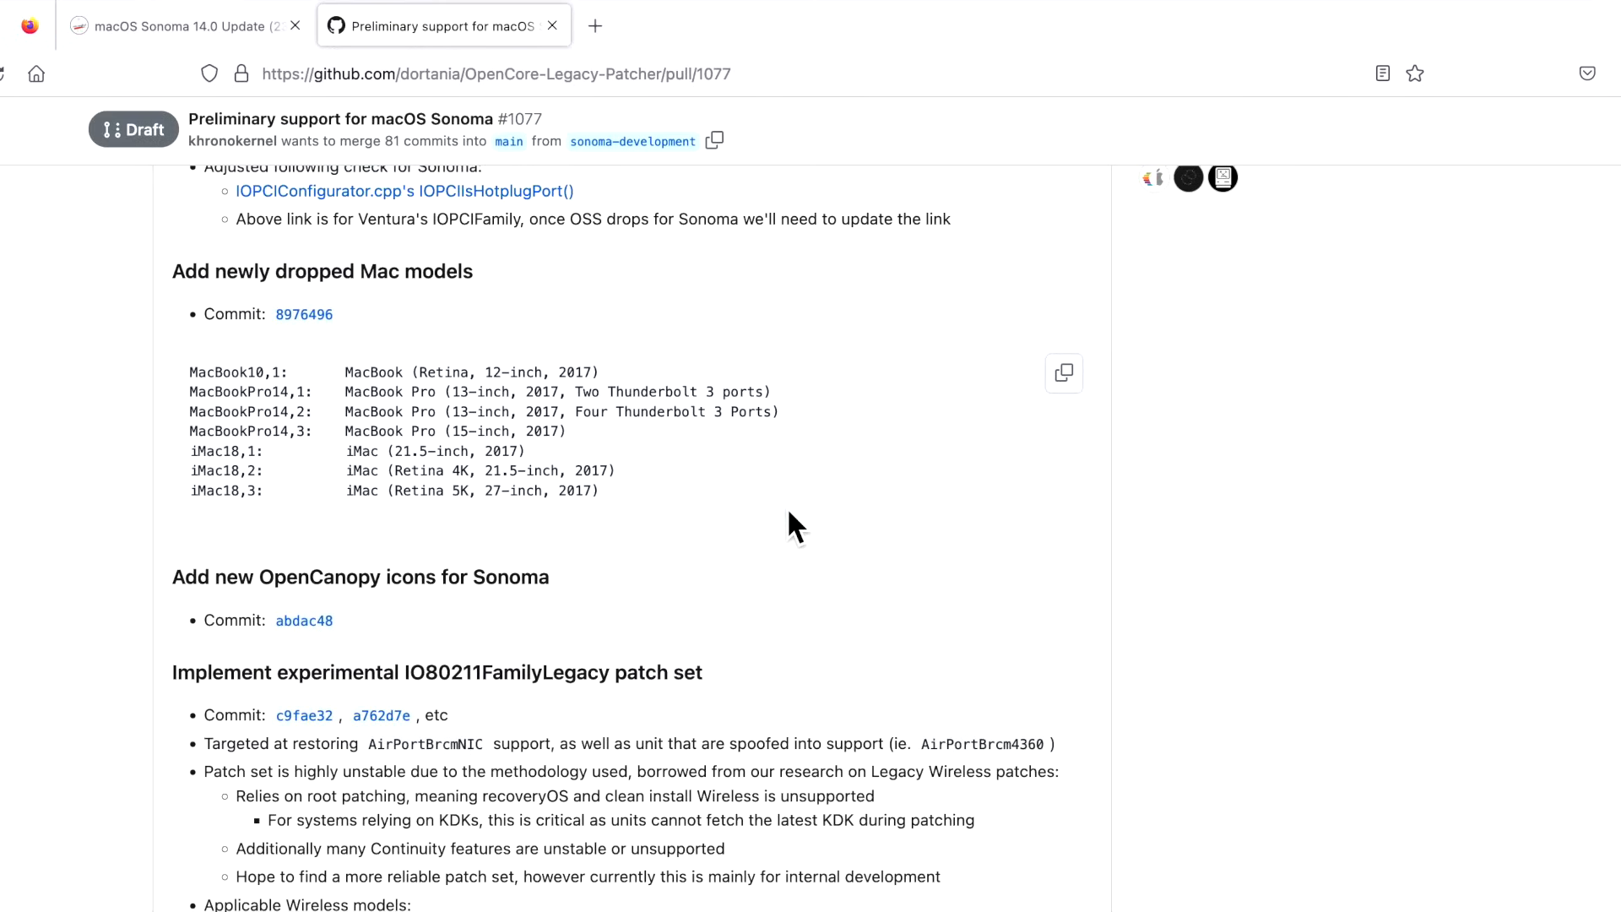
mouse_move(799, 542)
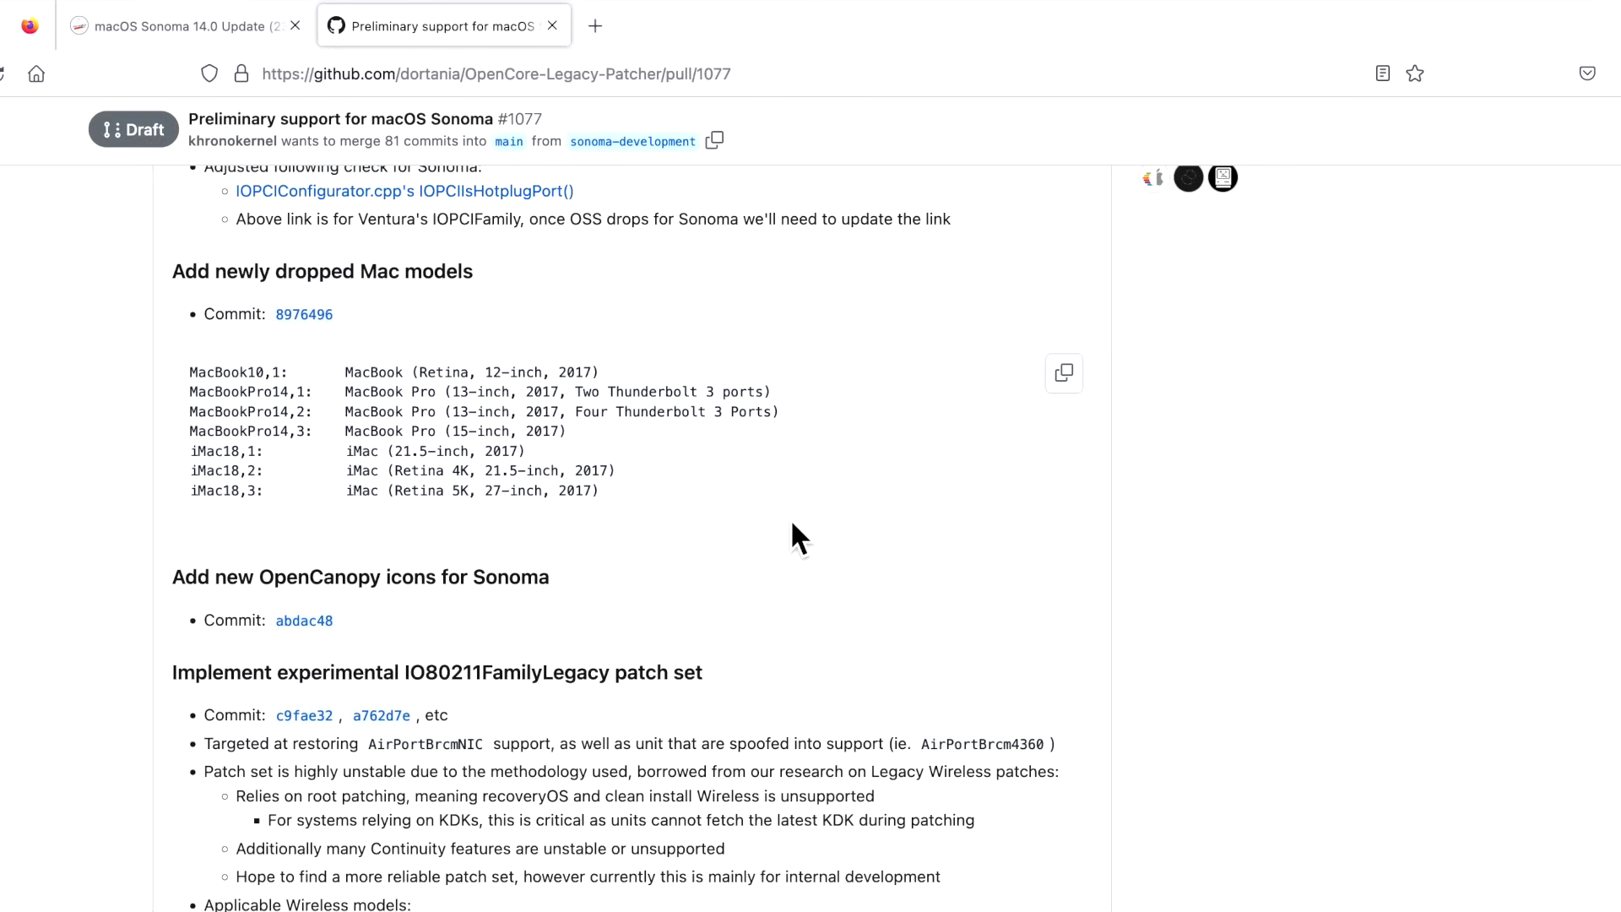
mouse_move(793, 537)
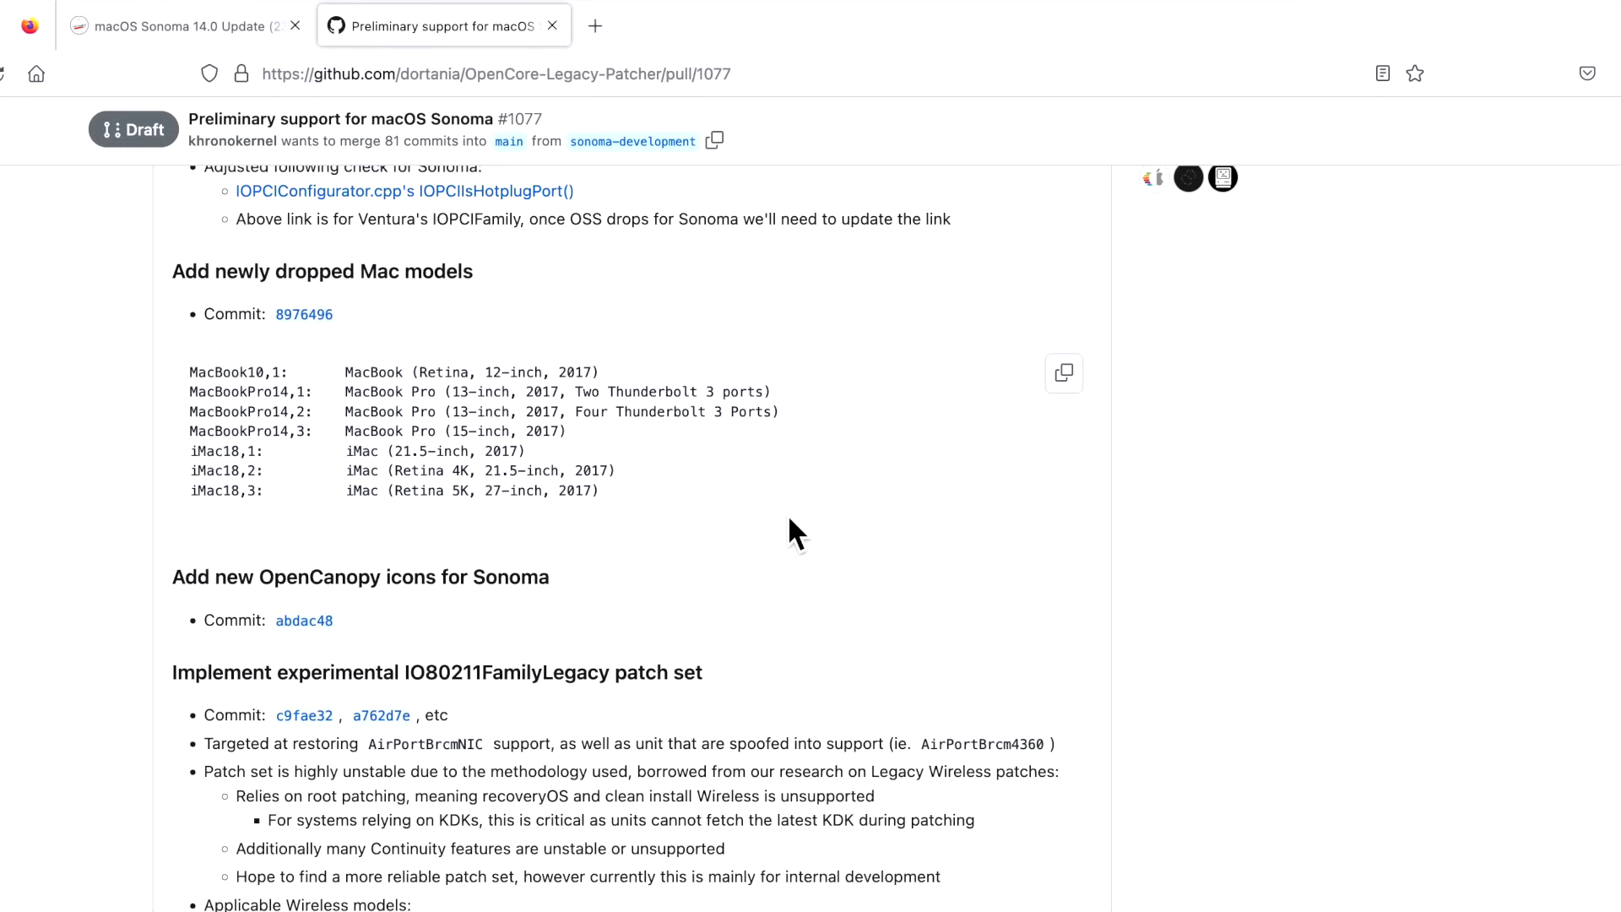
mouse_move(670, 537)
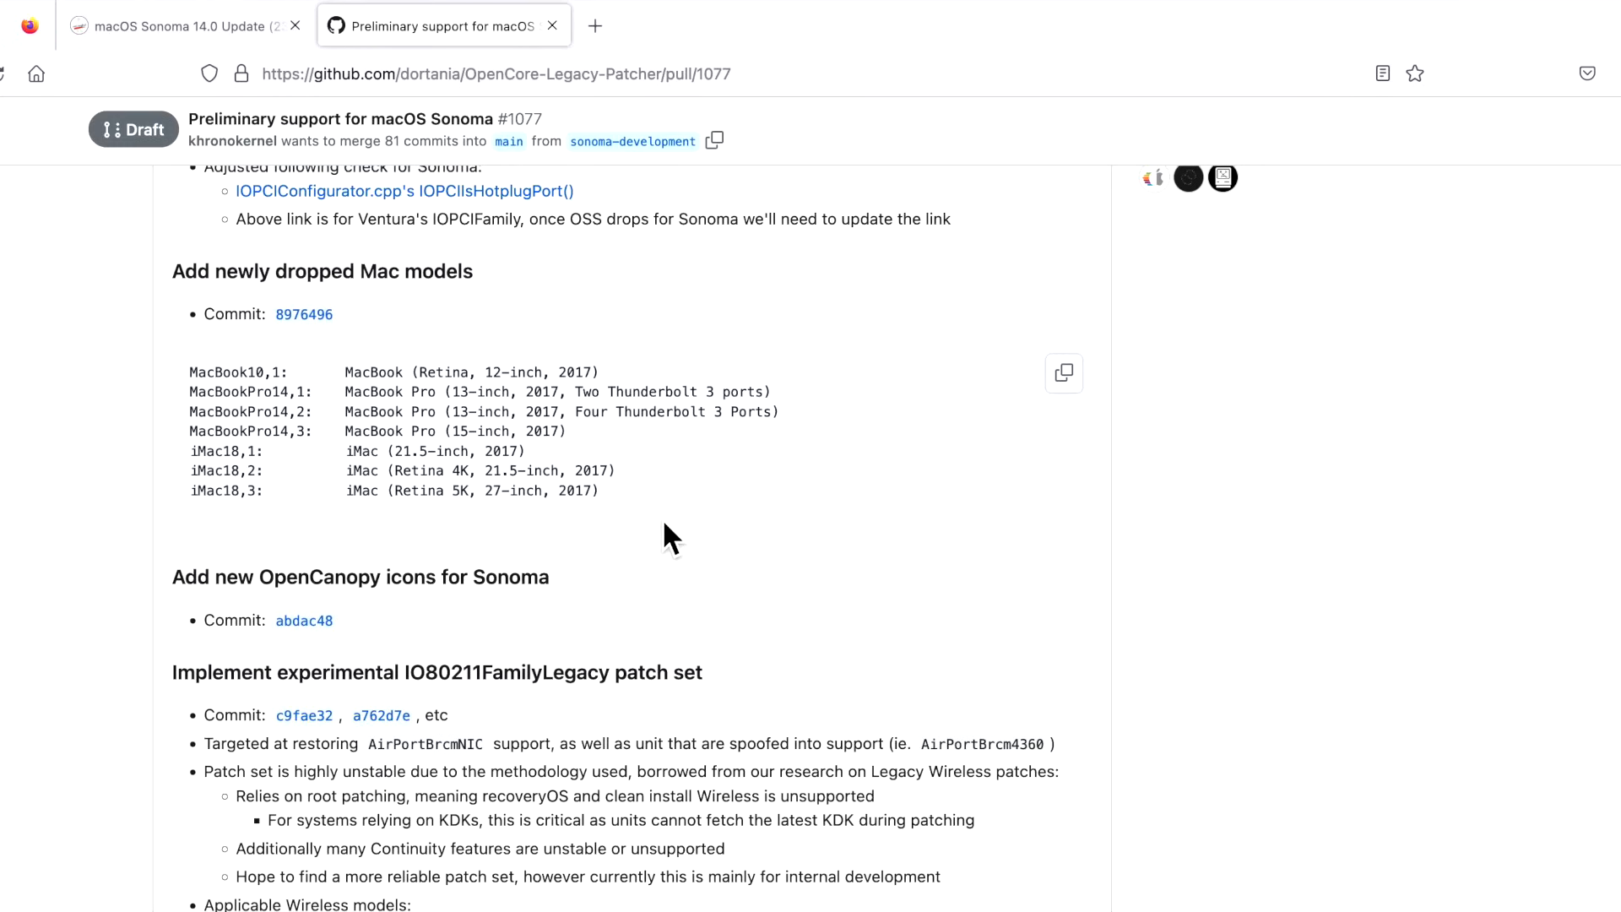
scroll("down", 3)
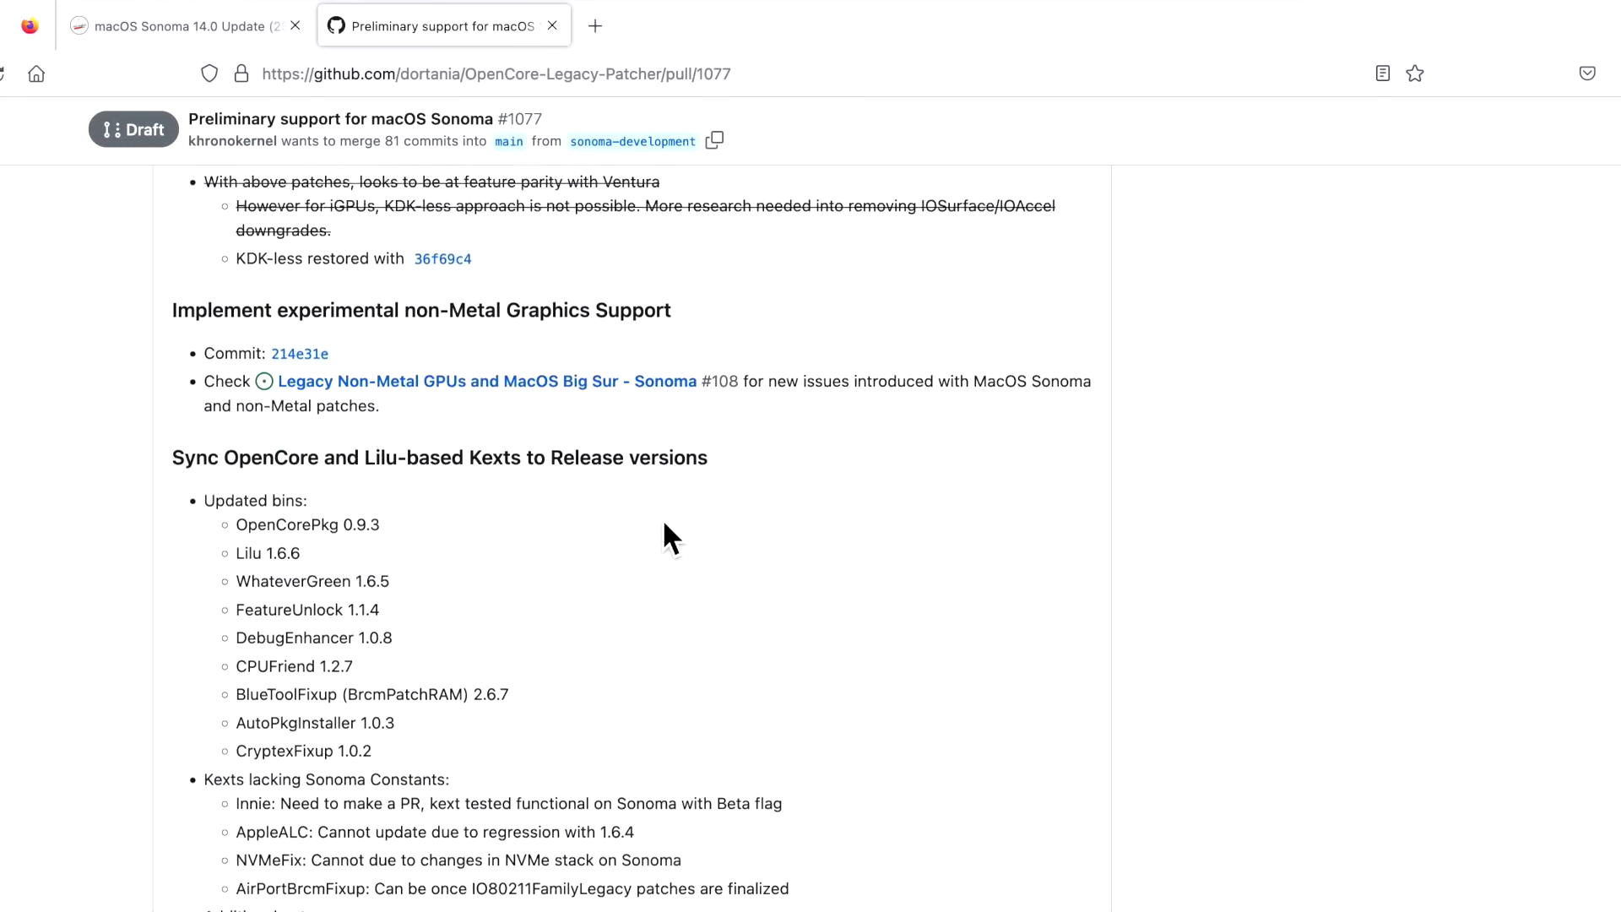
scroll("down", 3)
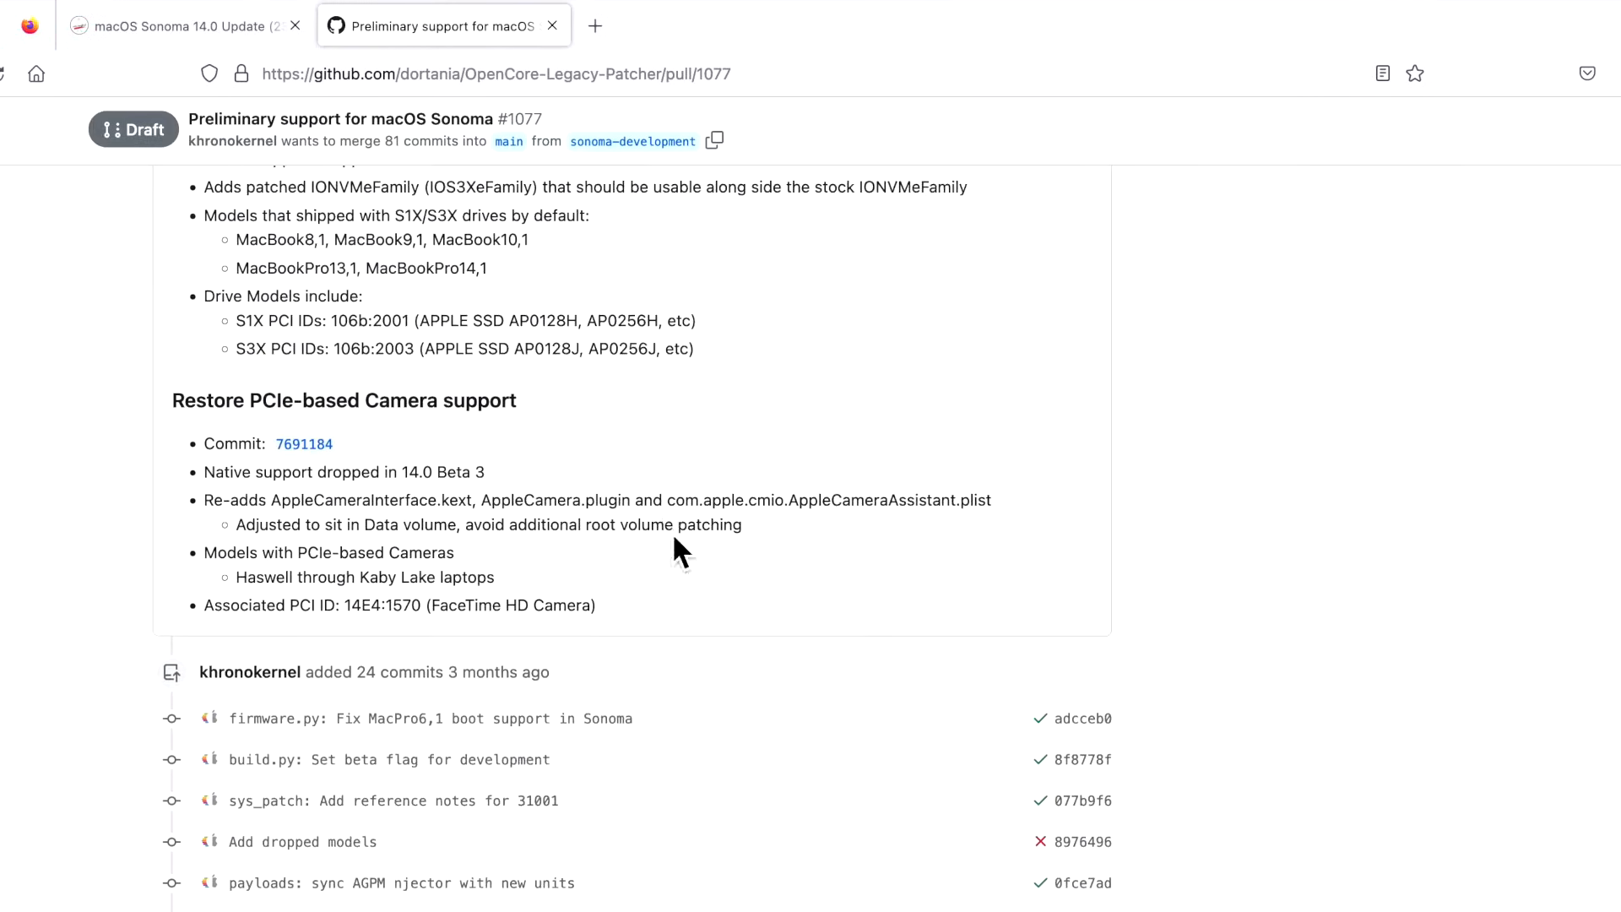
scroll("down", 3)
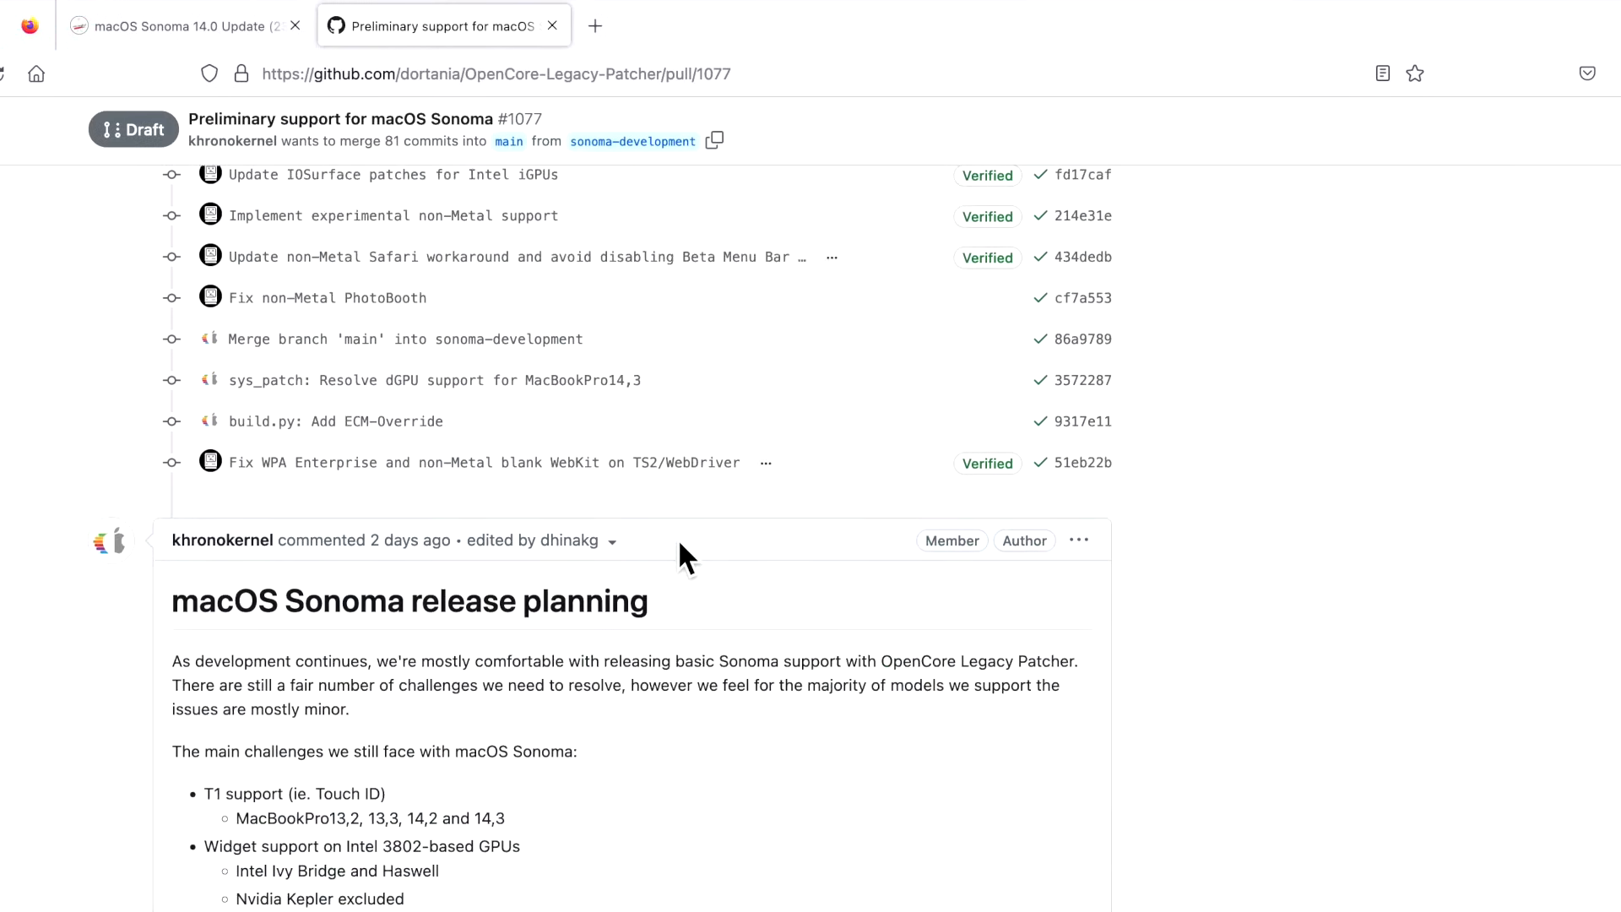
scroll("down", 3)
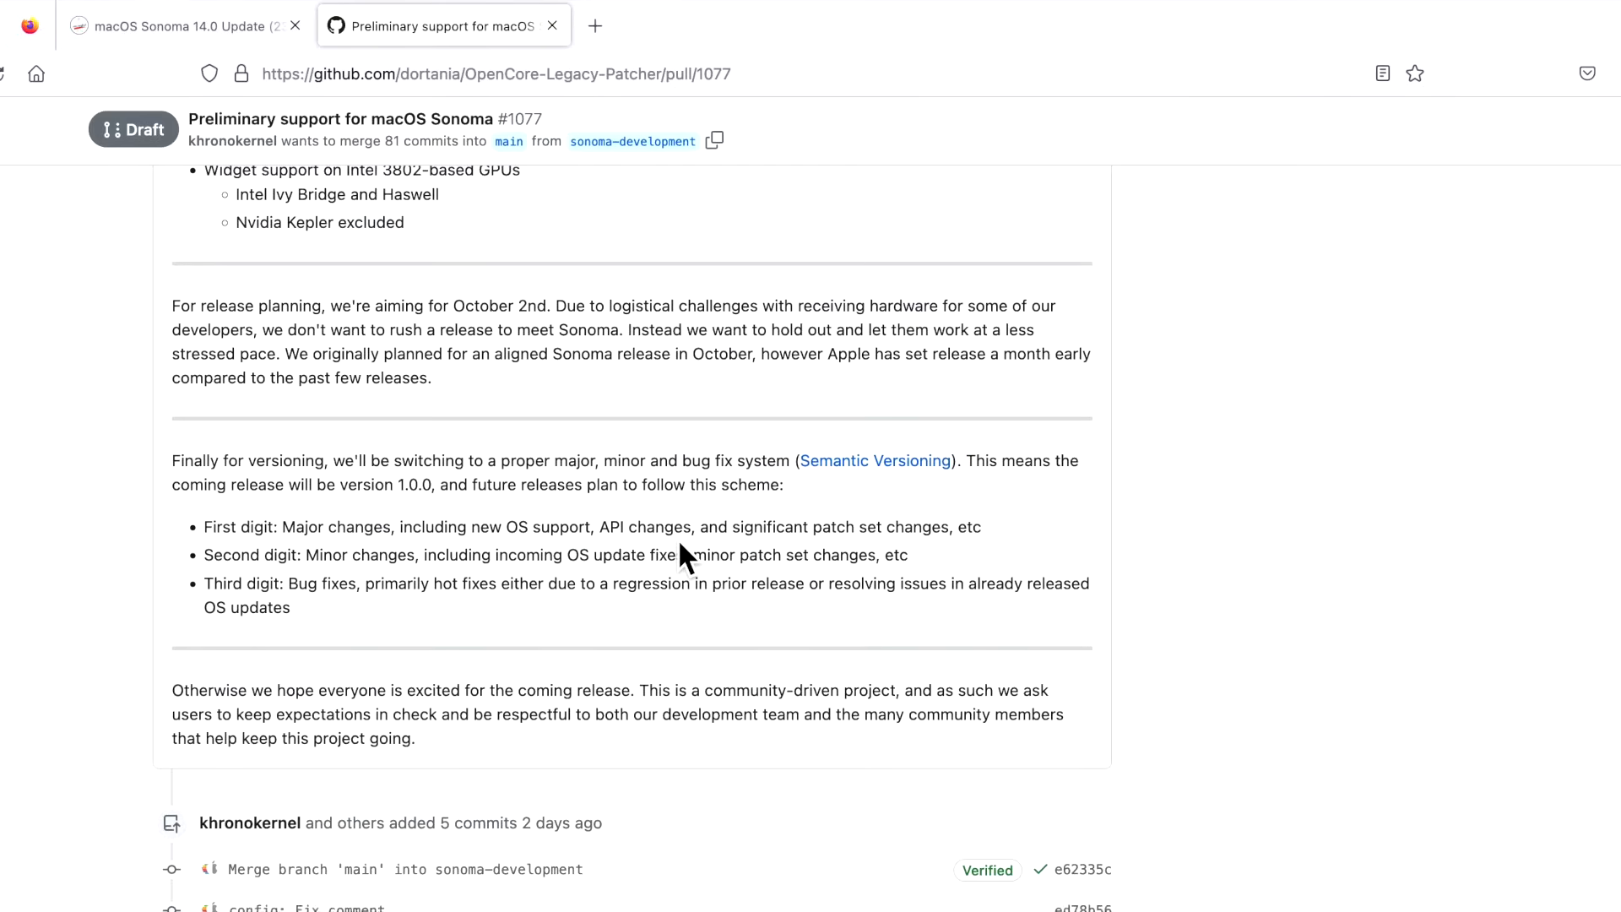
mouse_move(681, 545)
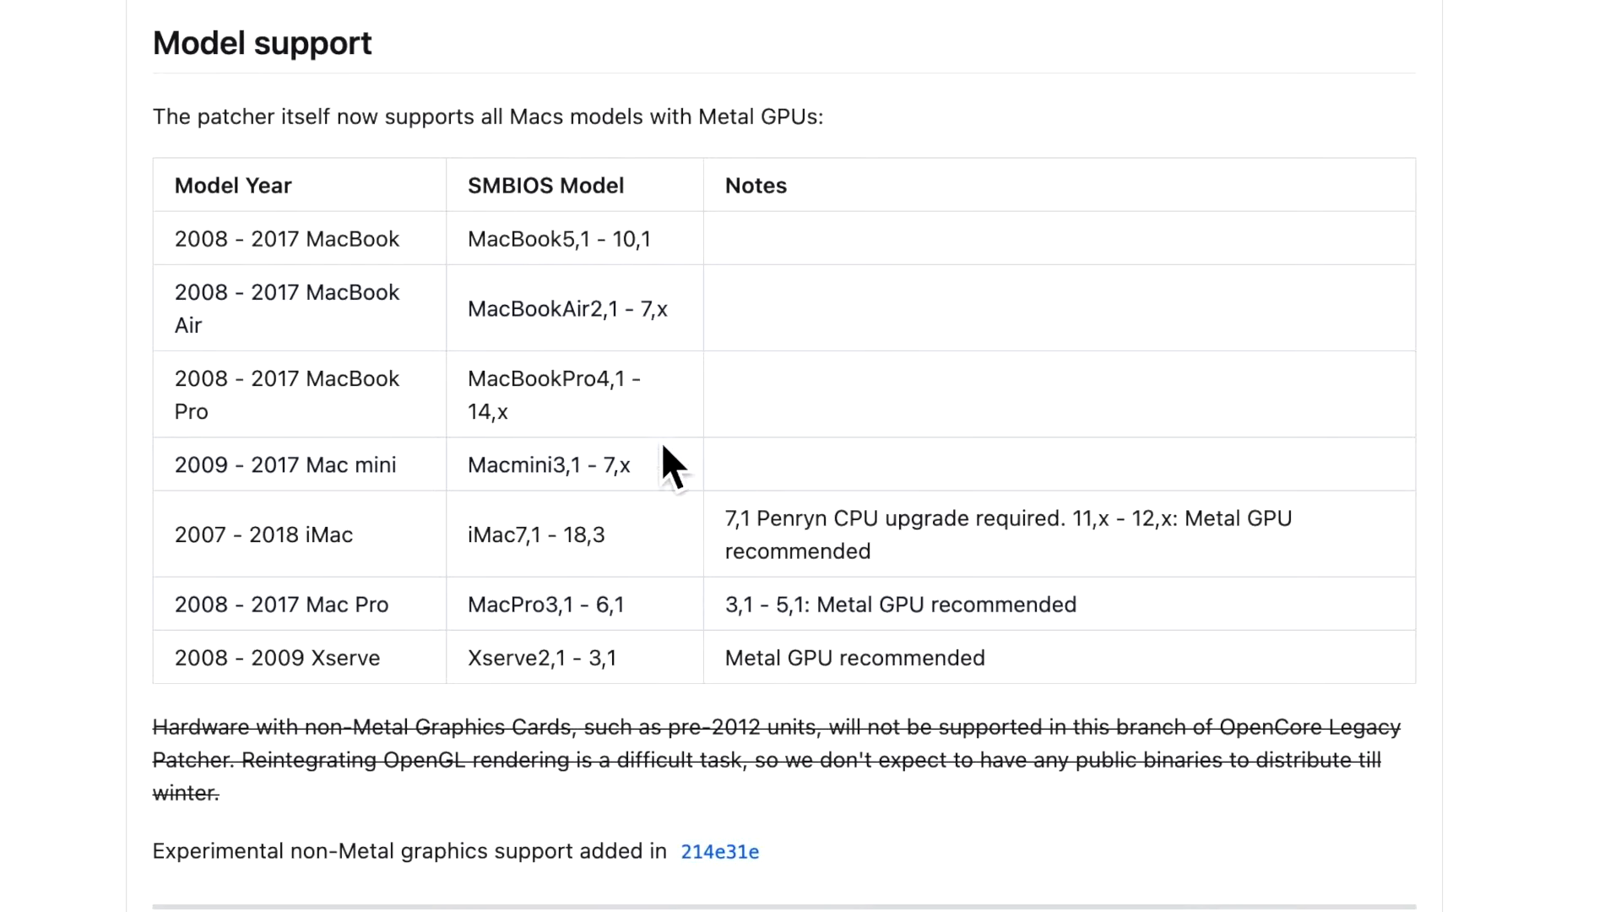
mouse_move(186, 248)
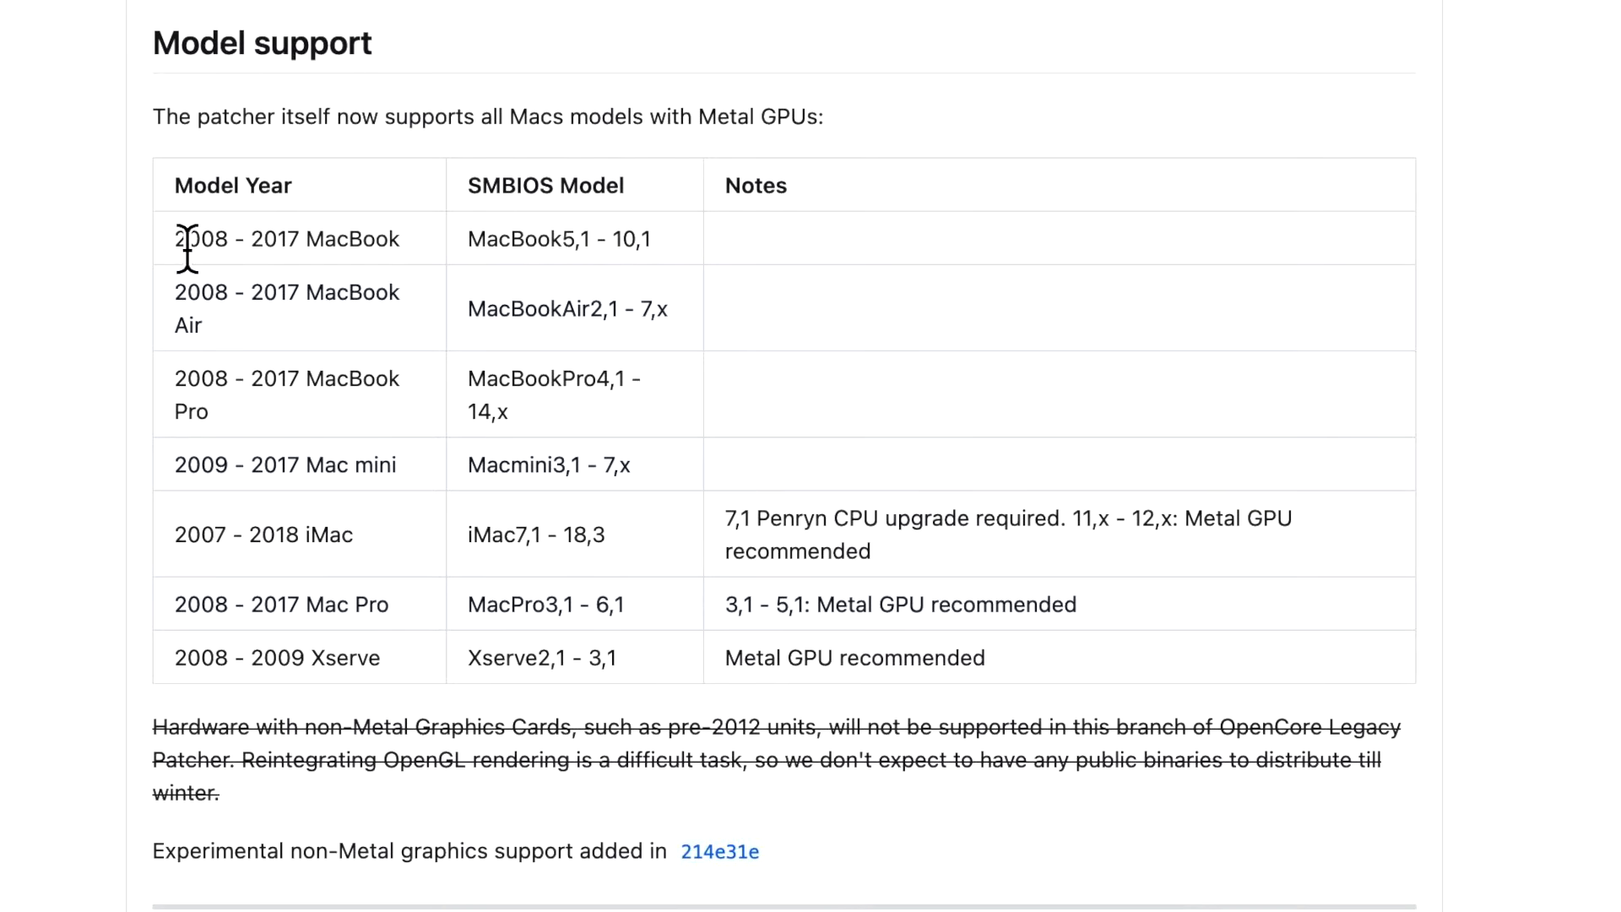
mouse_move(289, 439)
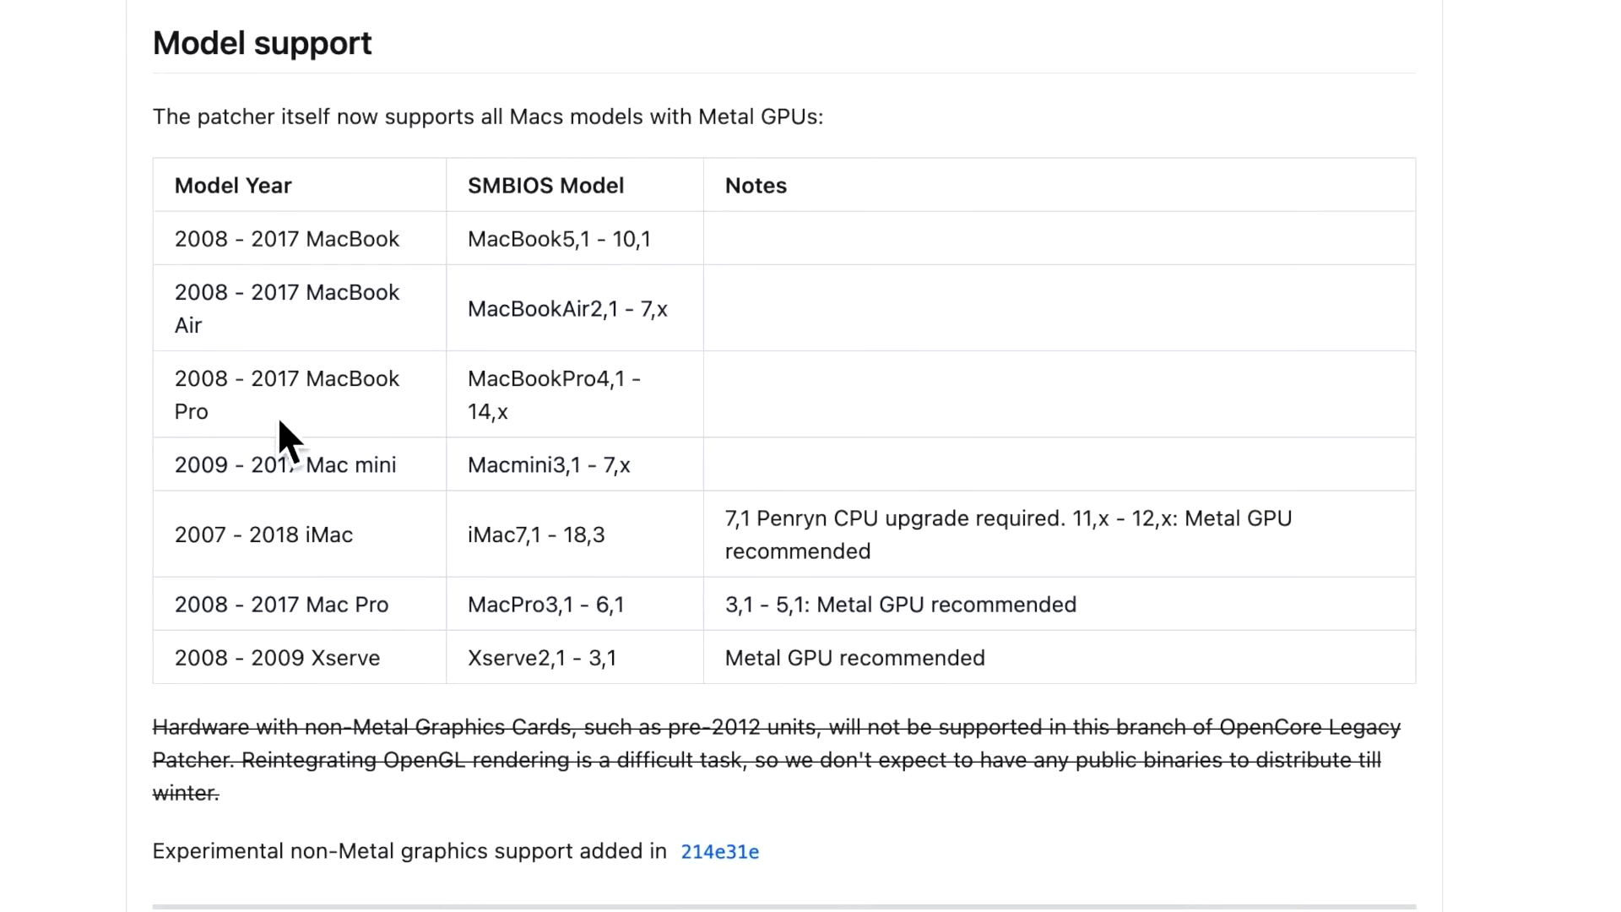
mouse_move(351, 462)
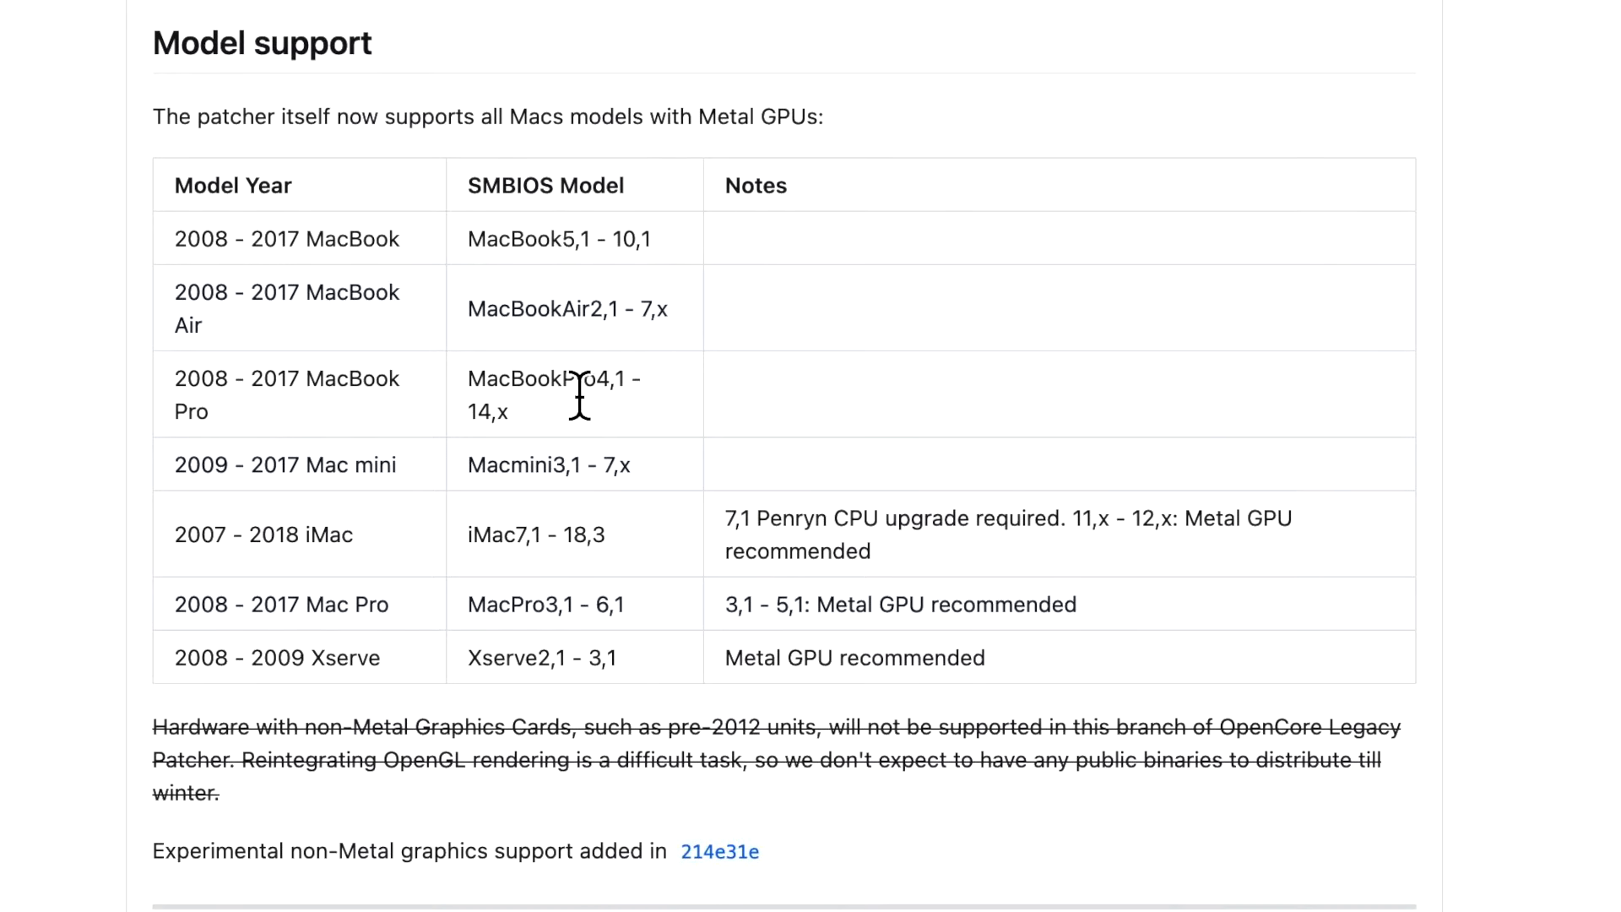
Scroll past the Metal model support table to the Hackintosh notes and beta caveats
scroll("down", 3)
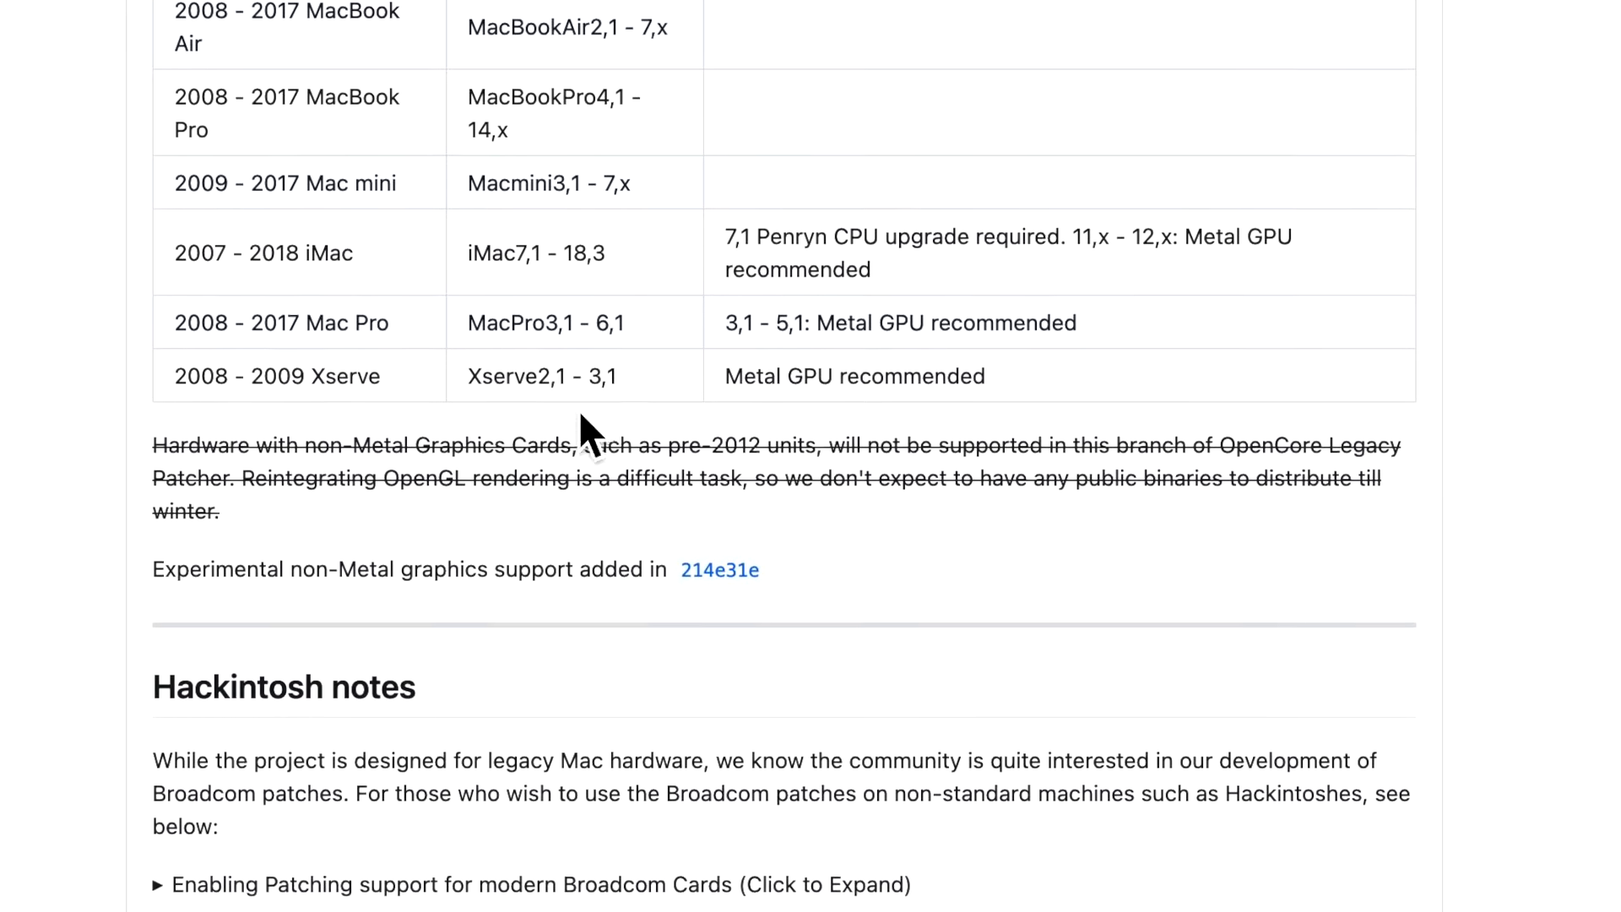
scroll("down", 3)
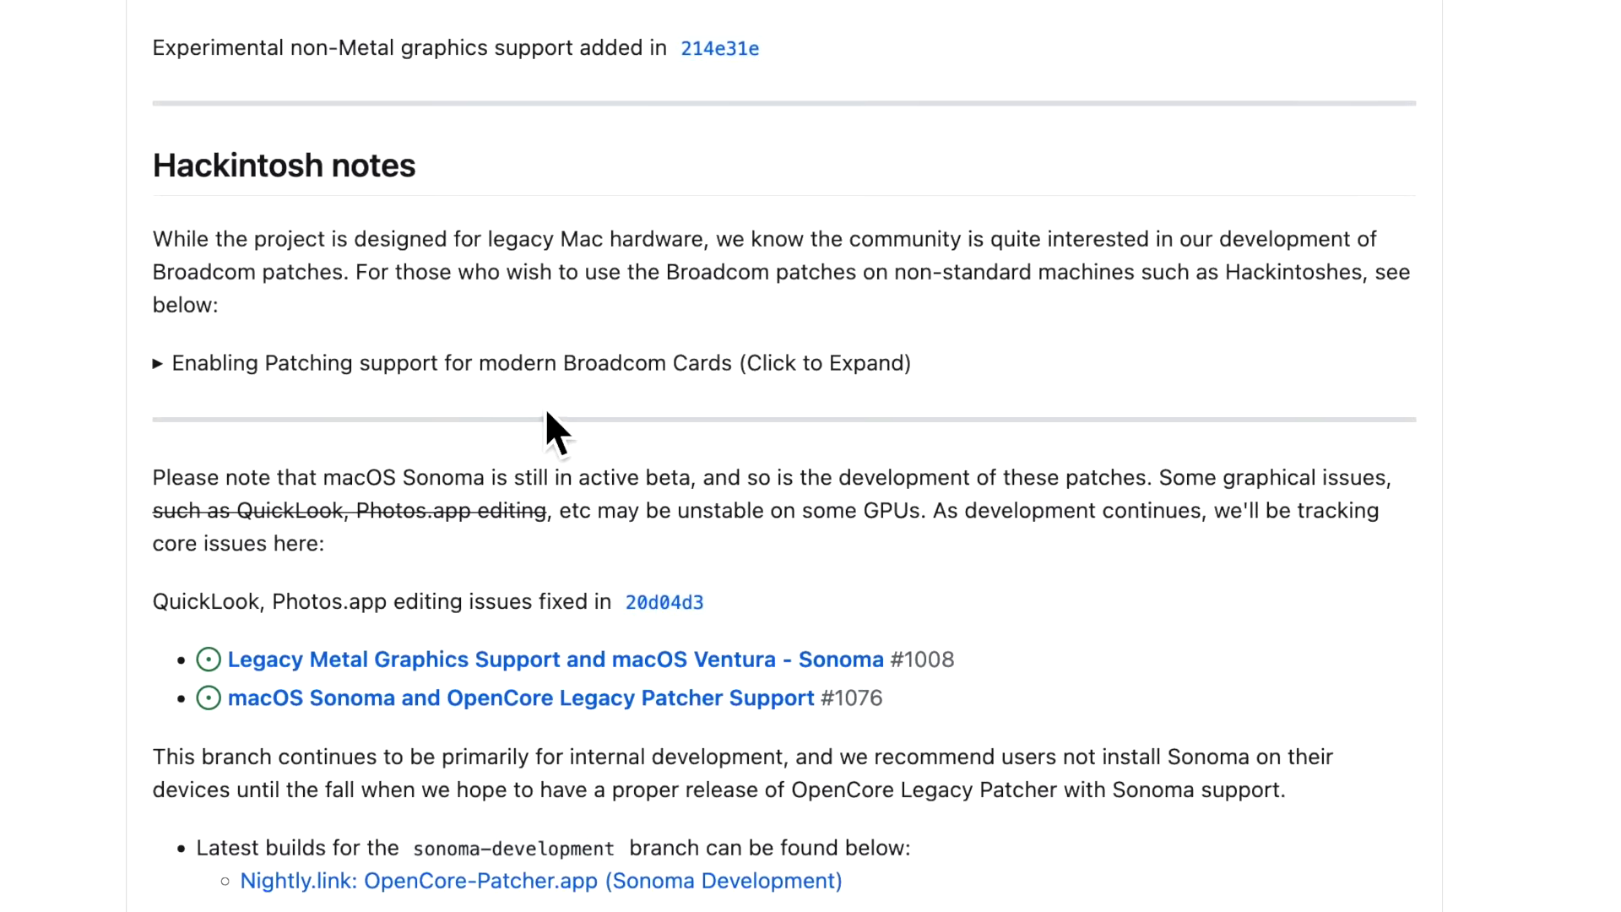
Expand the modern Broadcom card patching section and scroll to the Nightly.link builds
left_click(156, 363)
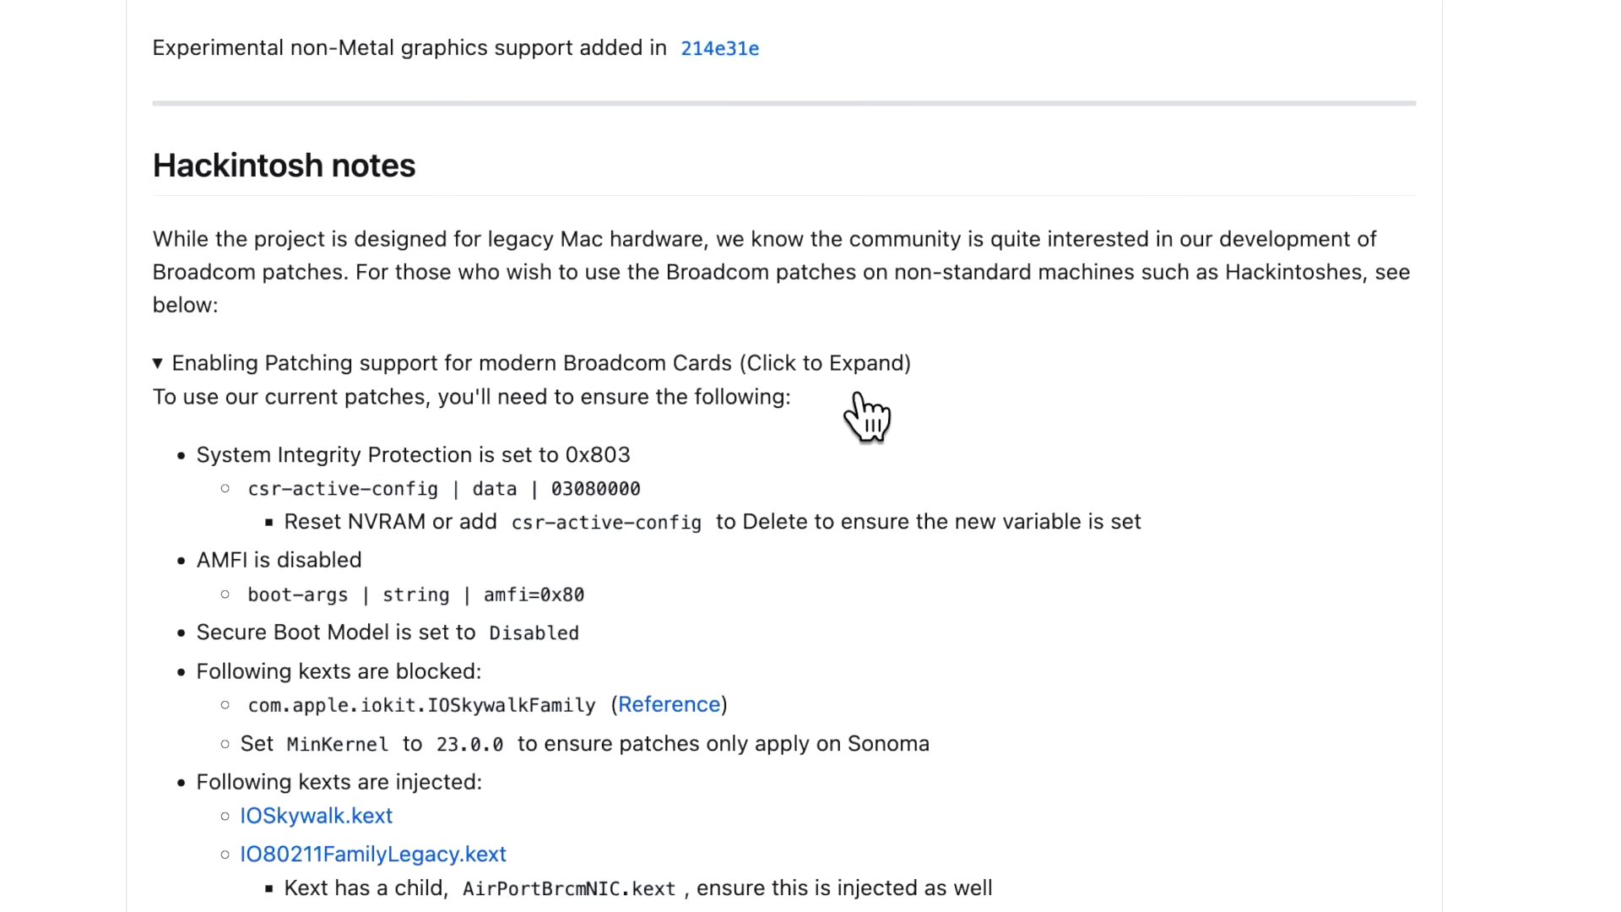
scroll("down", 3)
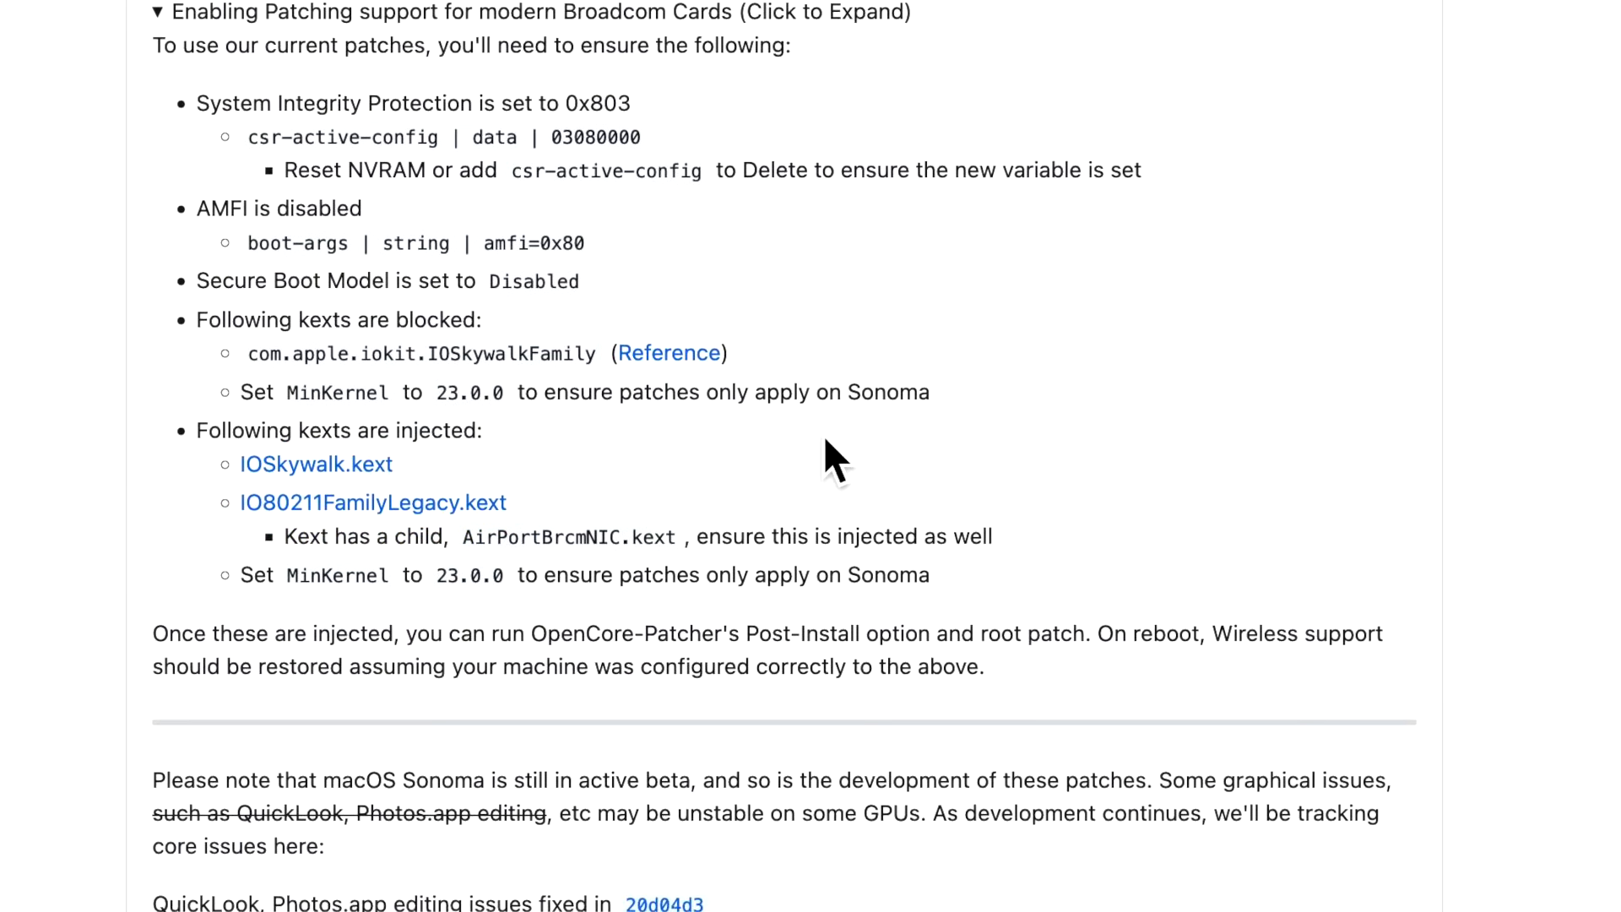
scroll("down", 3)
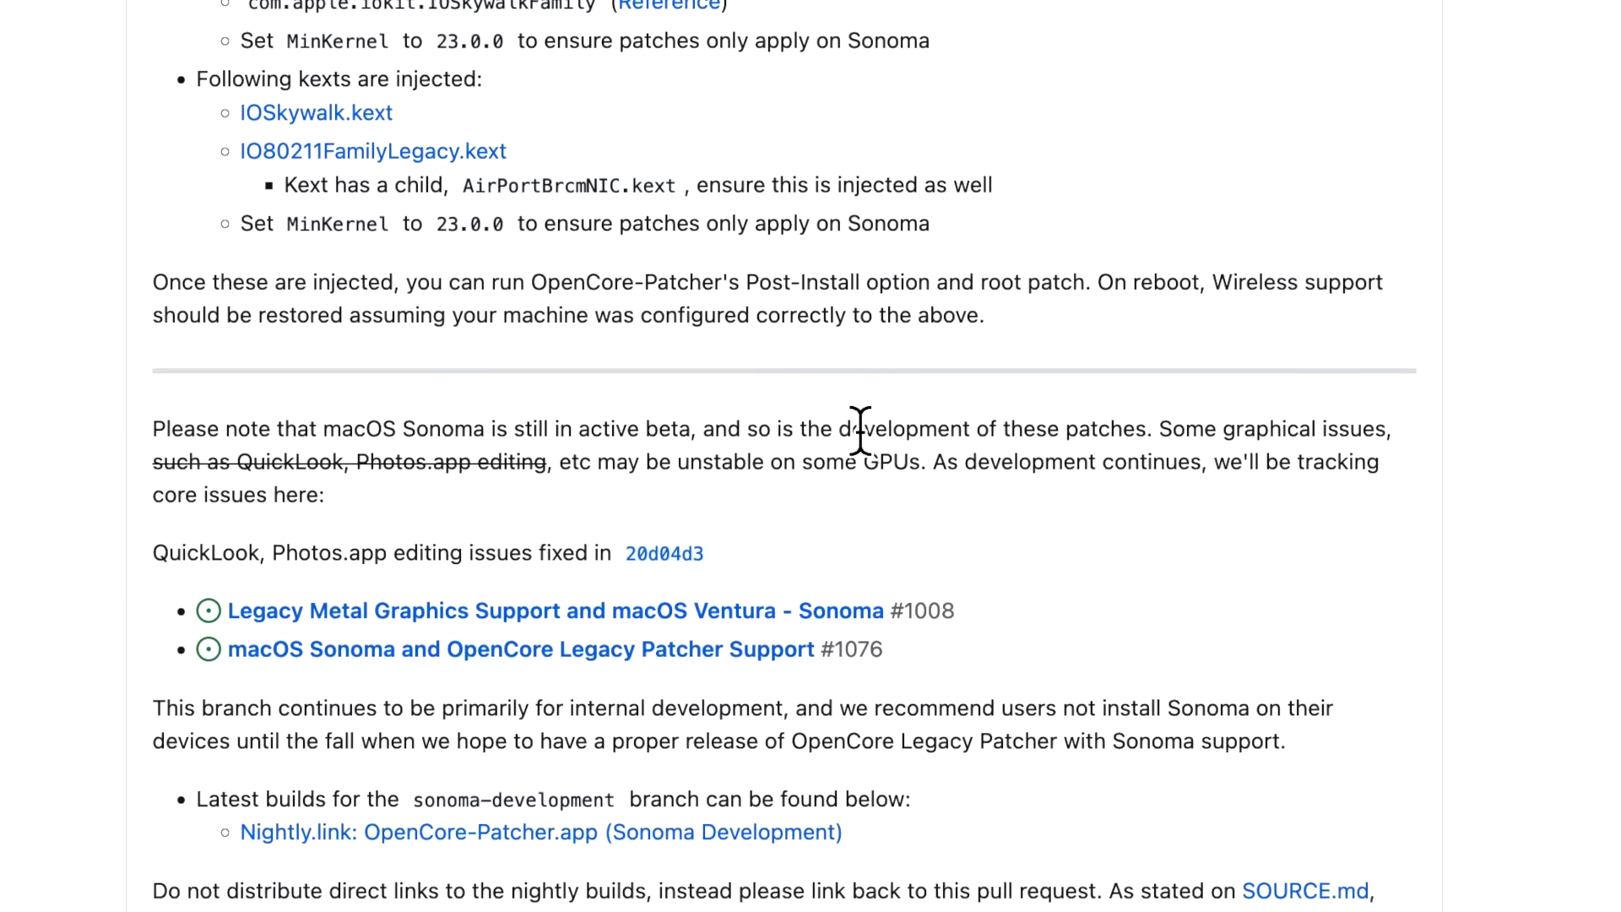
scroll("down", 3)
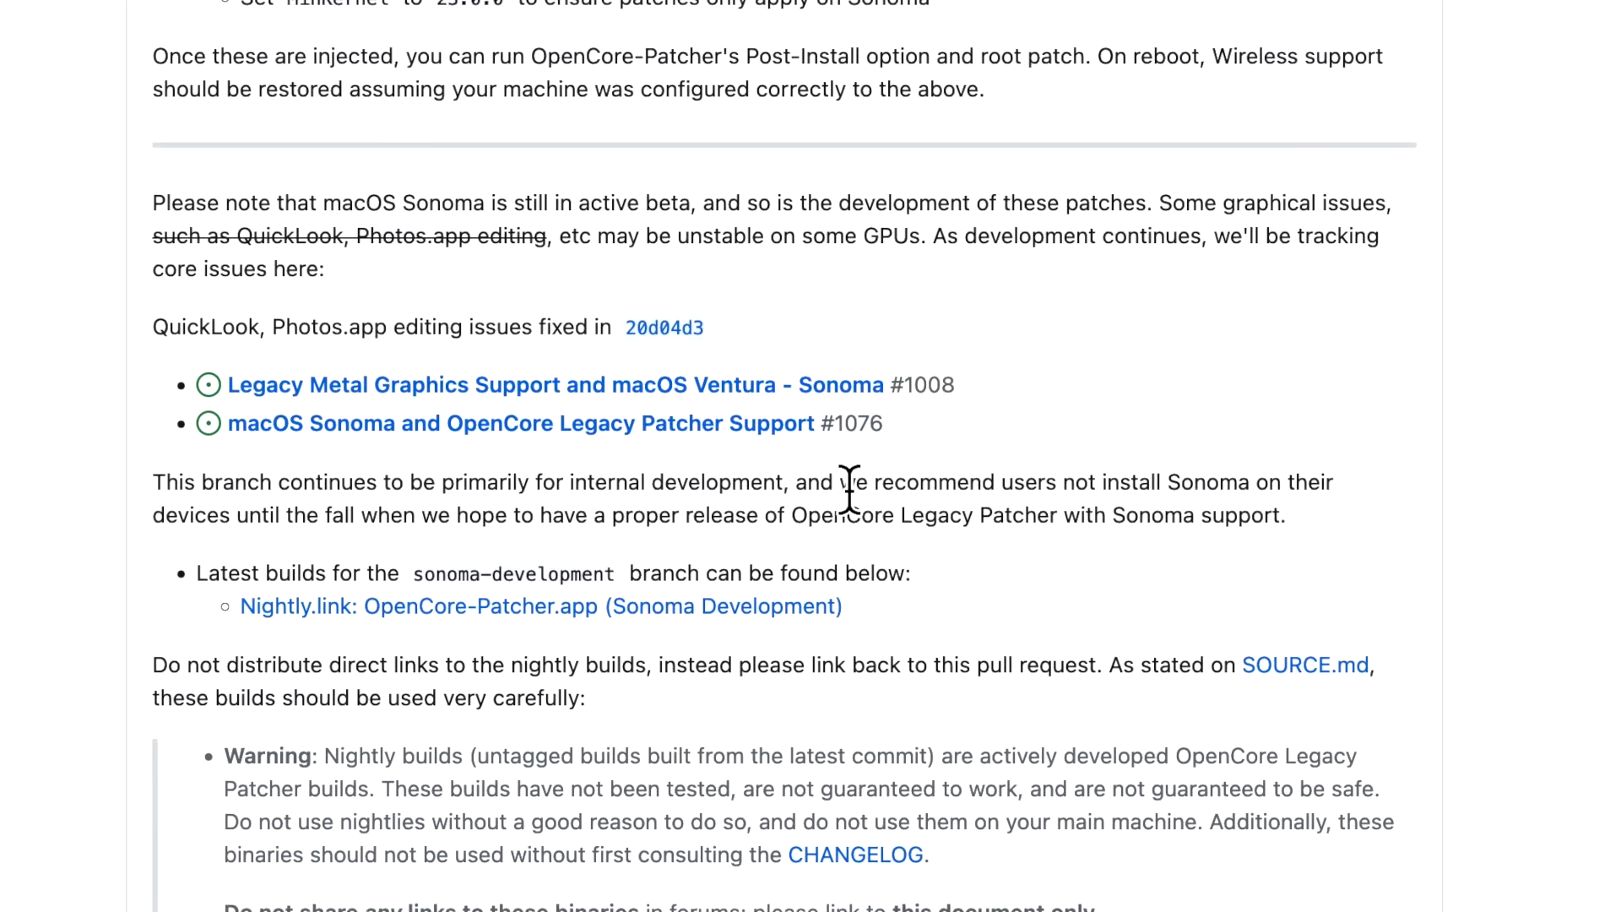
mouse_move(761, 467)
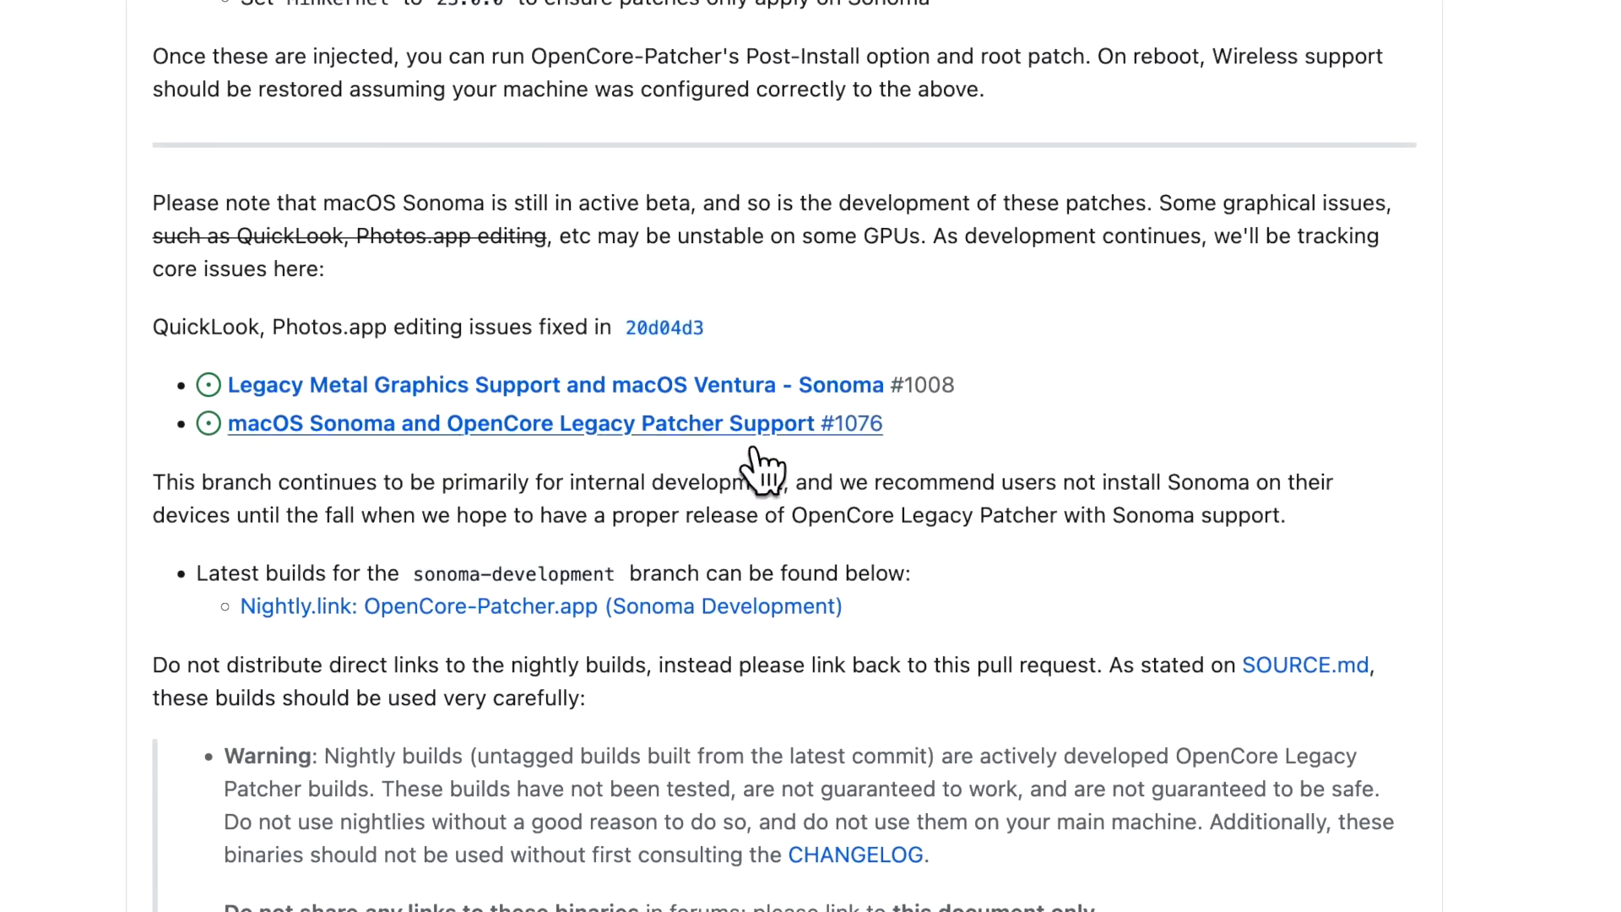
mouse_move(848, 388)
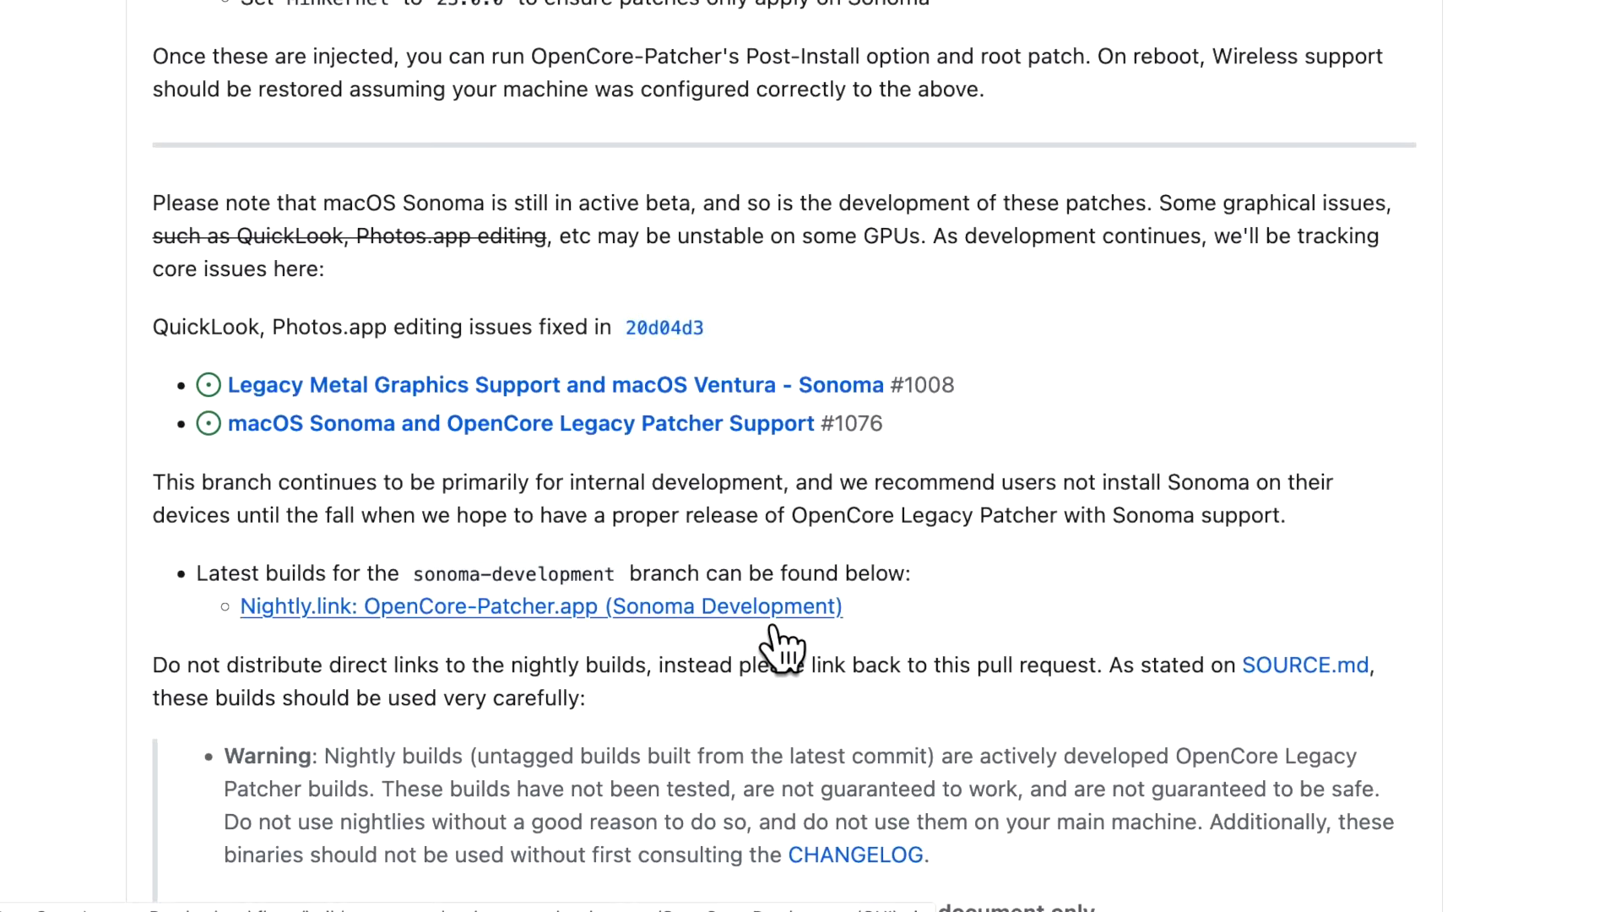
mouse_move(777, 624)
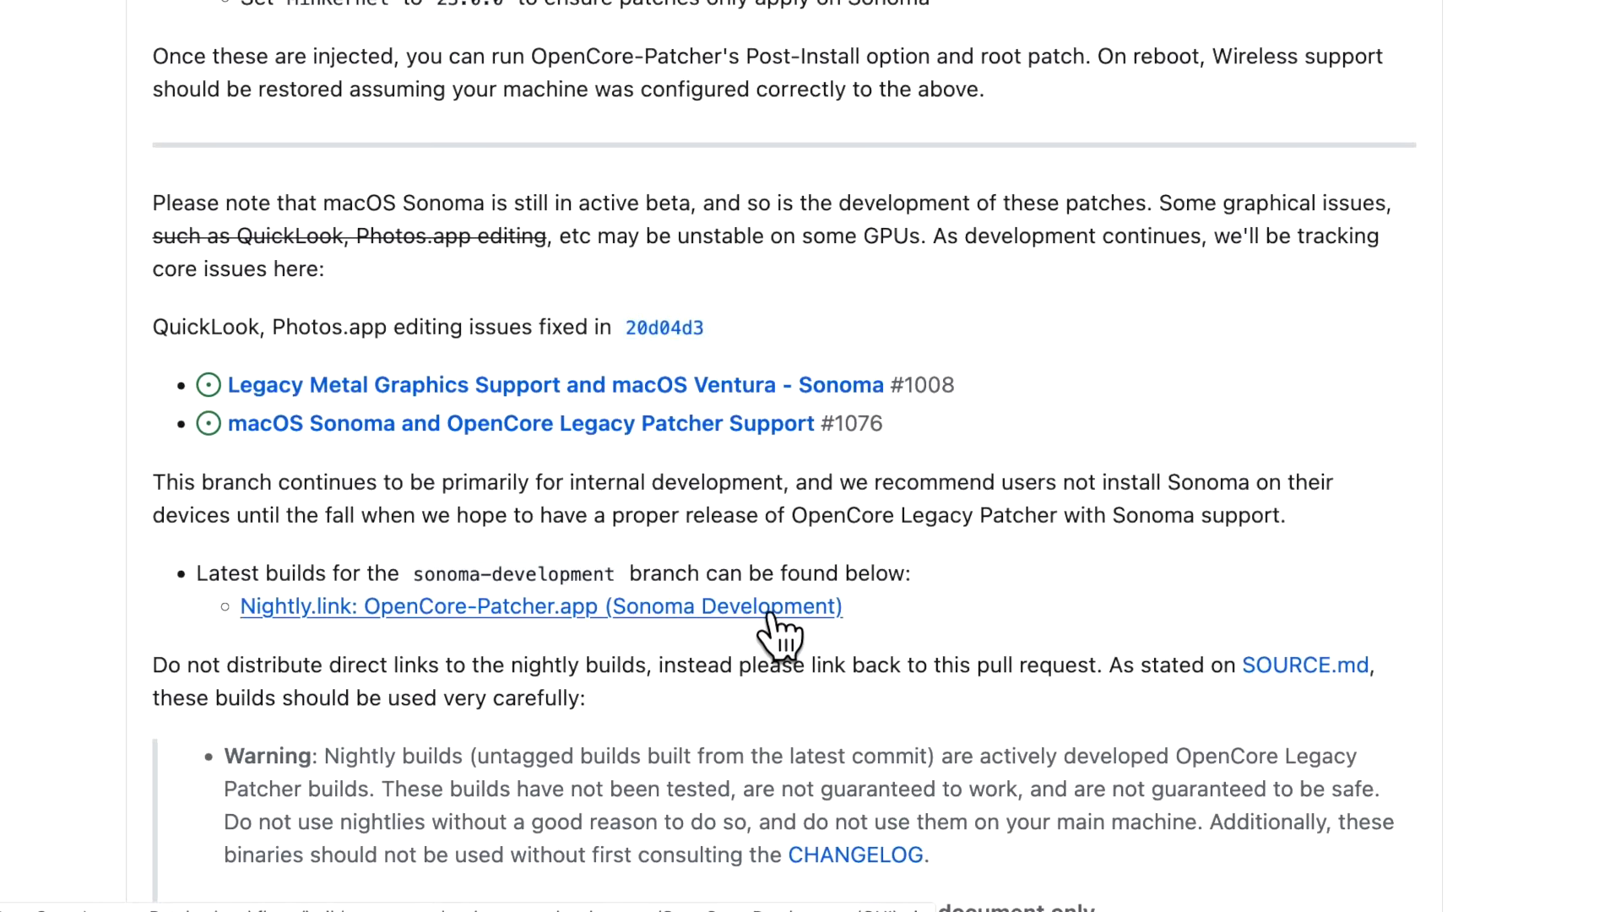
mouse_move(788, 642)
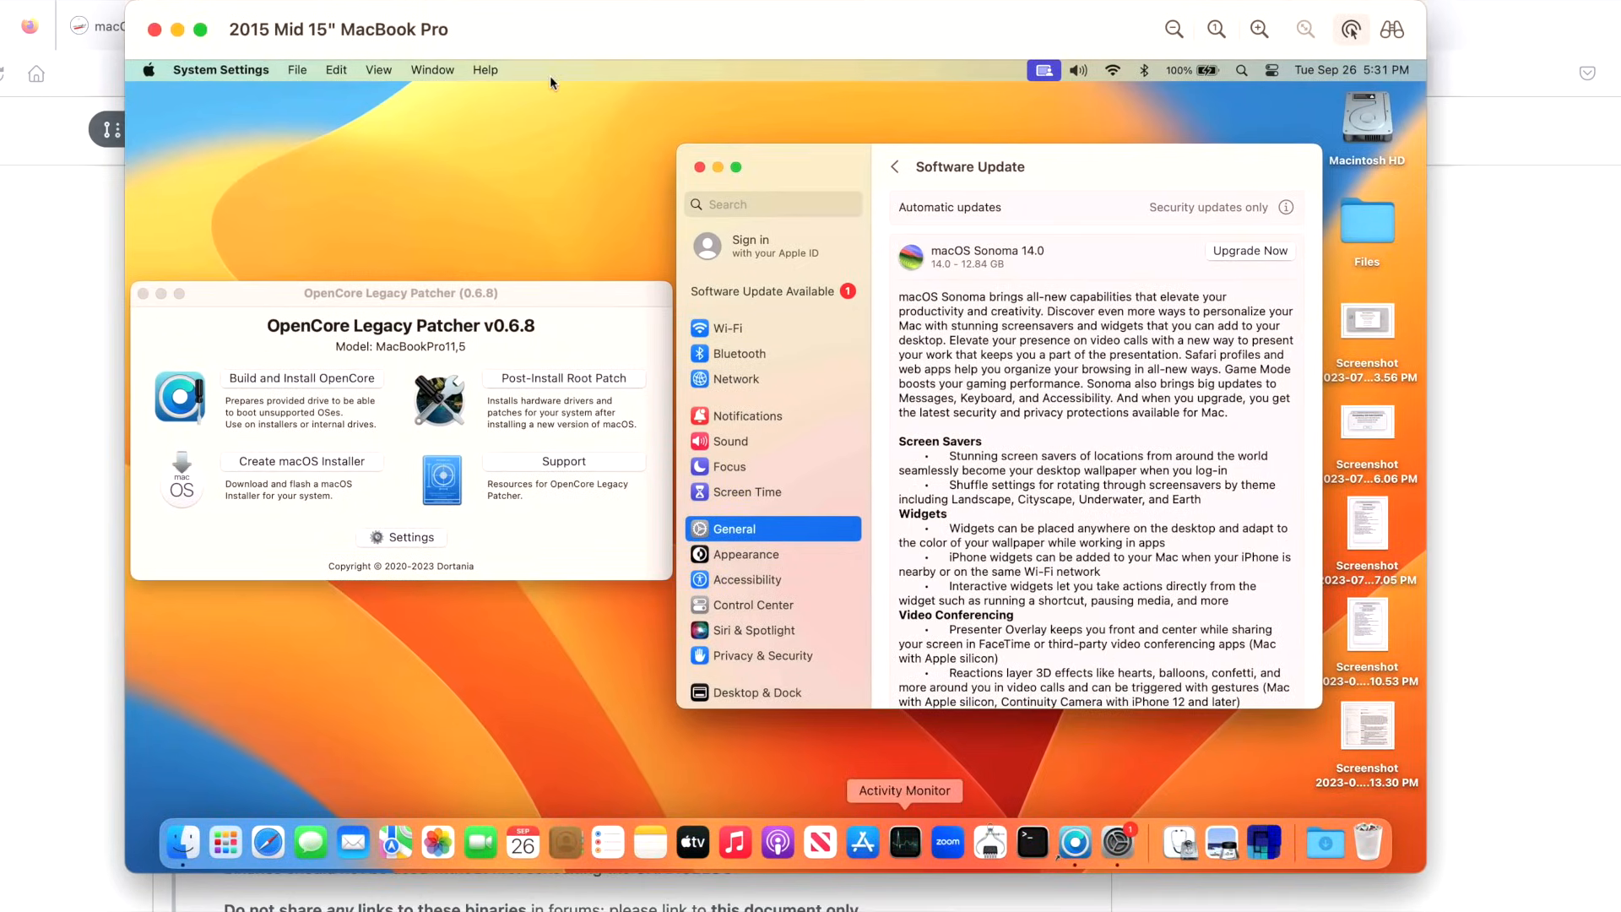
mouse_move(467, 277)
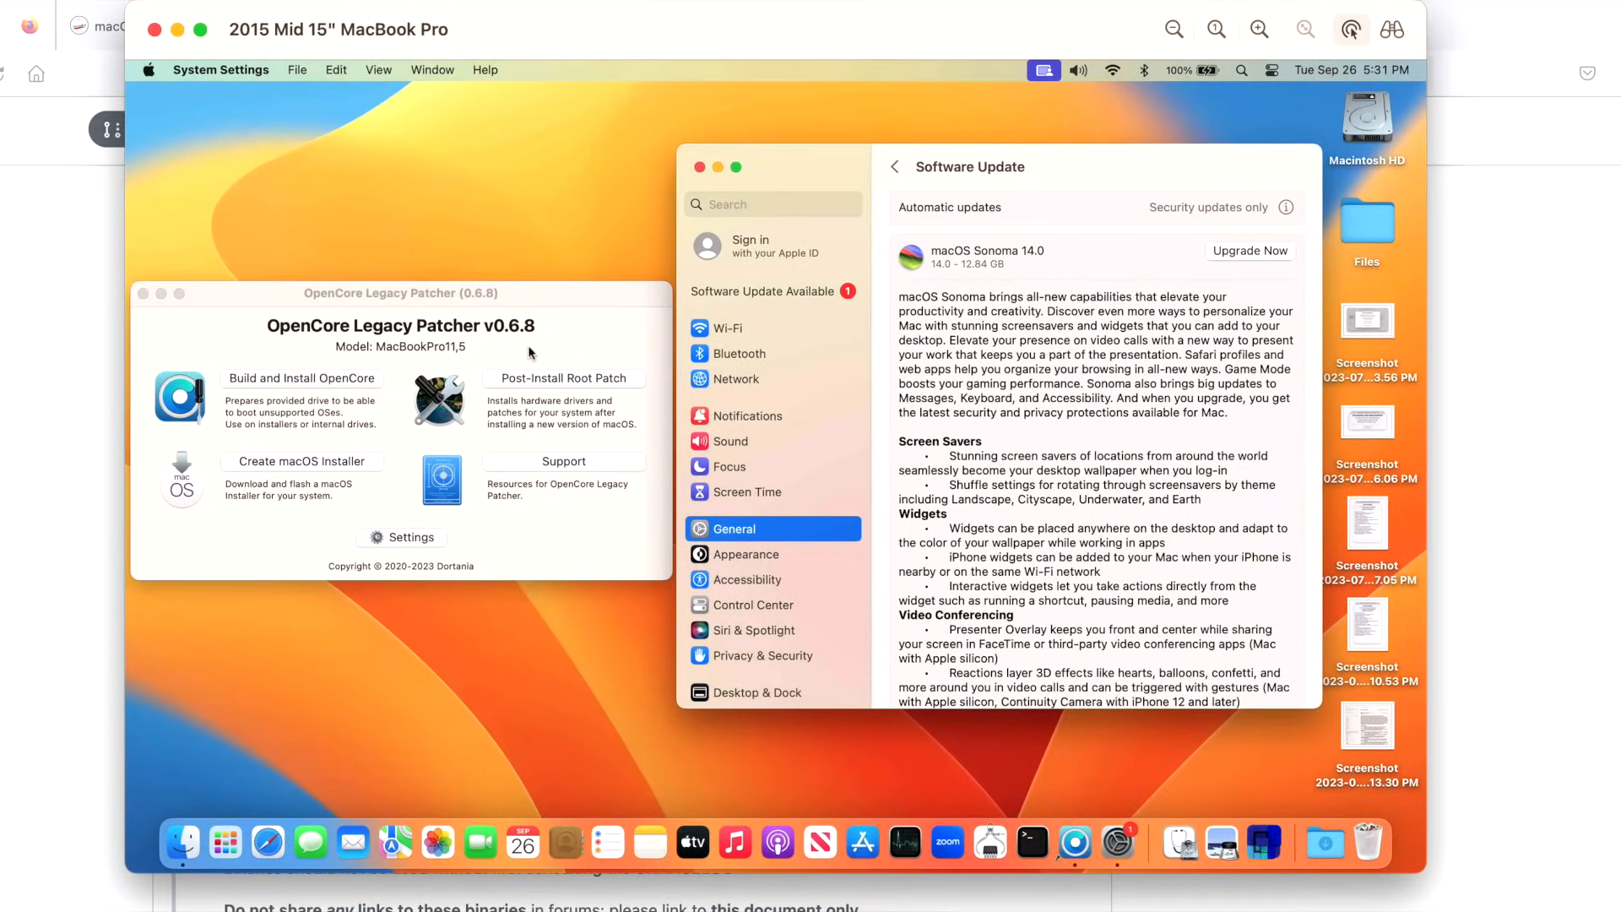
mouse_move(779, 312)
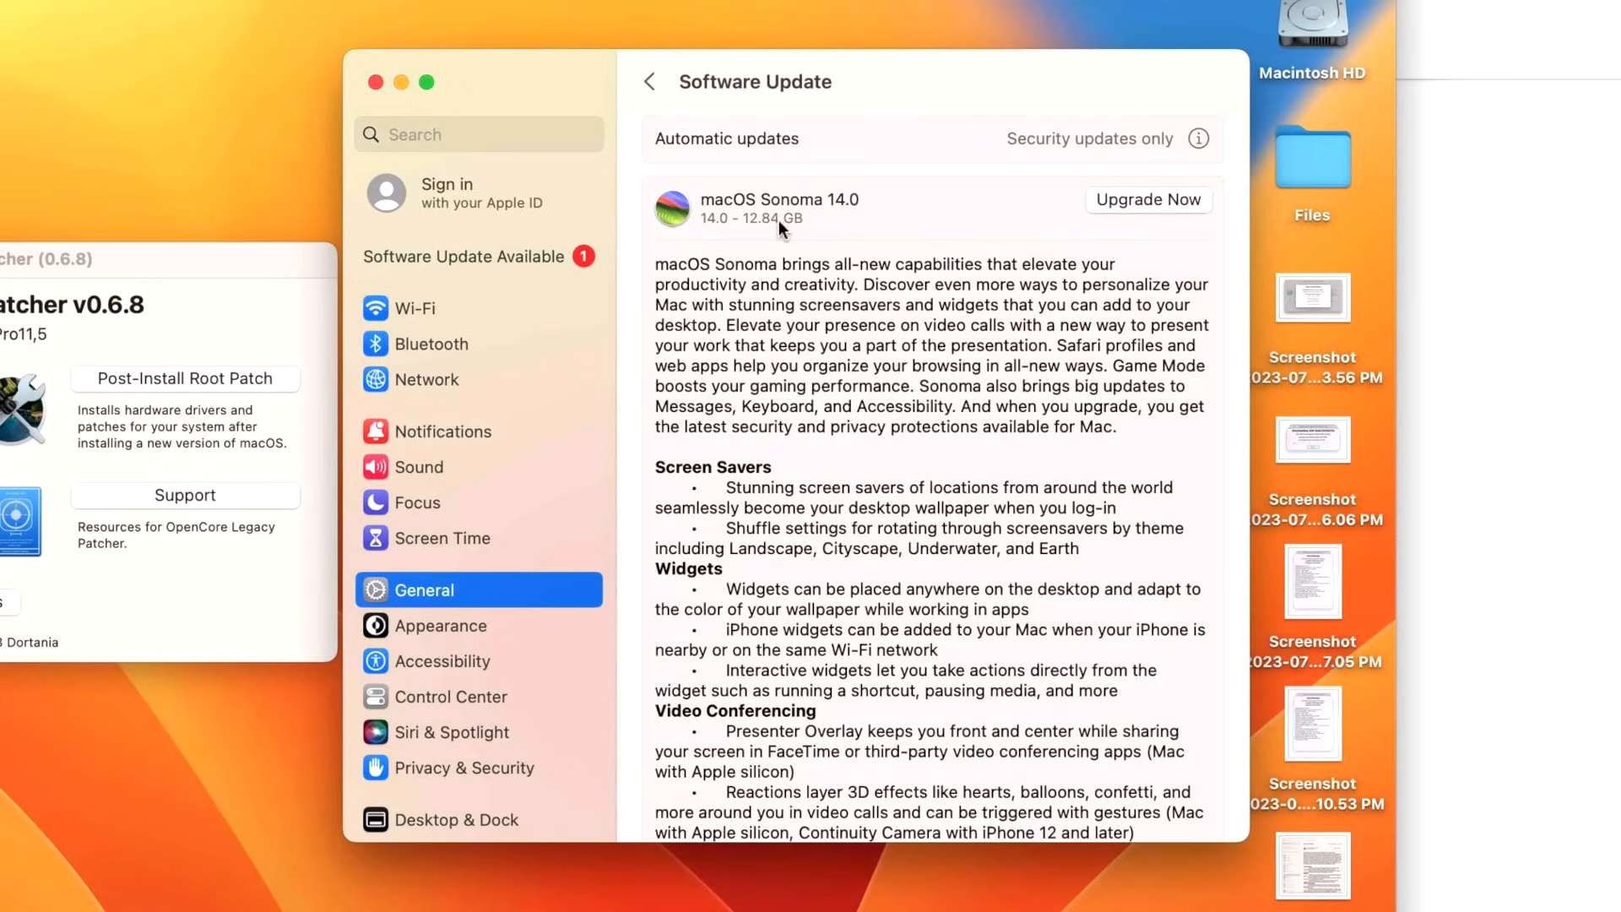
mouse_move(820, 236)
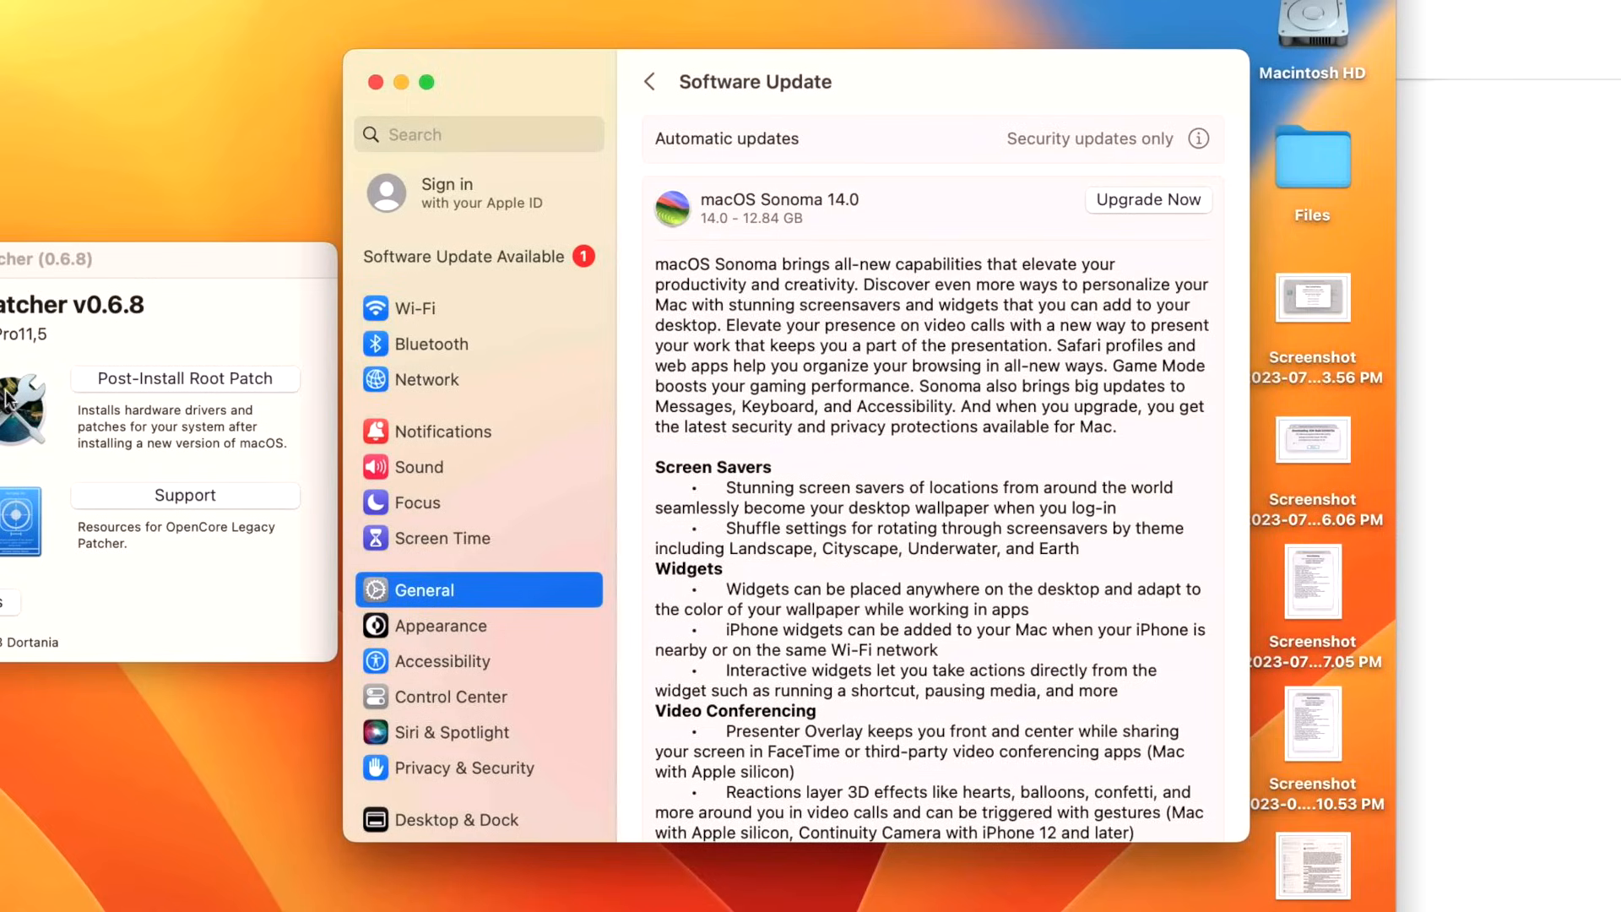
mouse_move(859, 388)
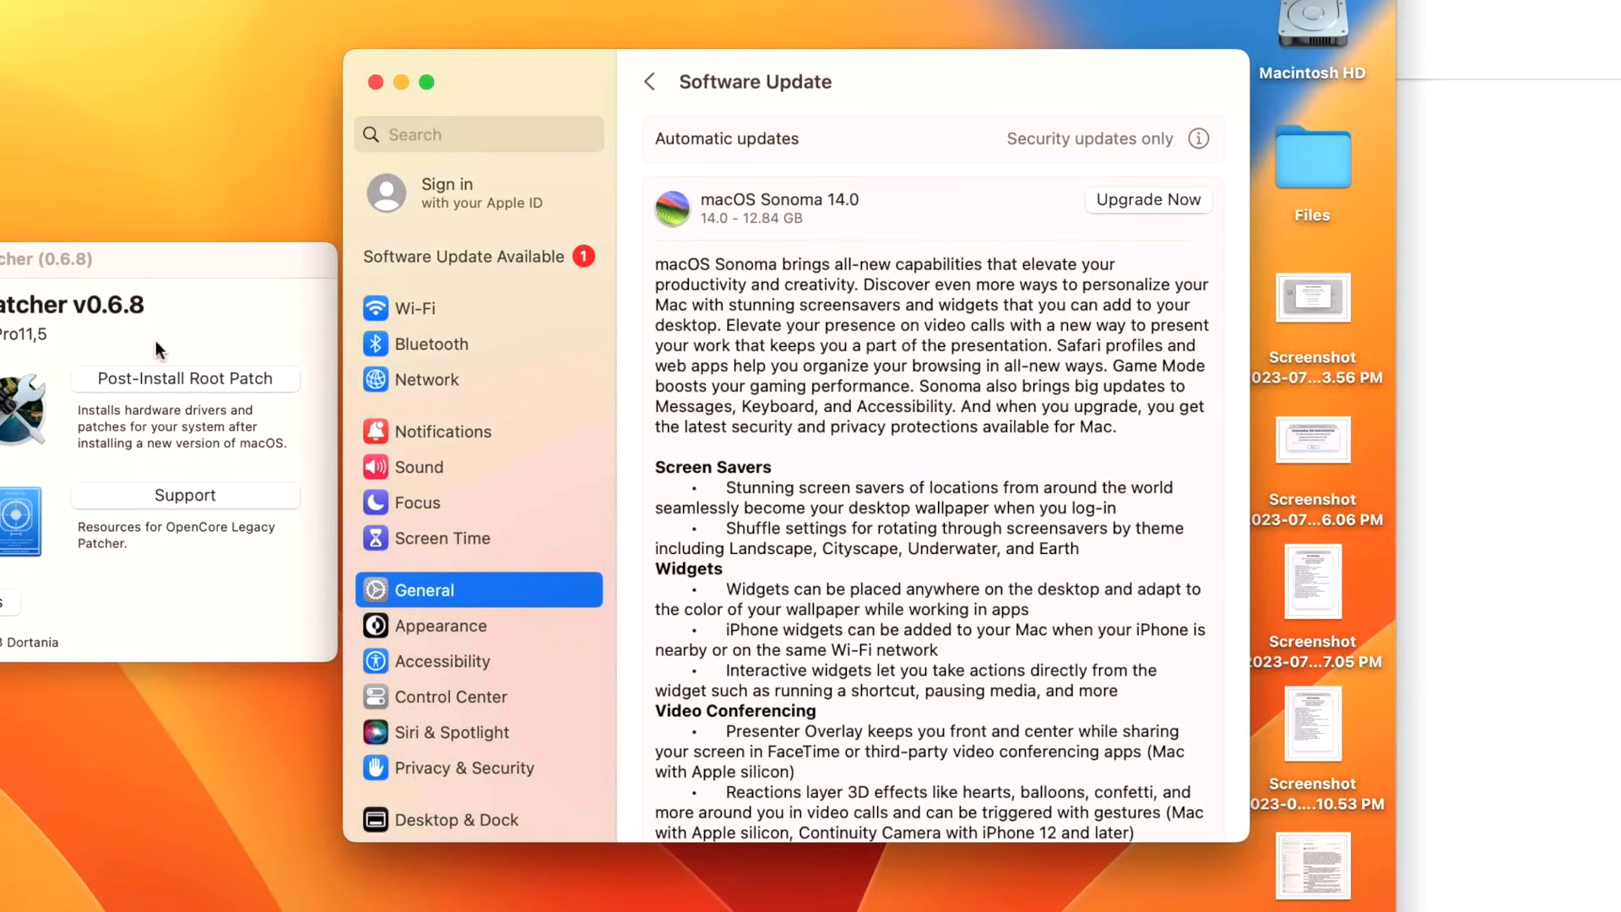
mouse_move(186, 329)
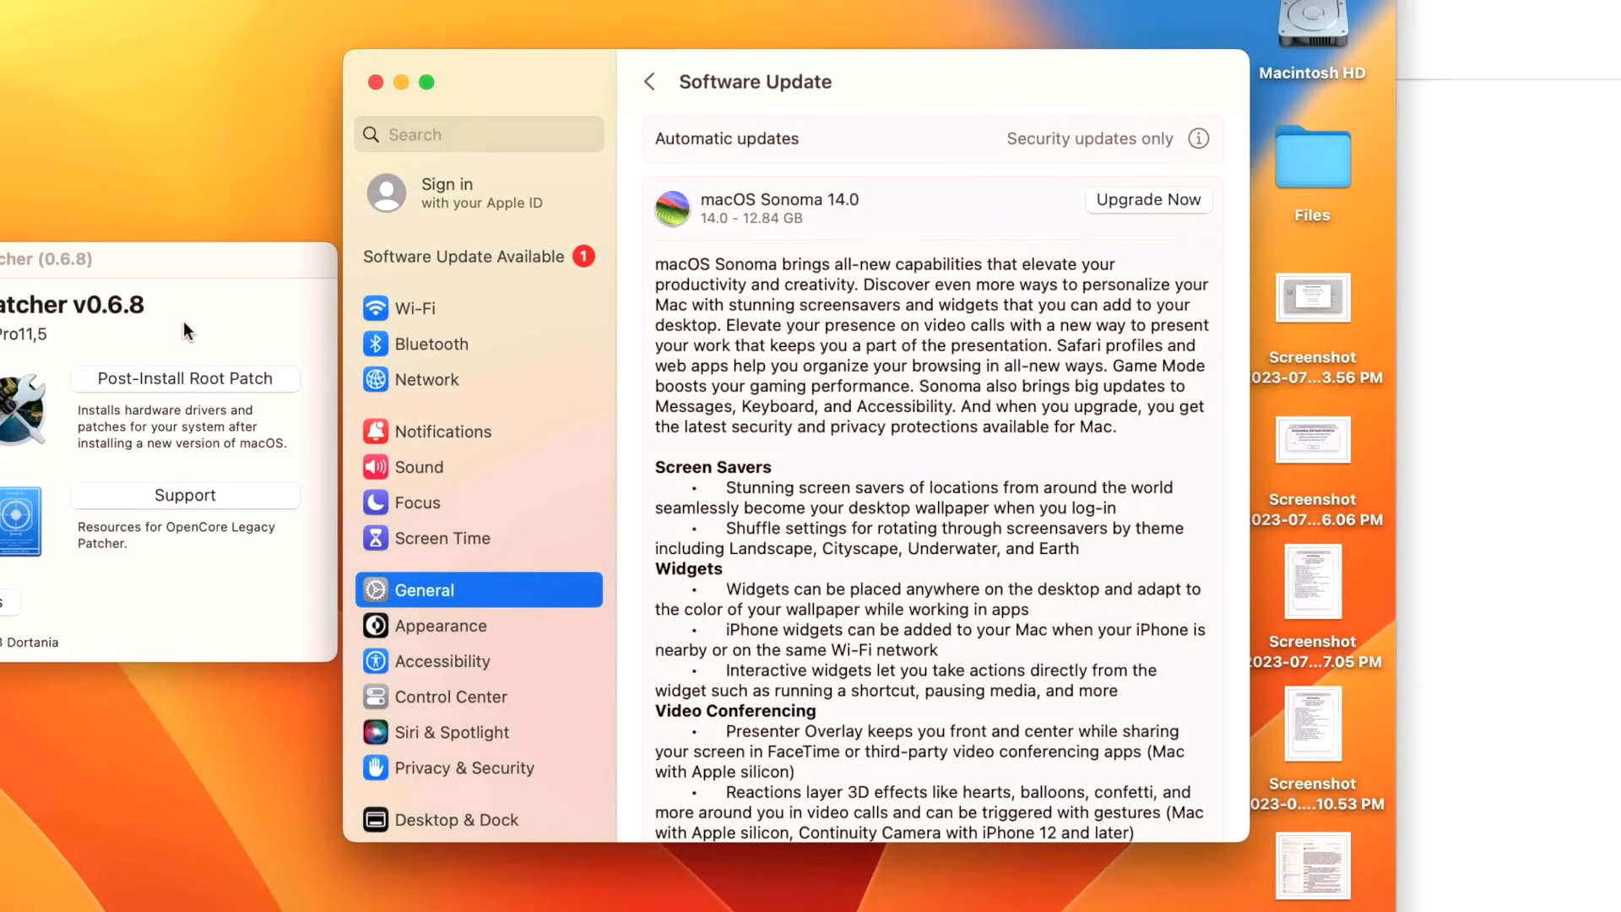
mouse_move(856, 308)
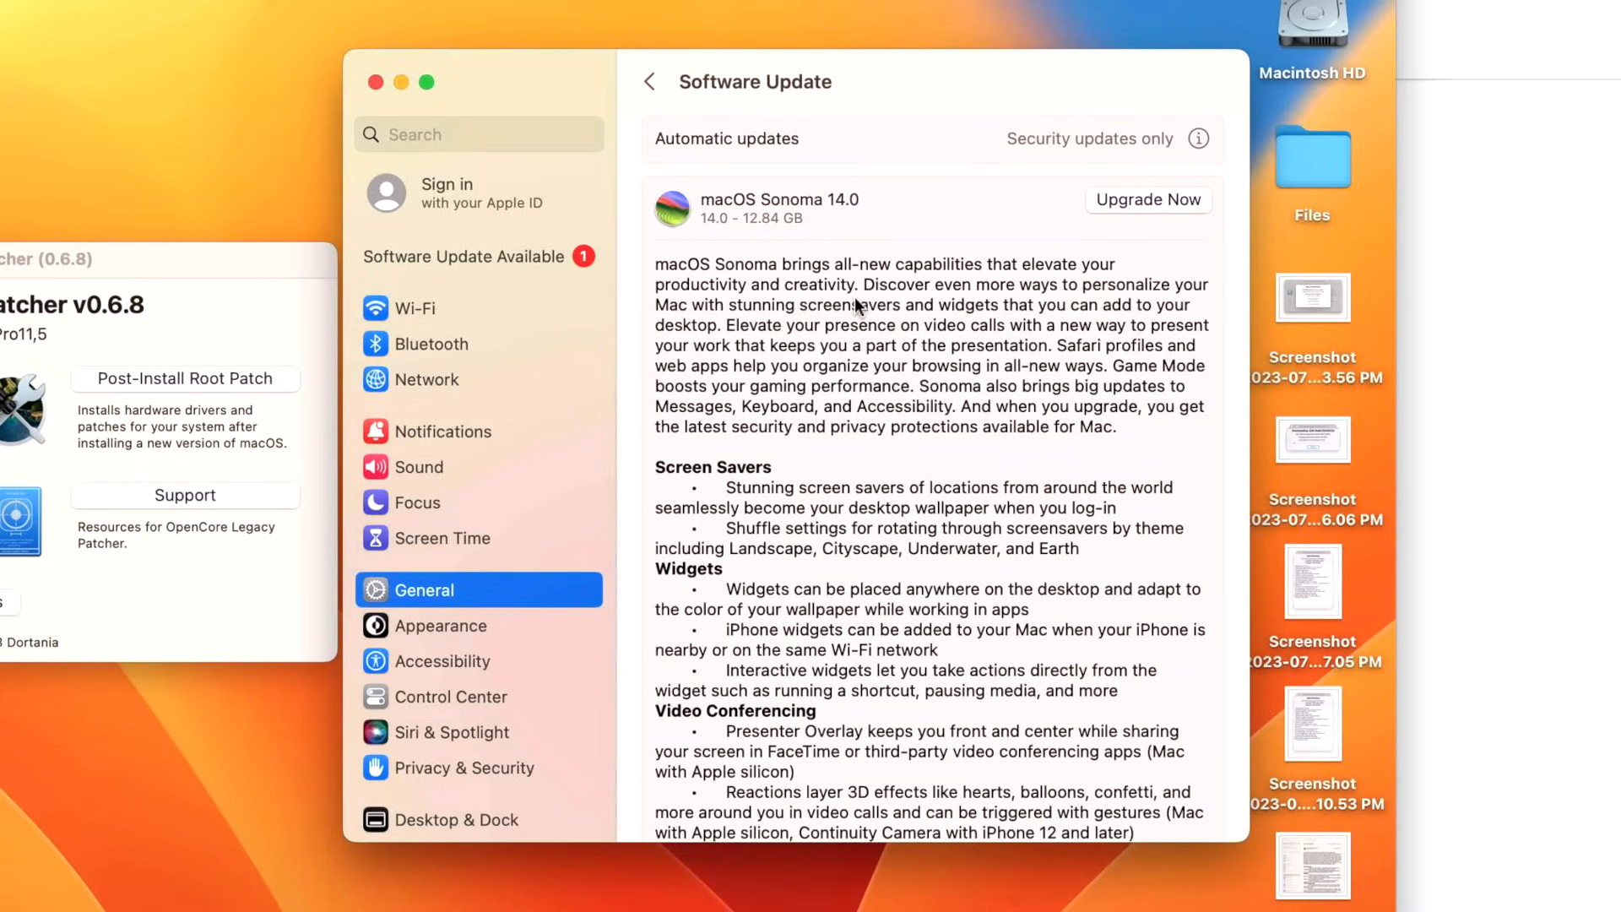
mouse_move(856, 316)
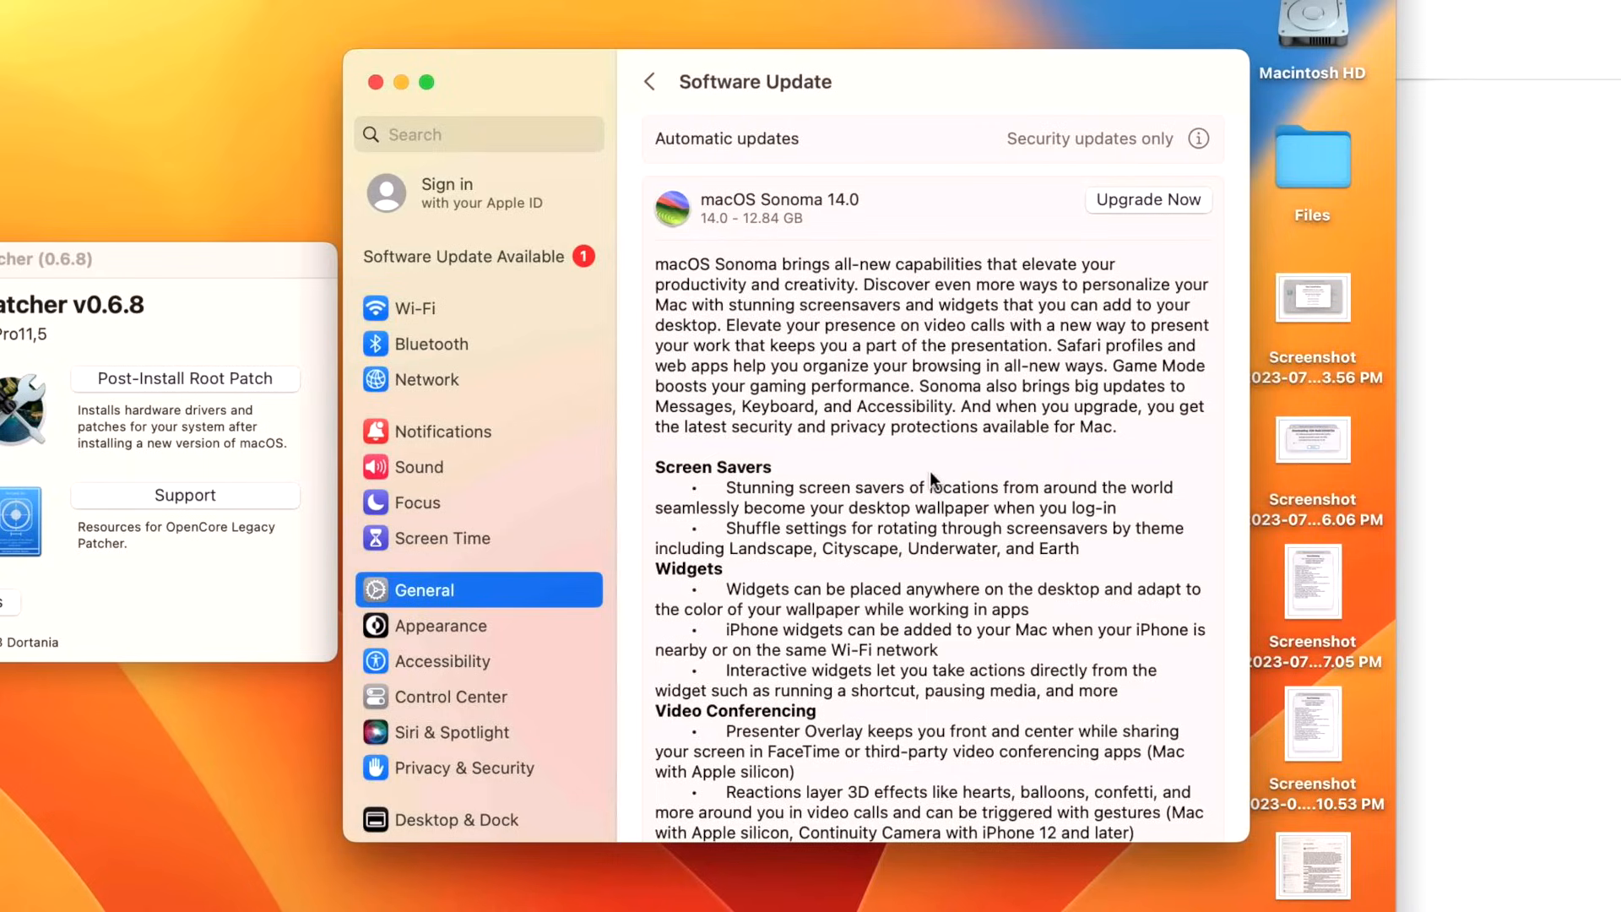
Scroll through the Sonoma 14.0 release notes to the Other Updates Available entry
scroll("down", 3)
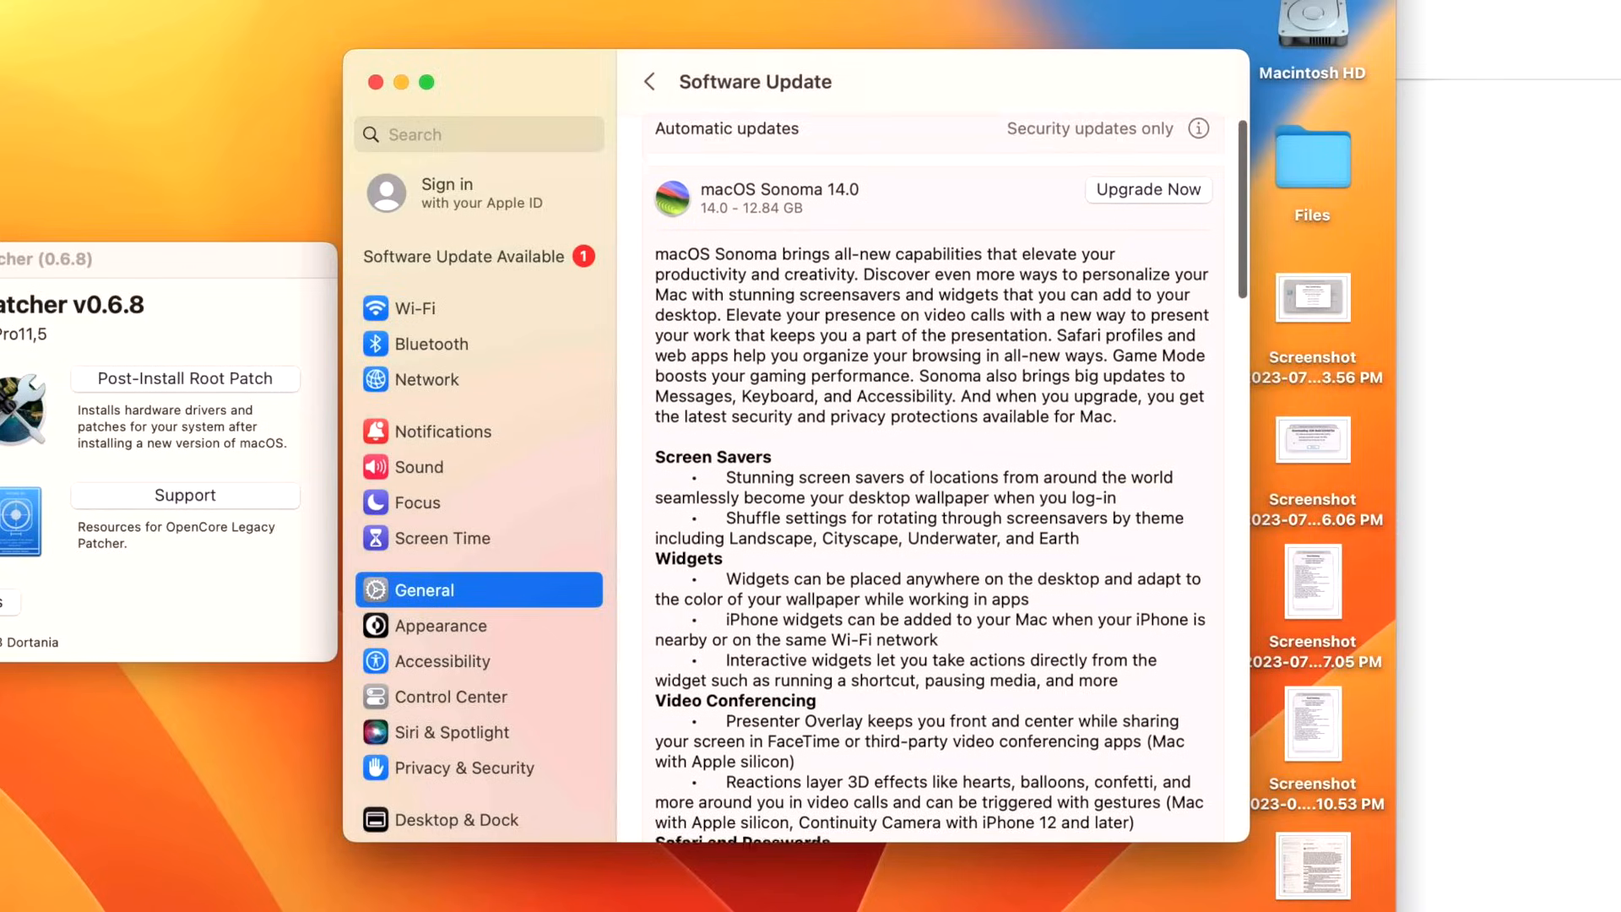
scroll("down", 3)
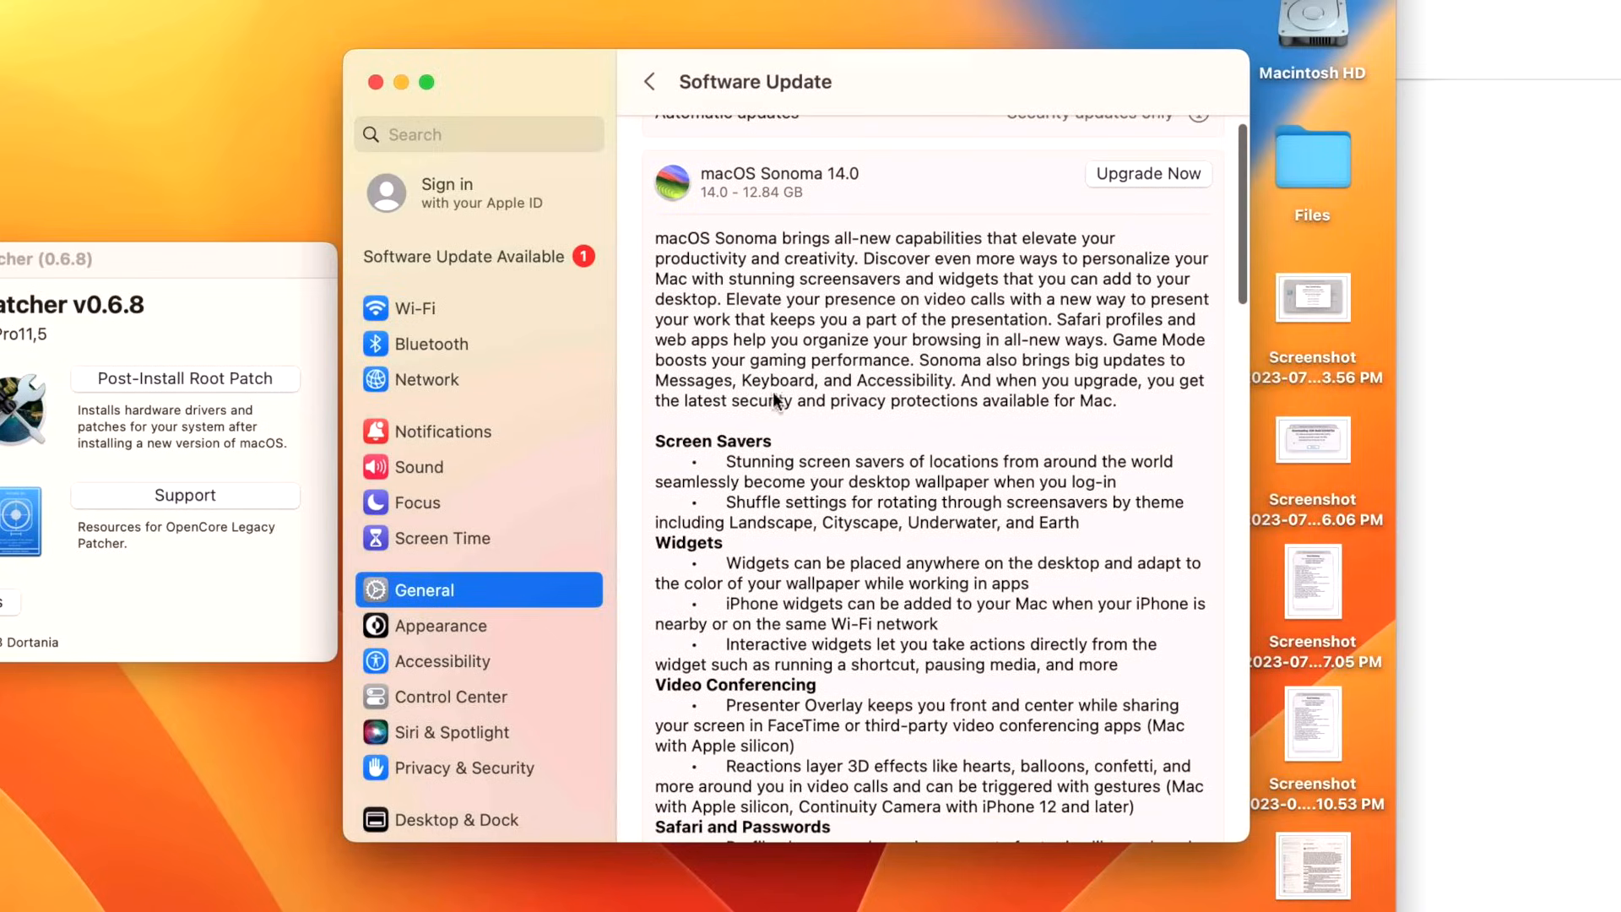
mouse_move(756, 440)
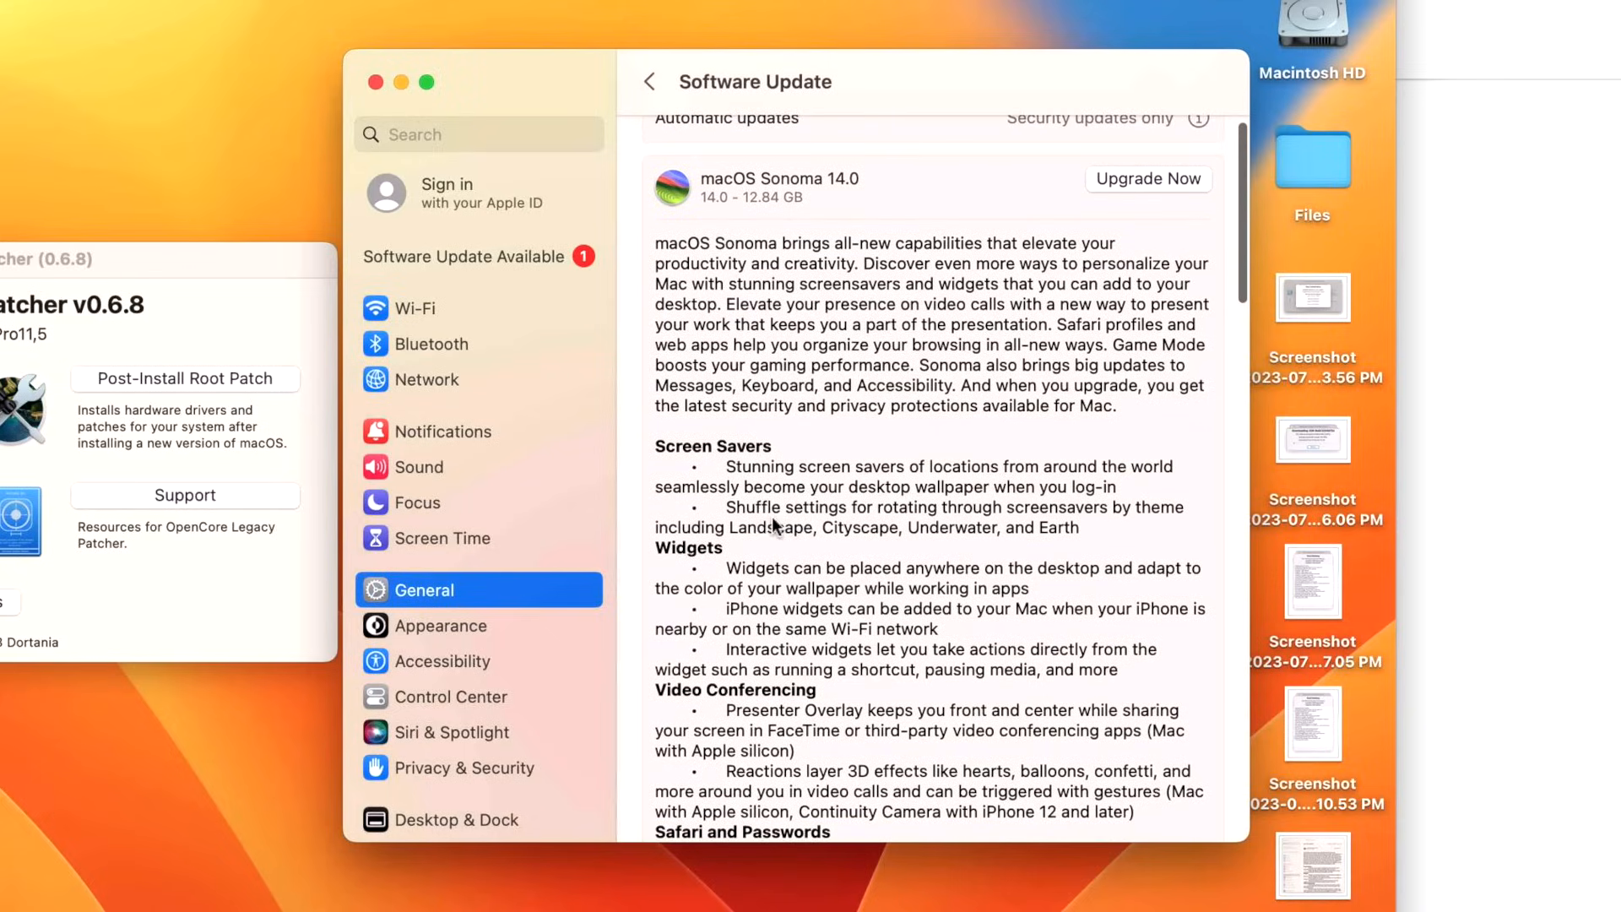
scroll("down", 3)
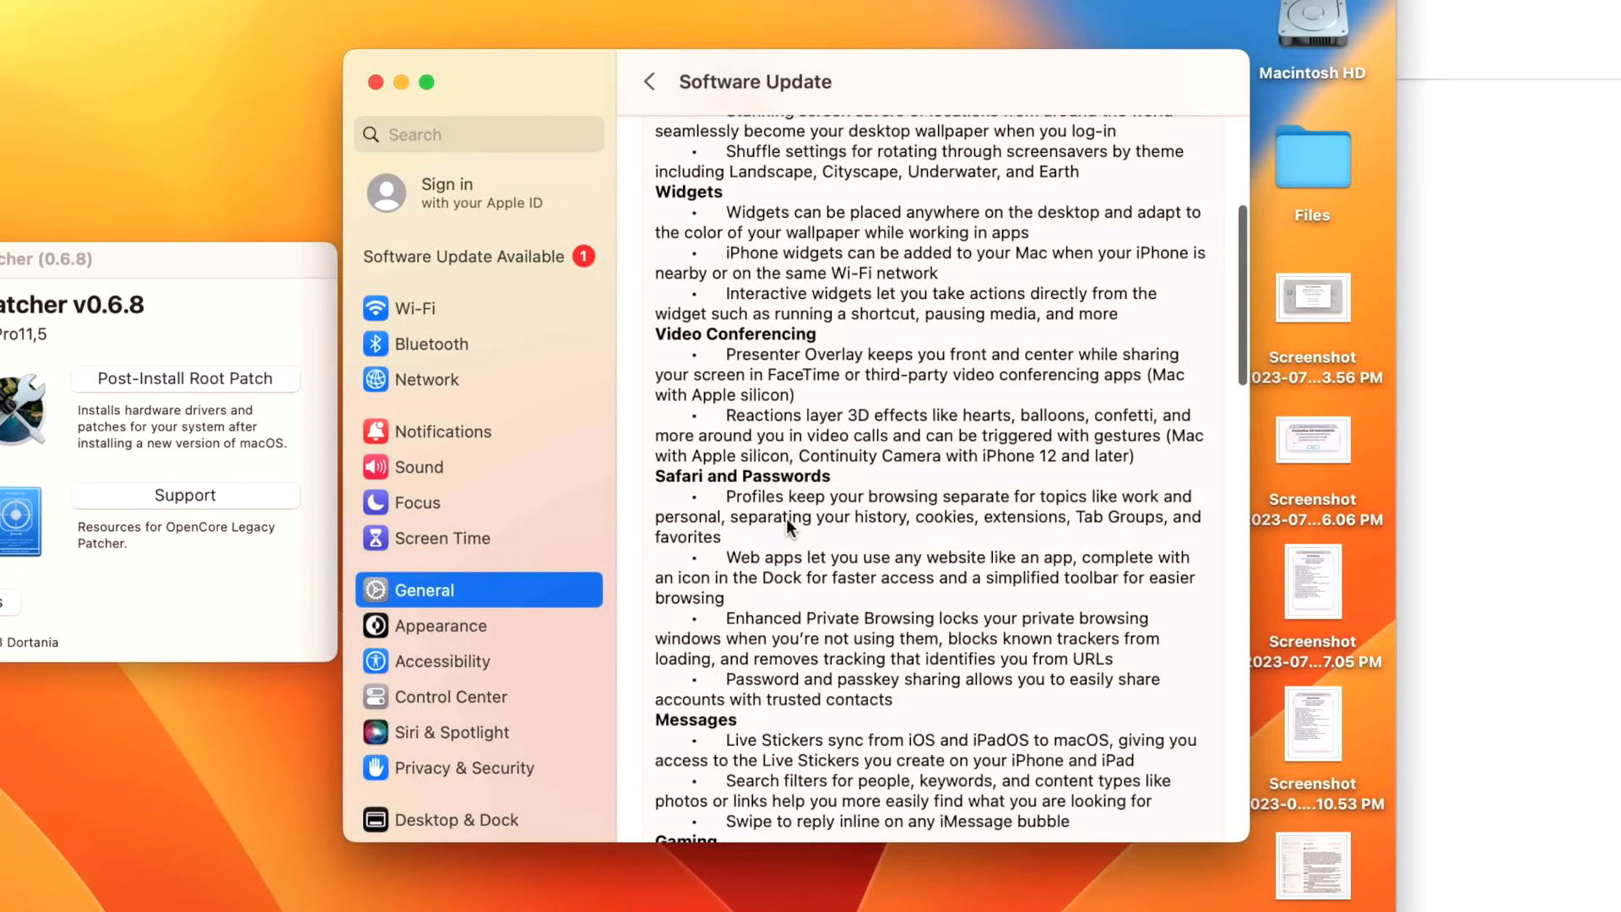
scroll("down", 3)
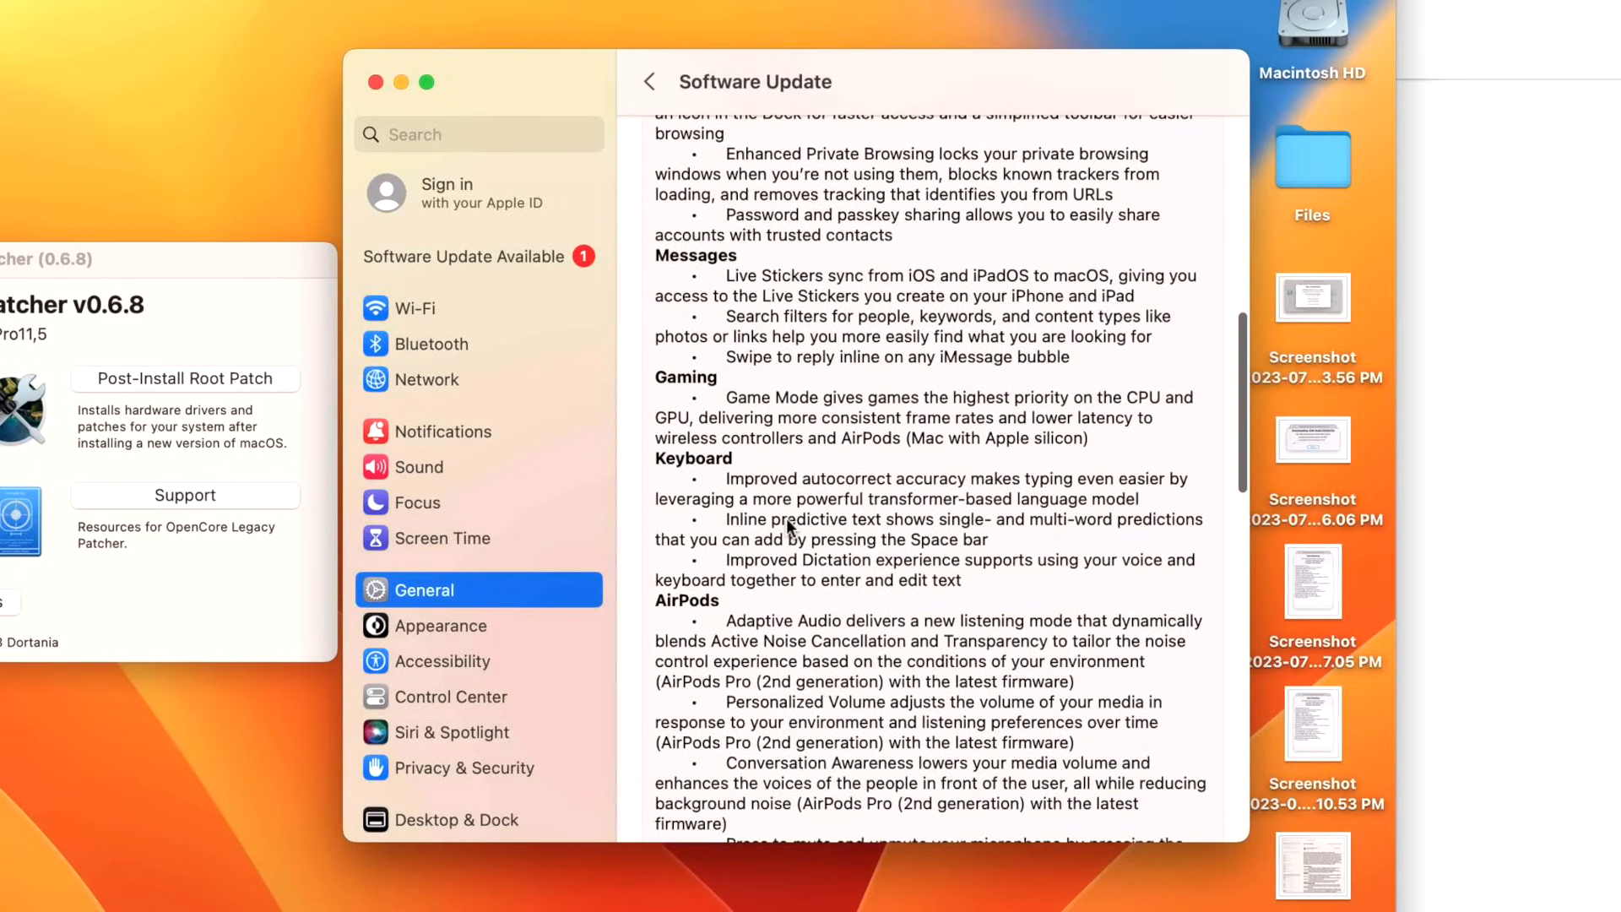
scroll("down", 3)
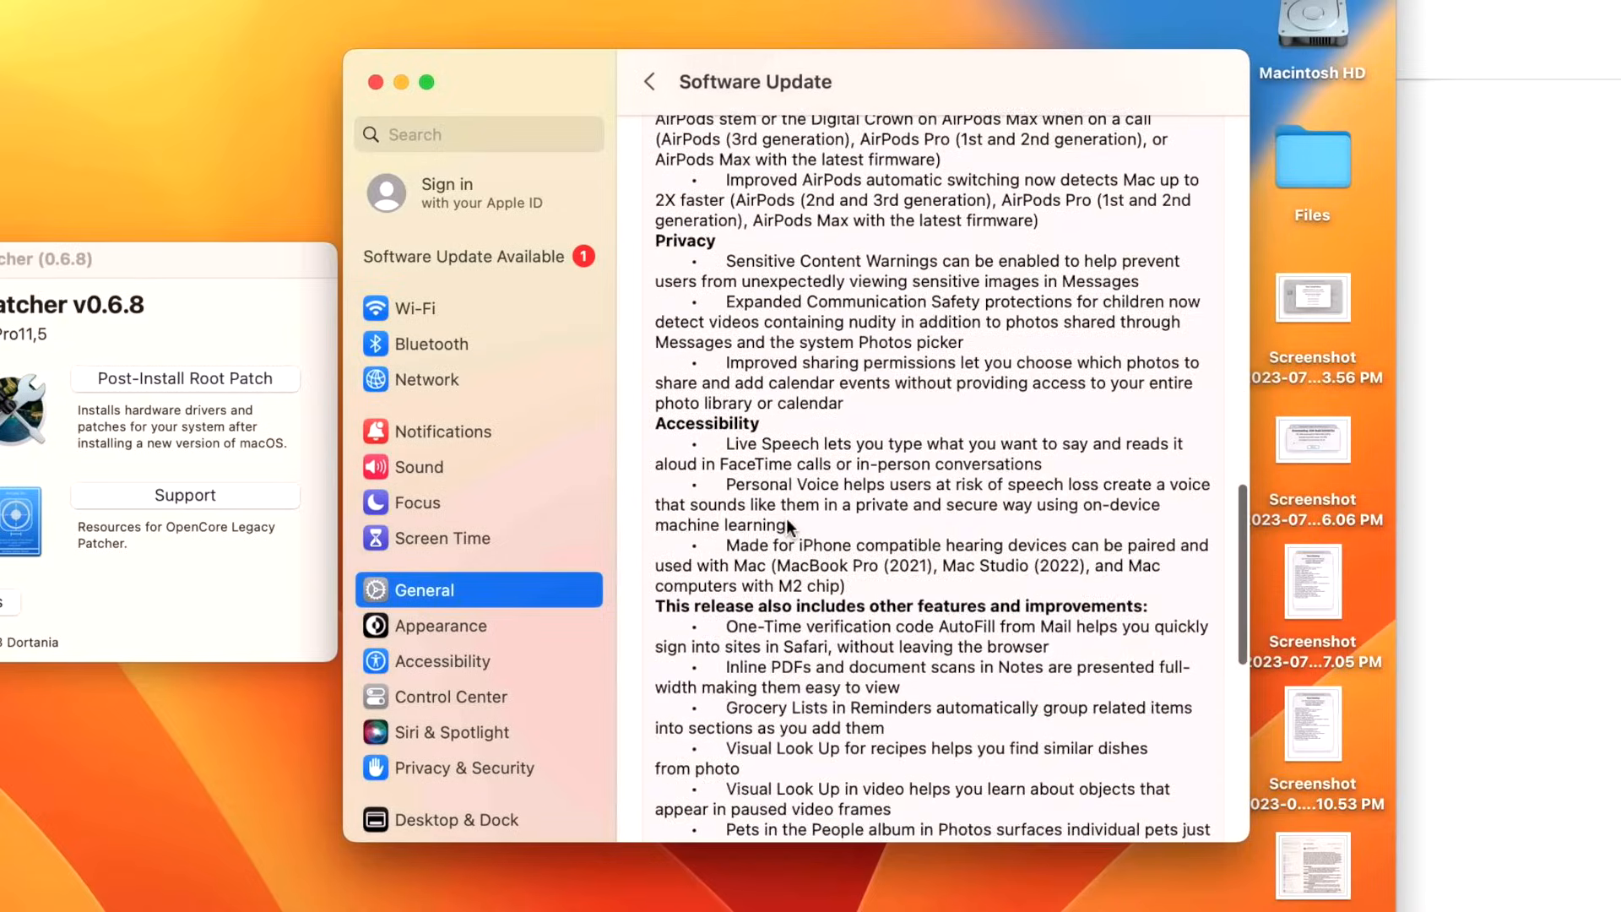
scroll("down", 3)
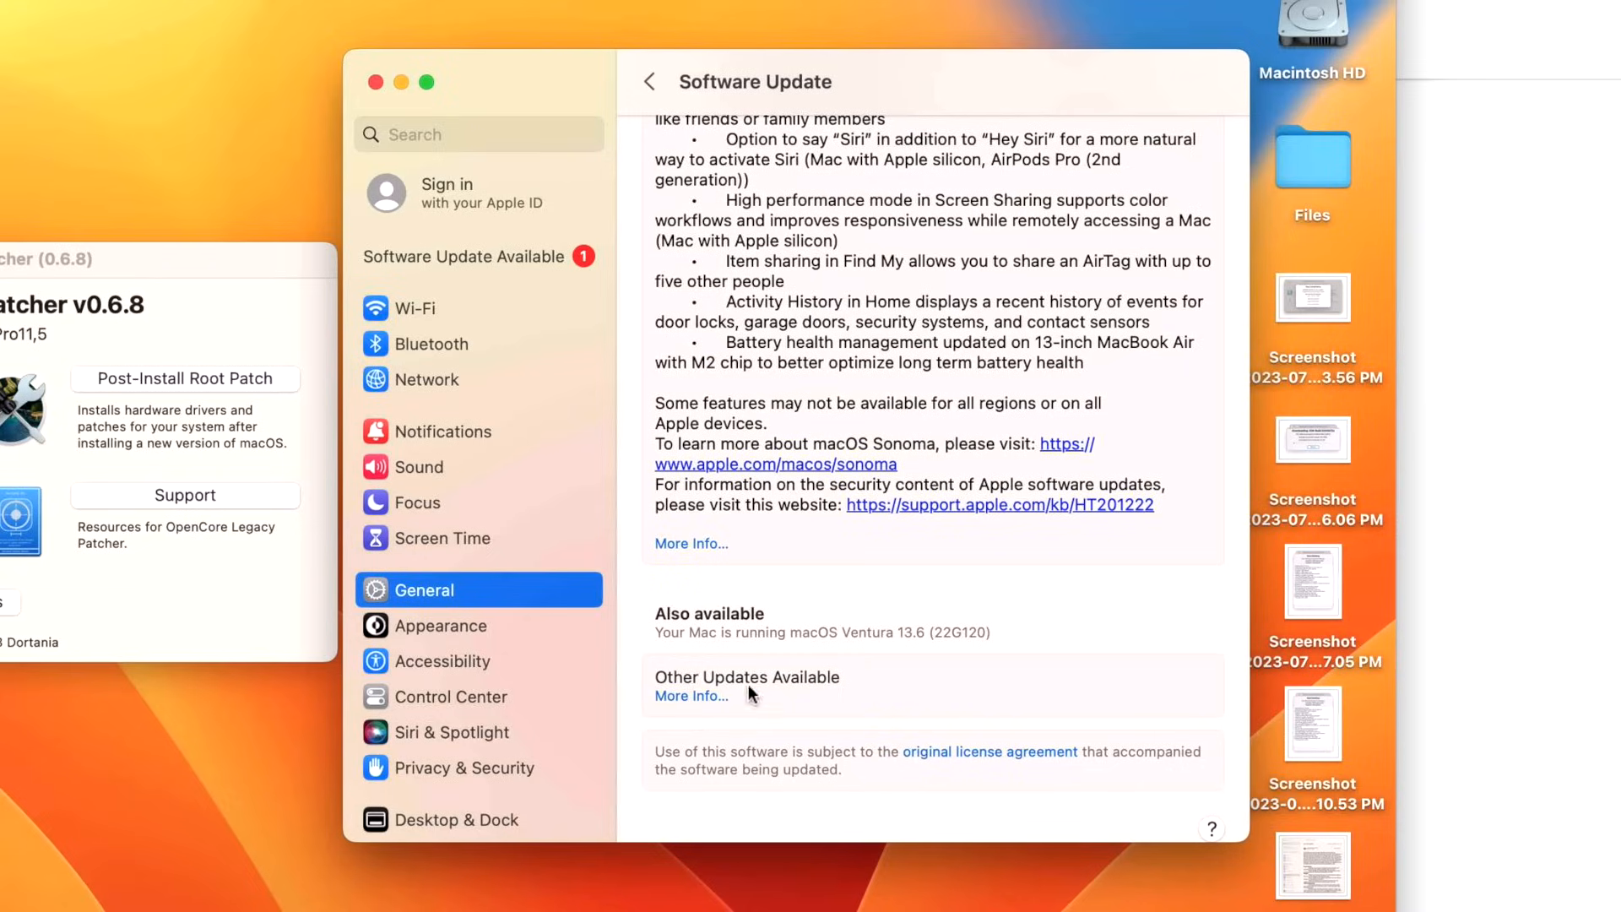
mouse_move(935, 658)
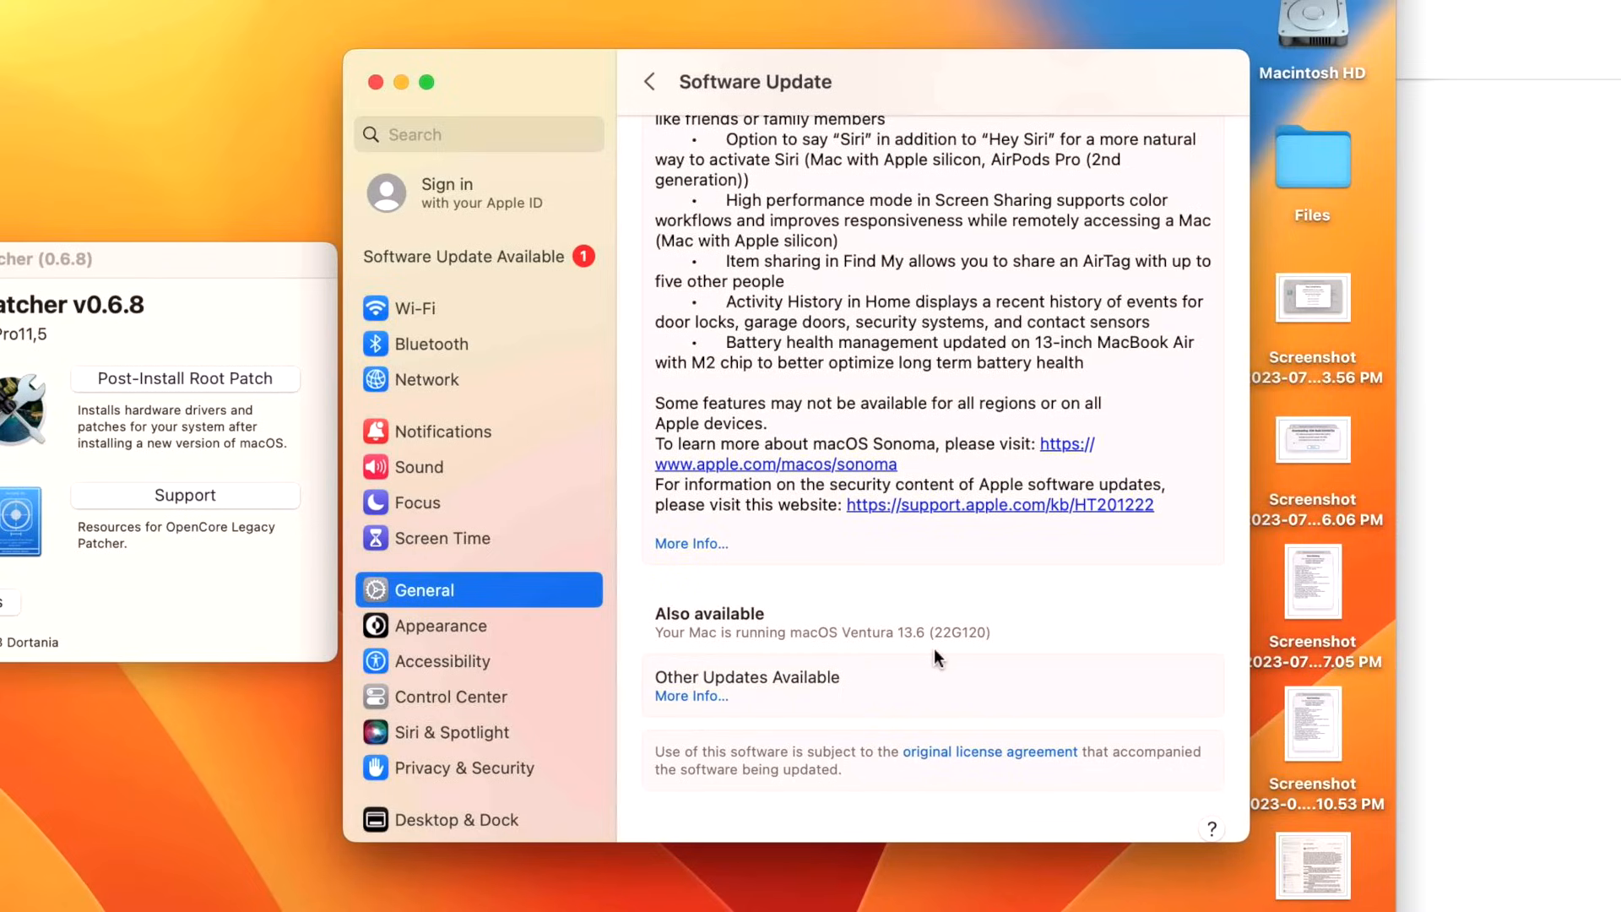
mouse_move(694, 706)
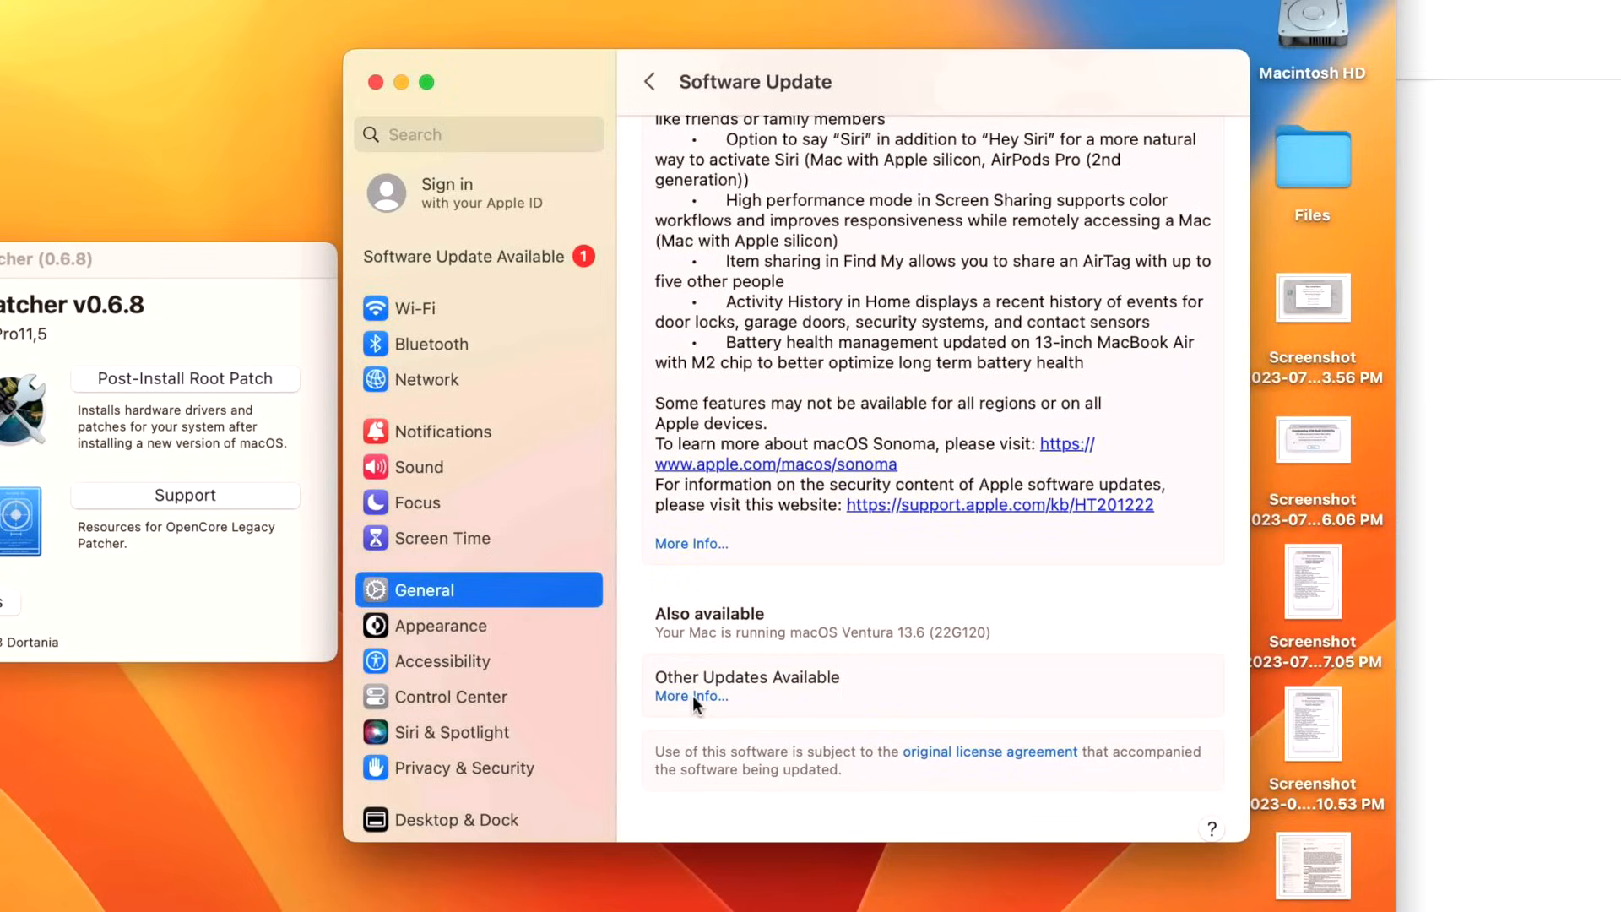
View More Info on the other updates and install the Safari 17.0 update
left_click(689, 694)
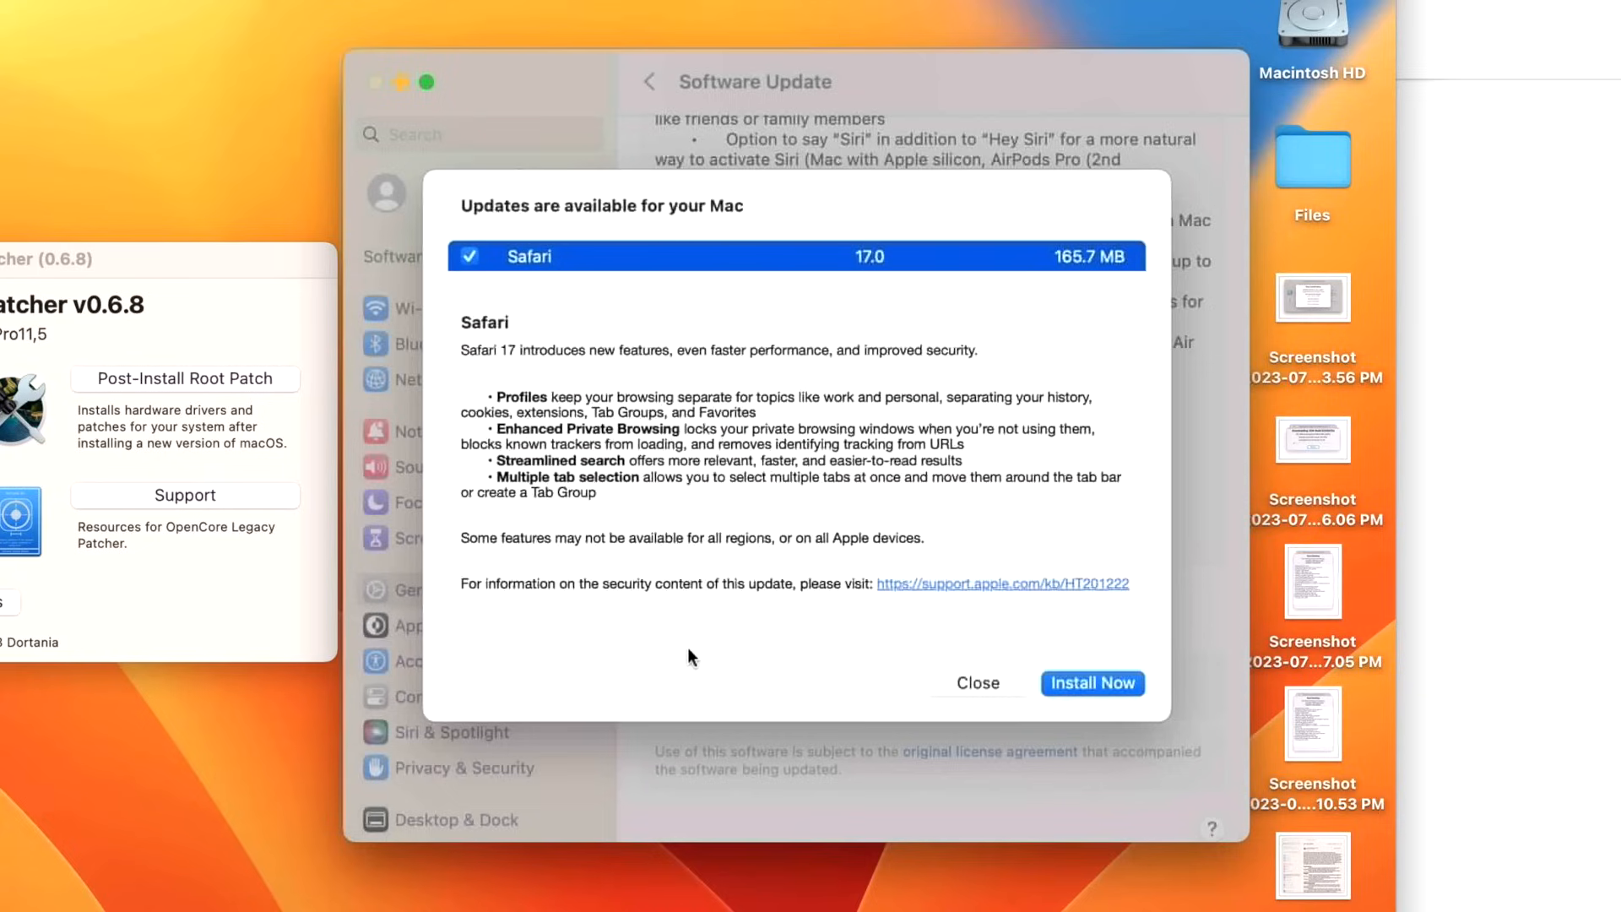
mouse_move(589, 314)
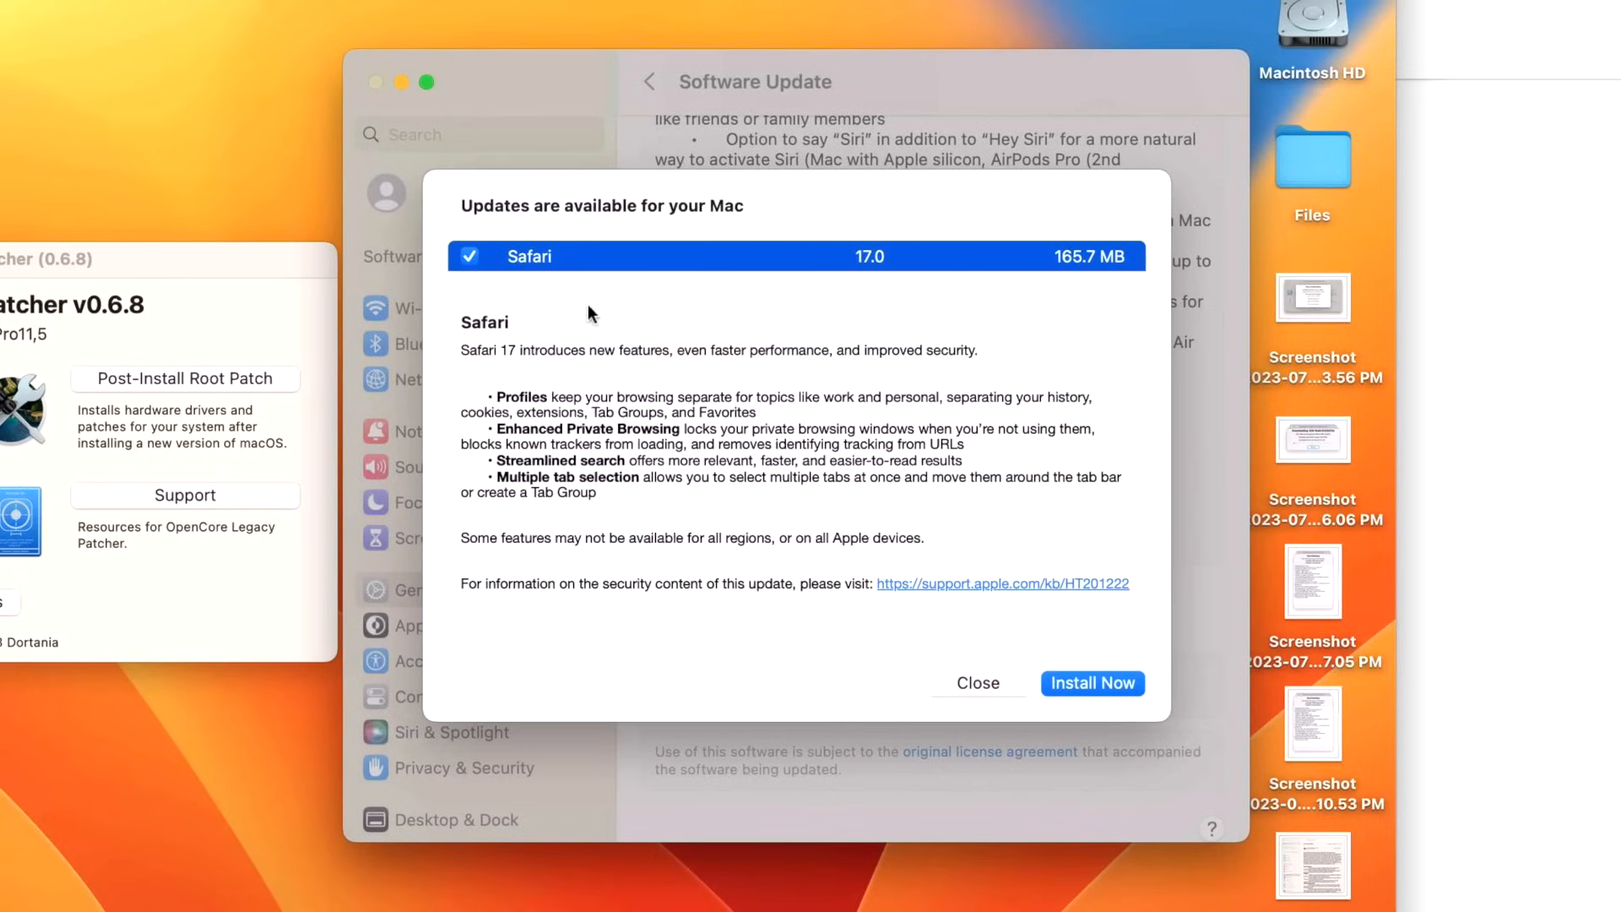
mouse_move(624, 294)
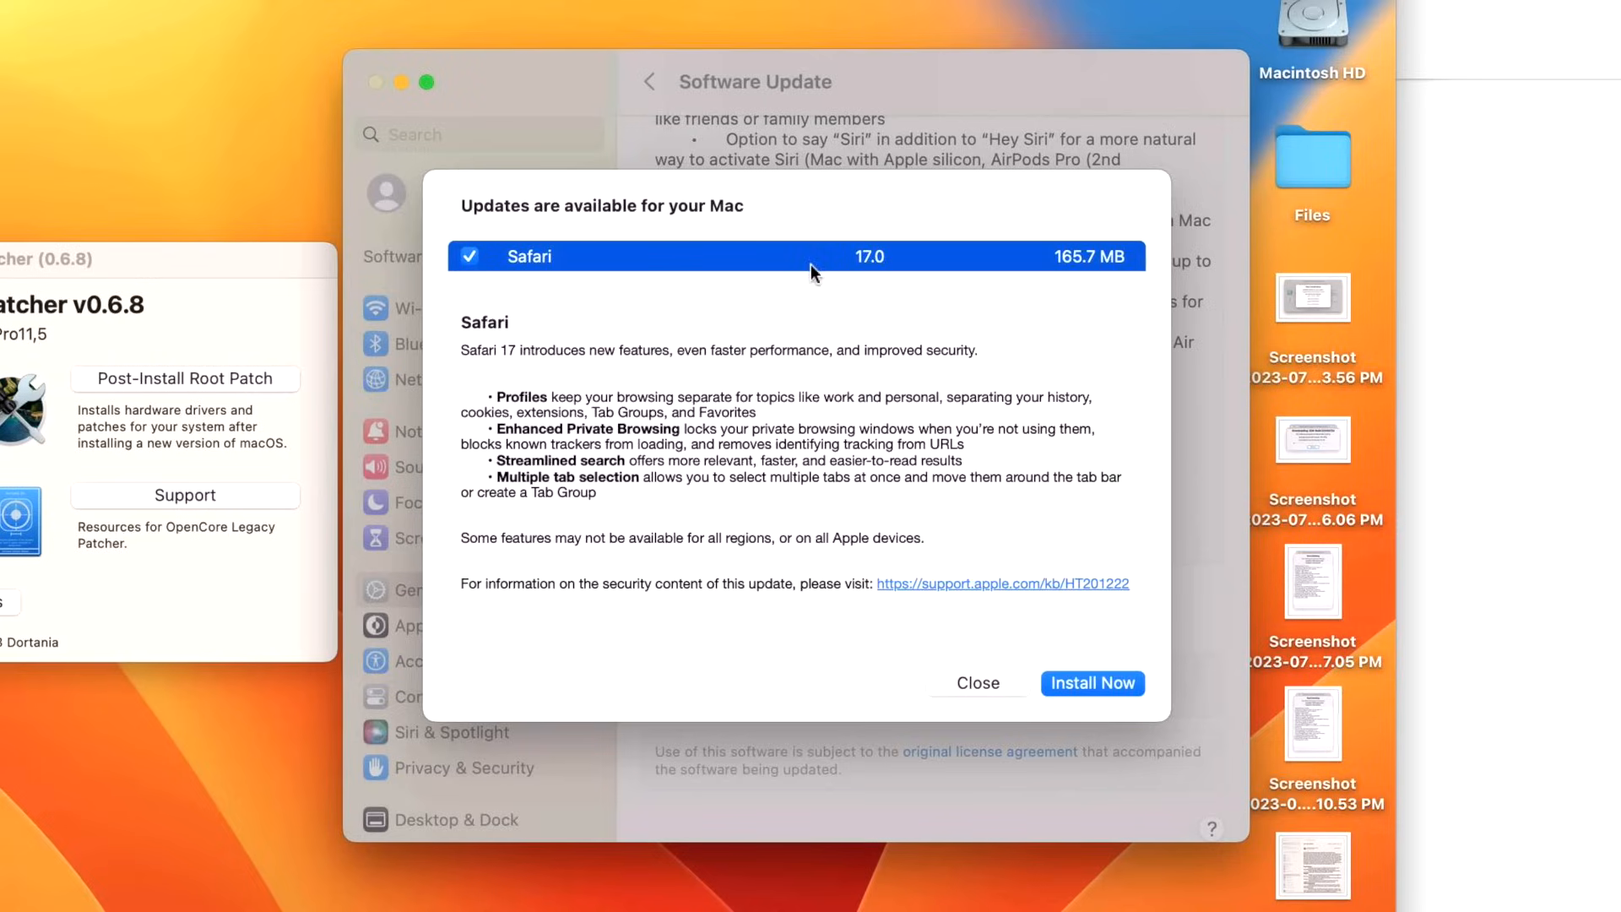
mouse_move(873, 282)
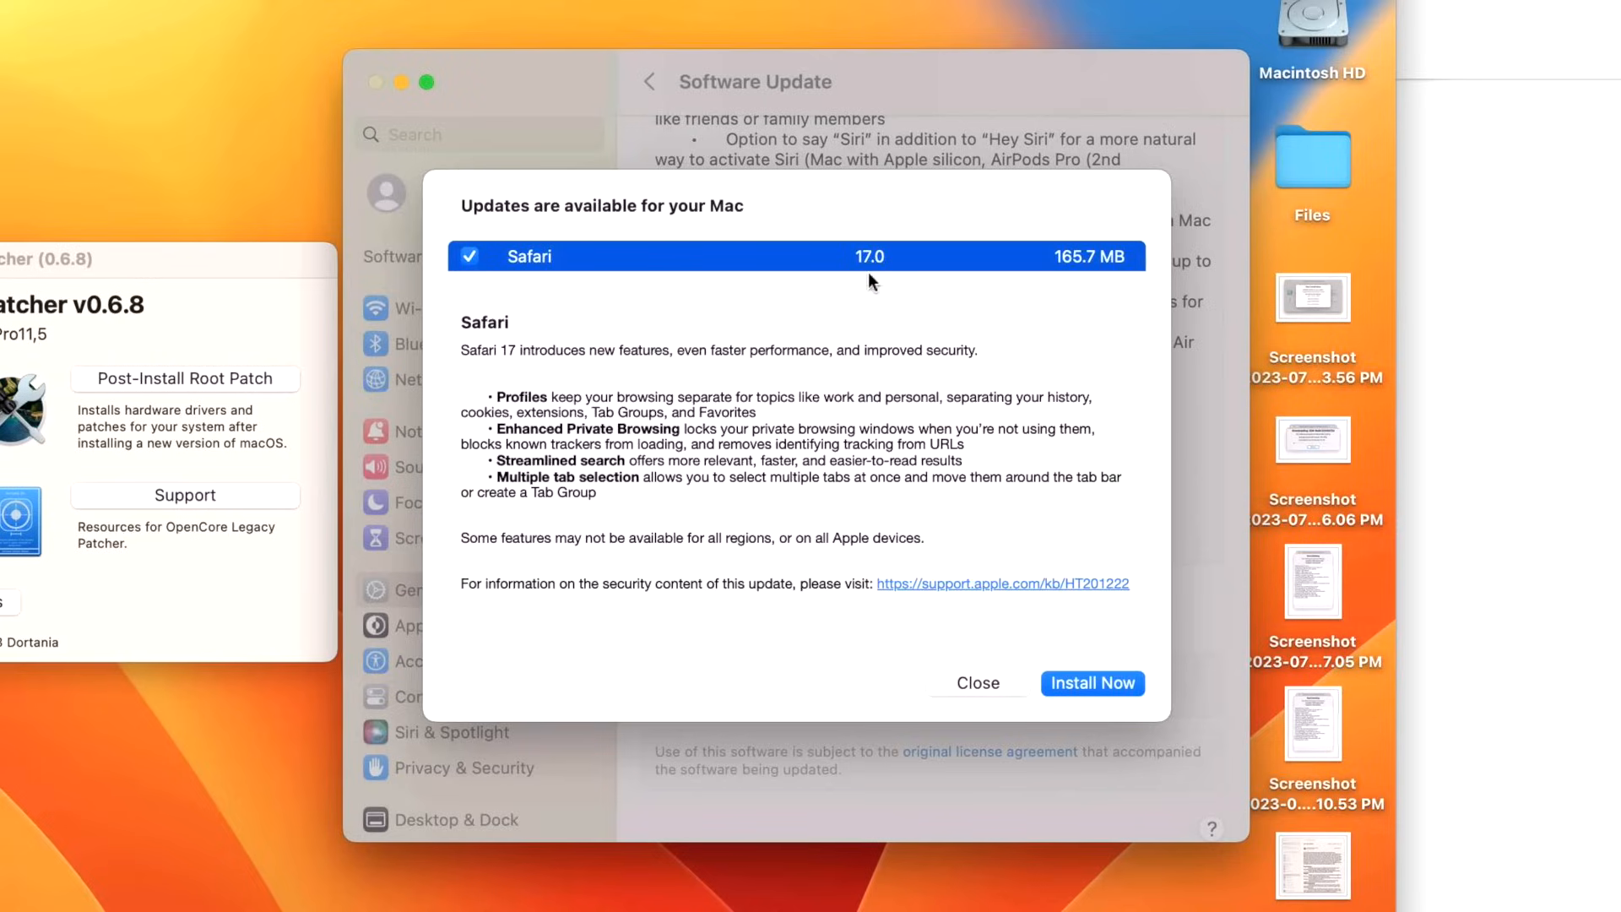
mouse_move(867, 276)
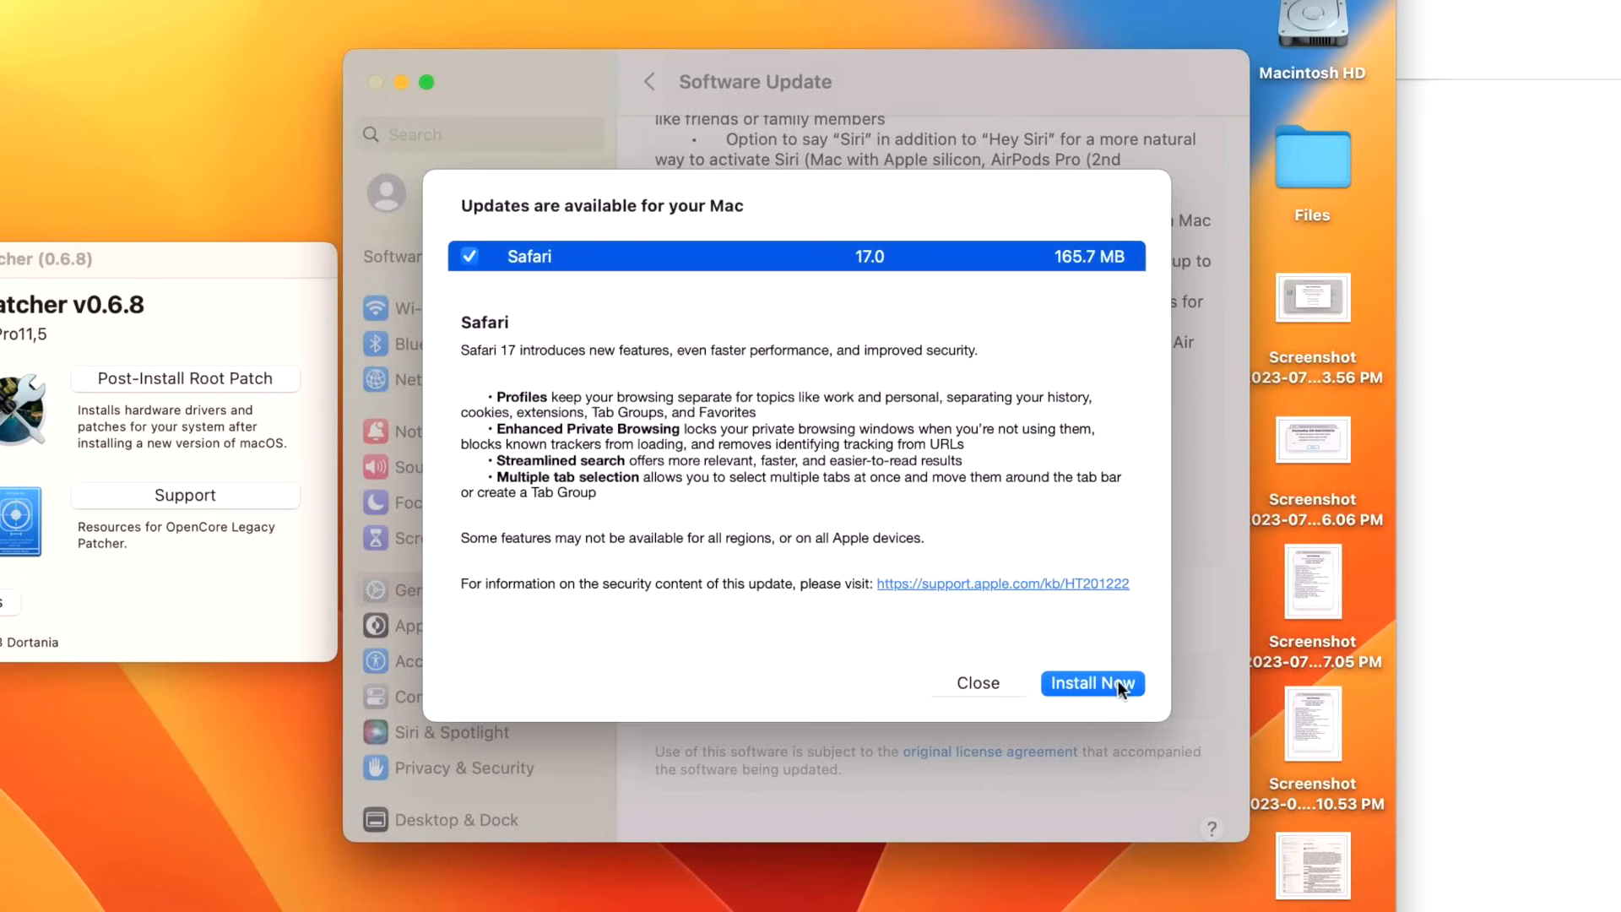
left_click(976, 684)
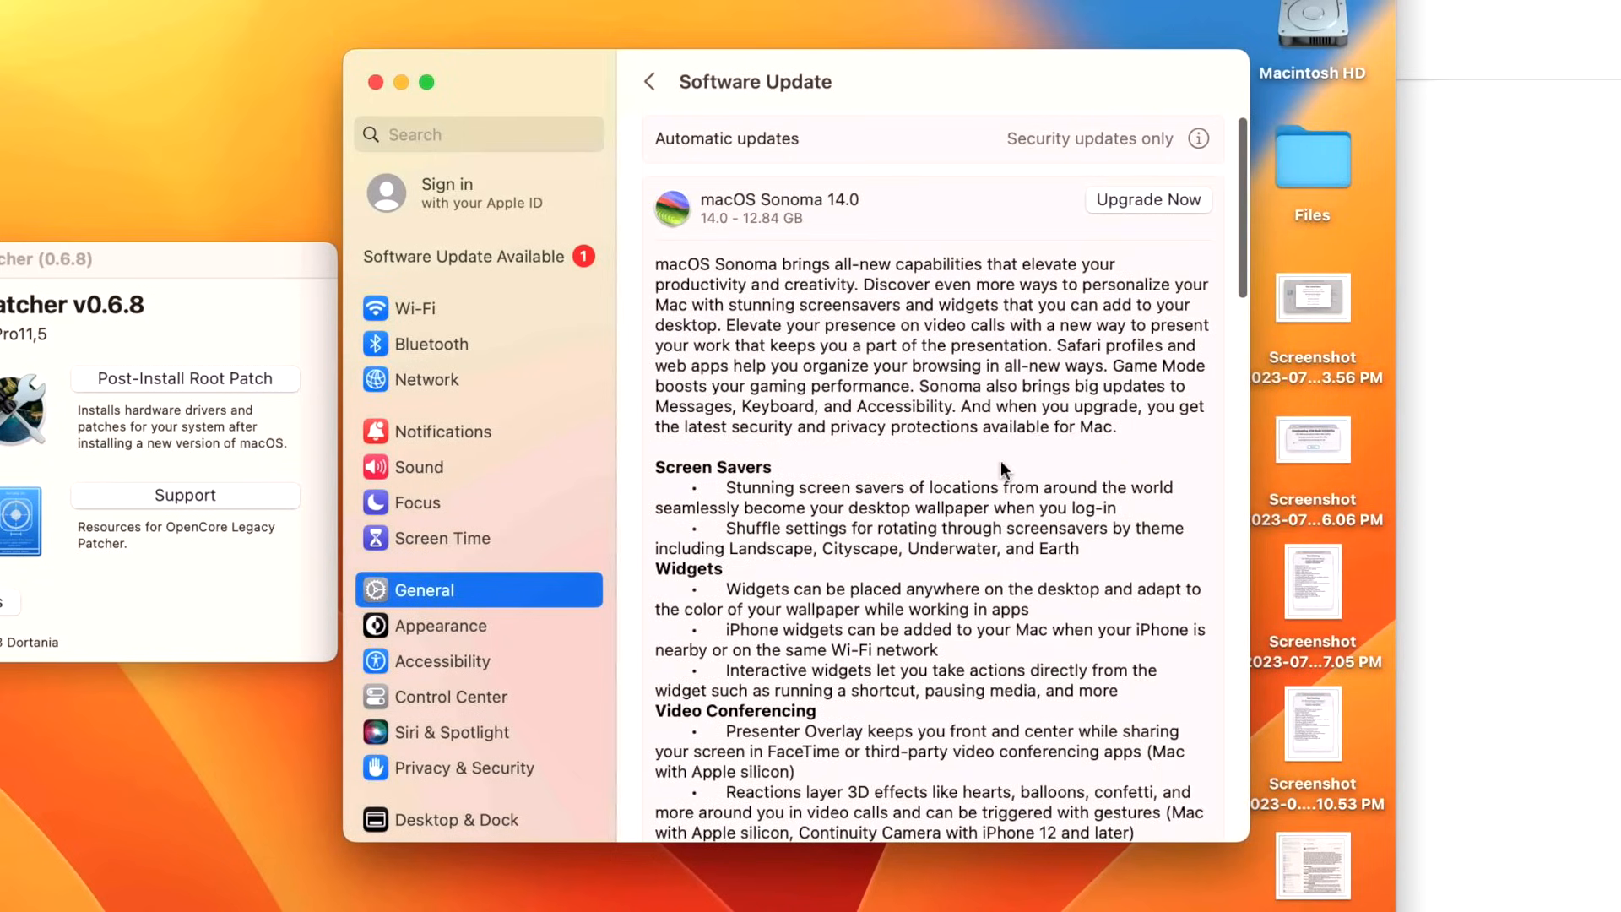
mouse_move(582, 270)
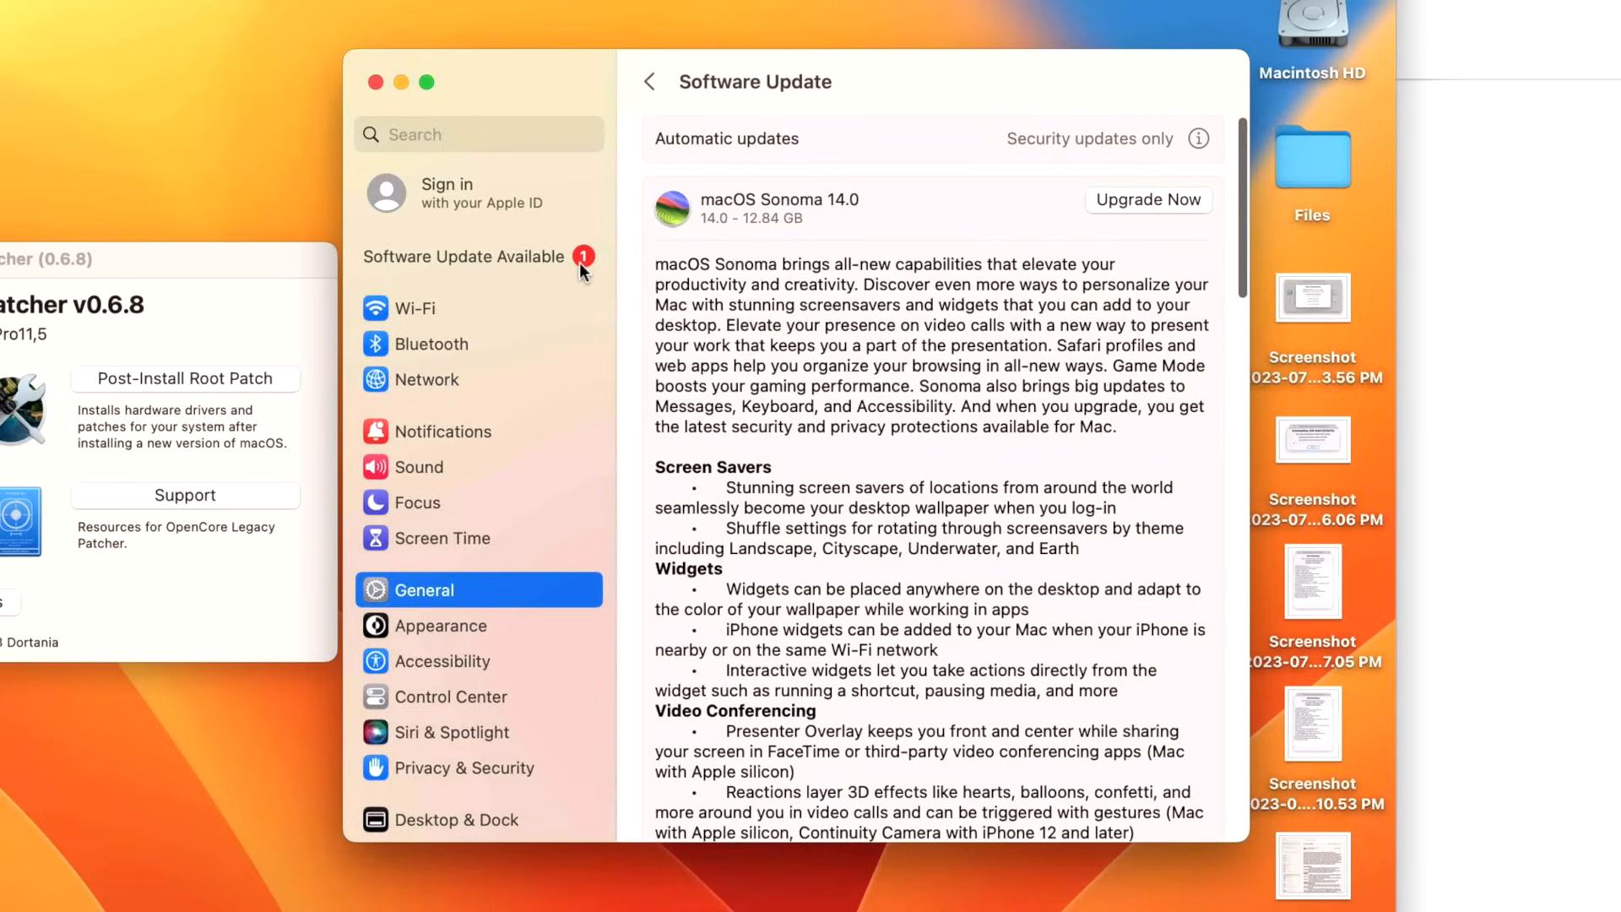
mouse_move(780, 415)
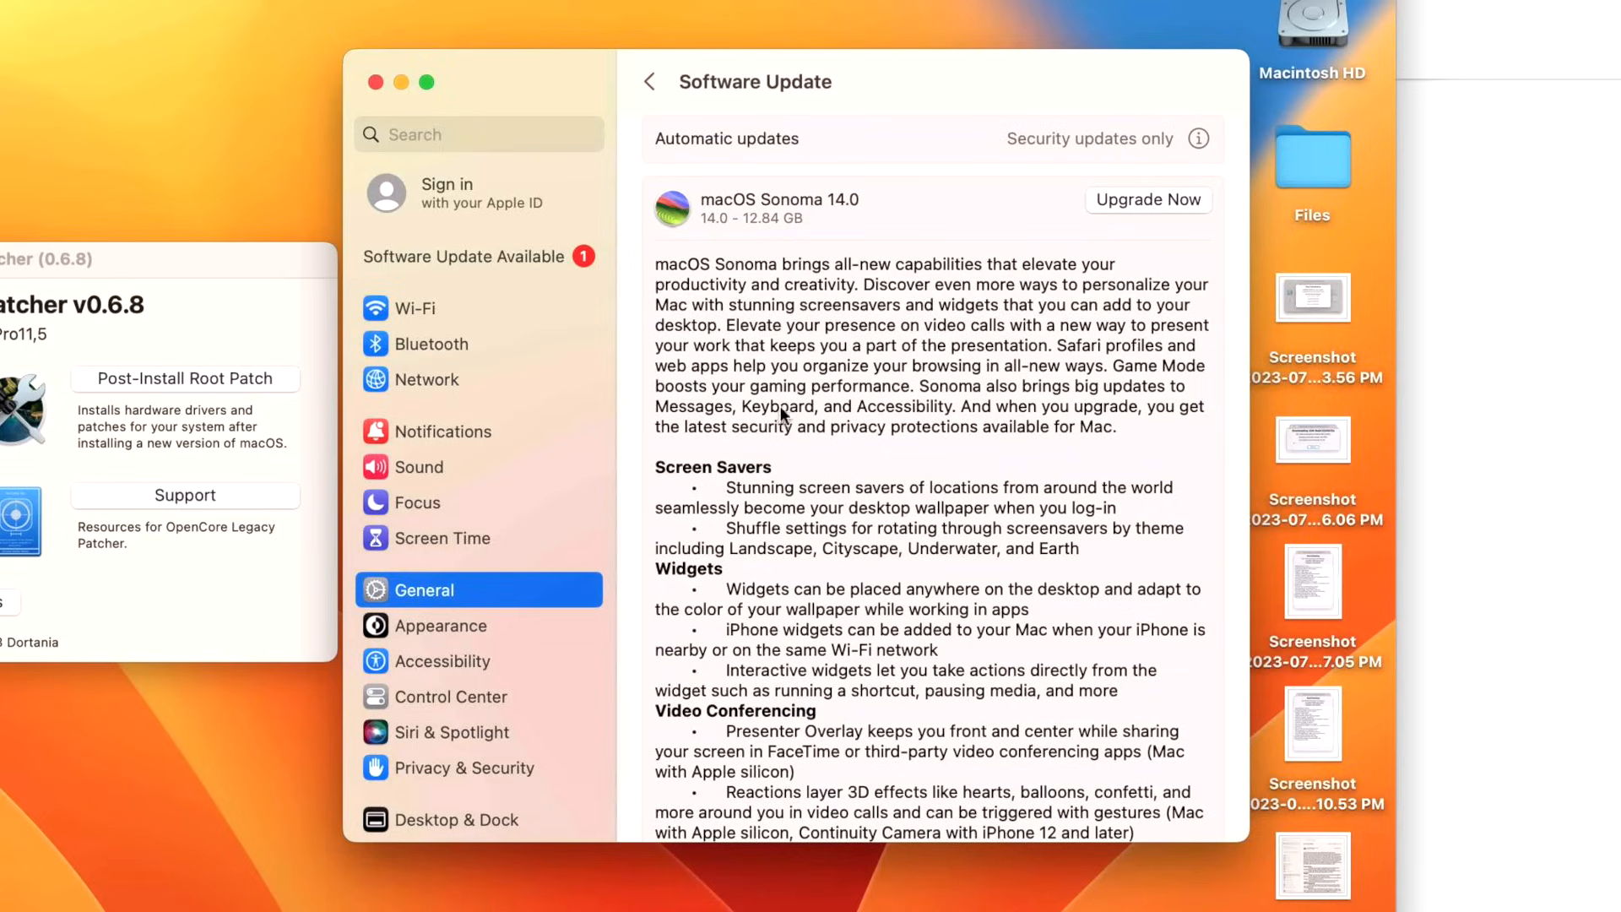
mouse_move(807, 432)
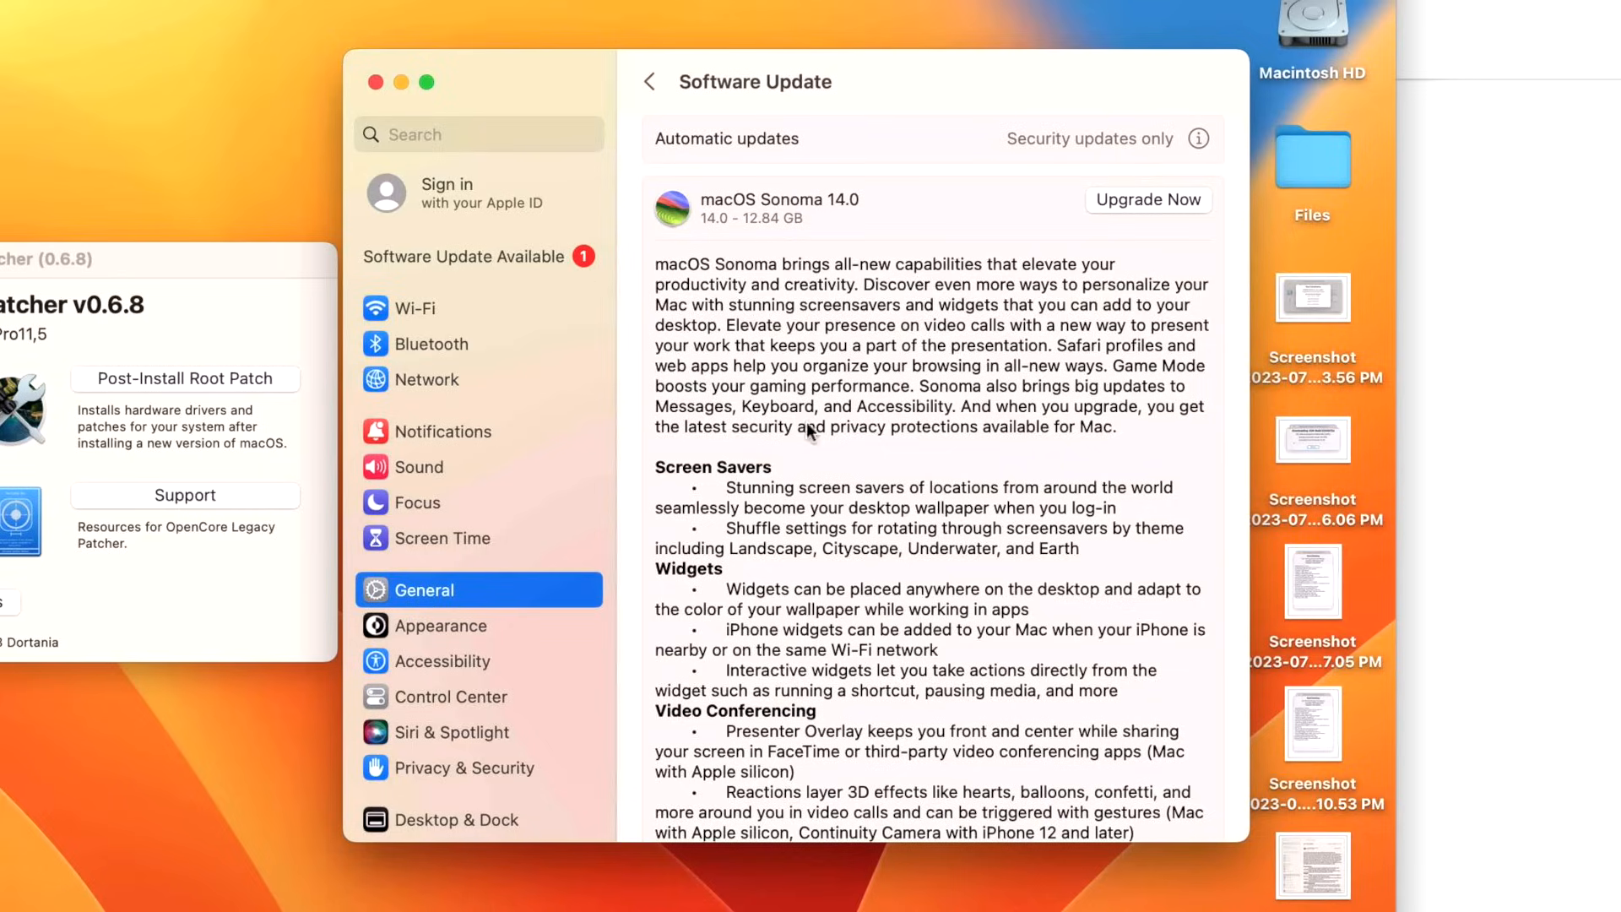
mouse_move(589, 421)
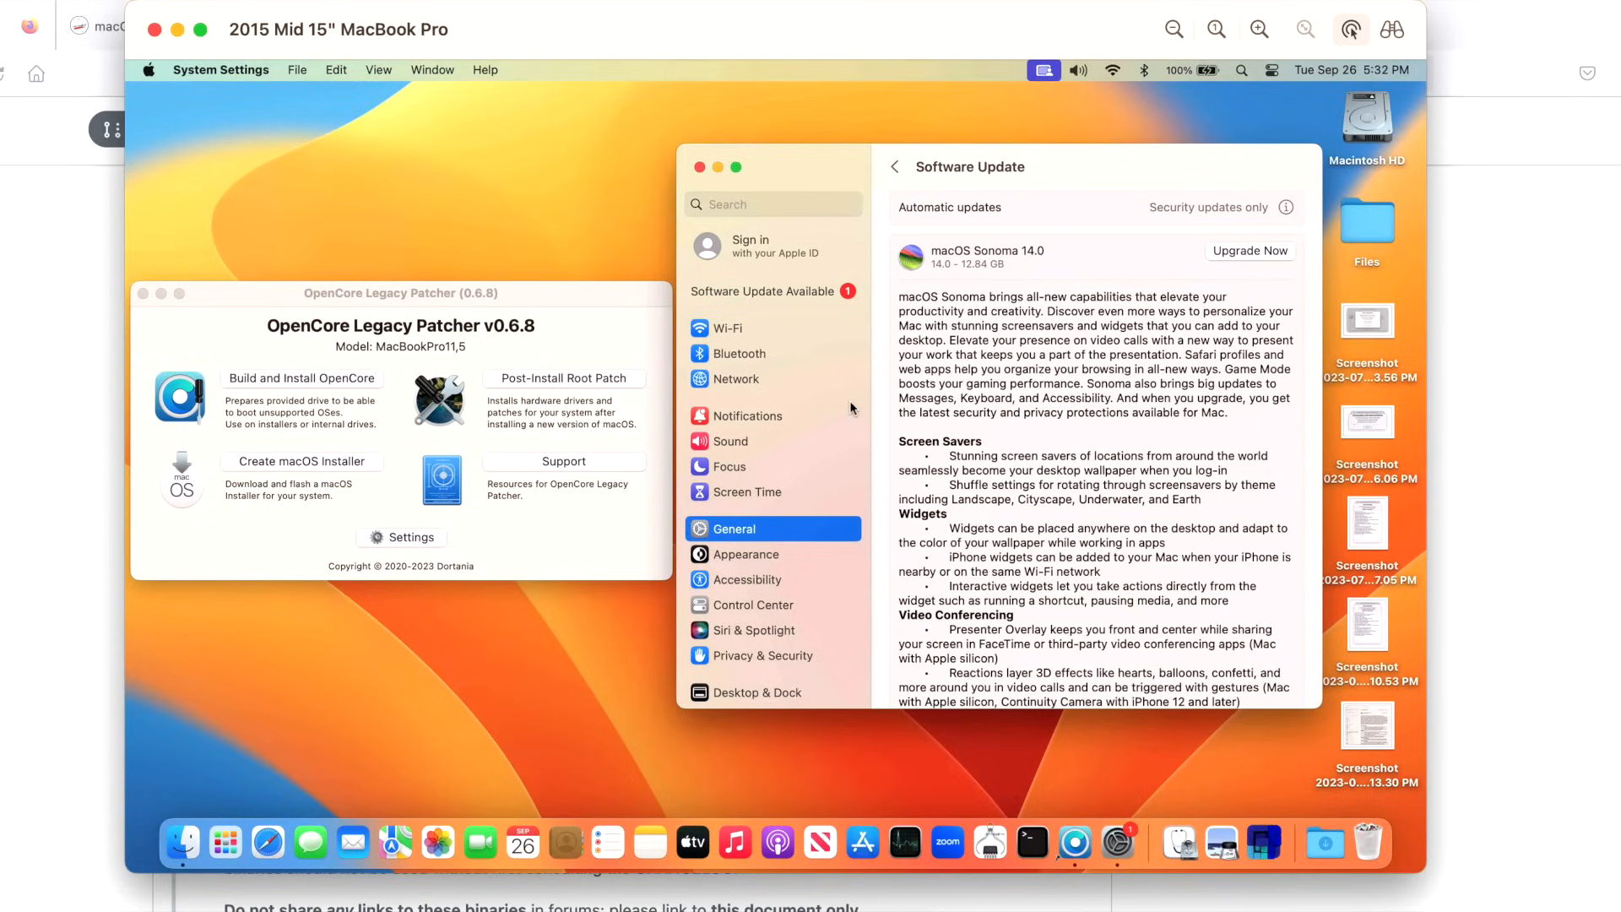
mouse_move(892, 395)
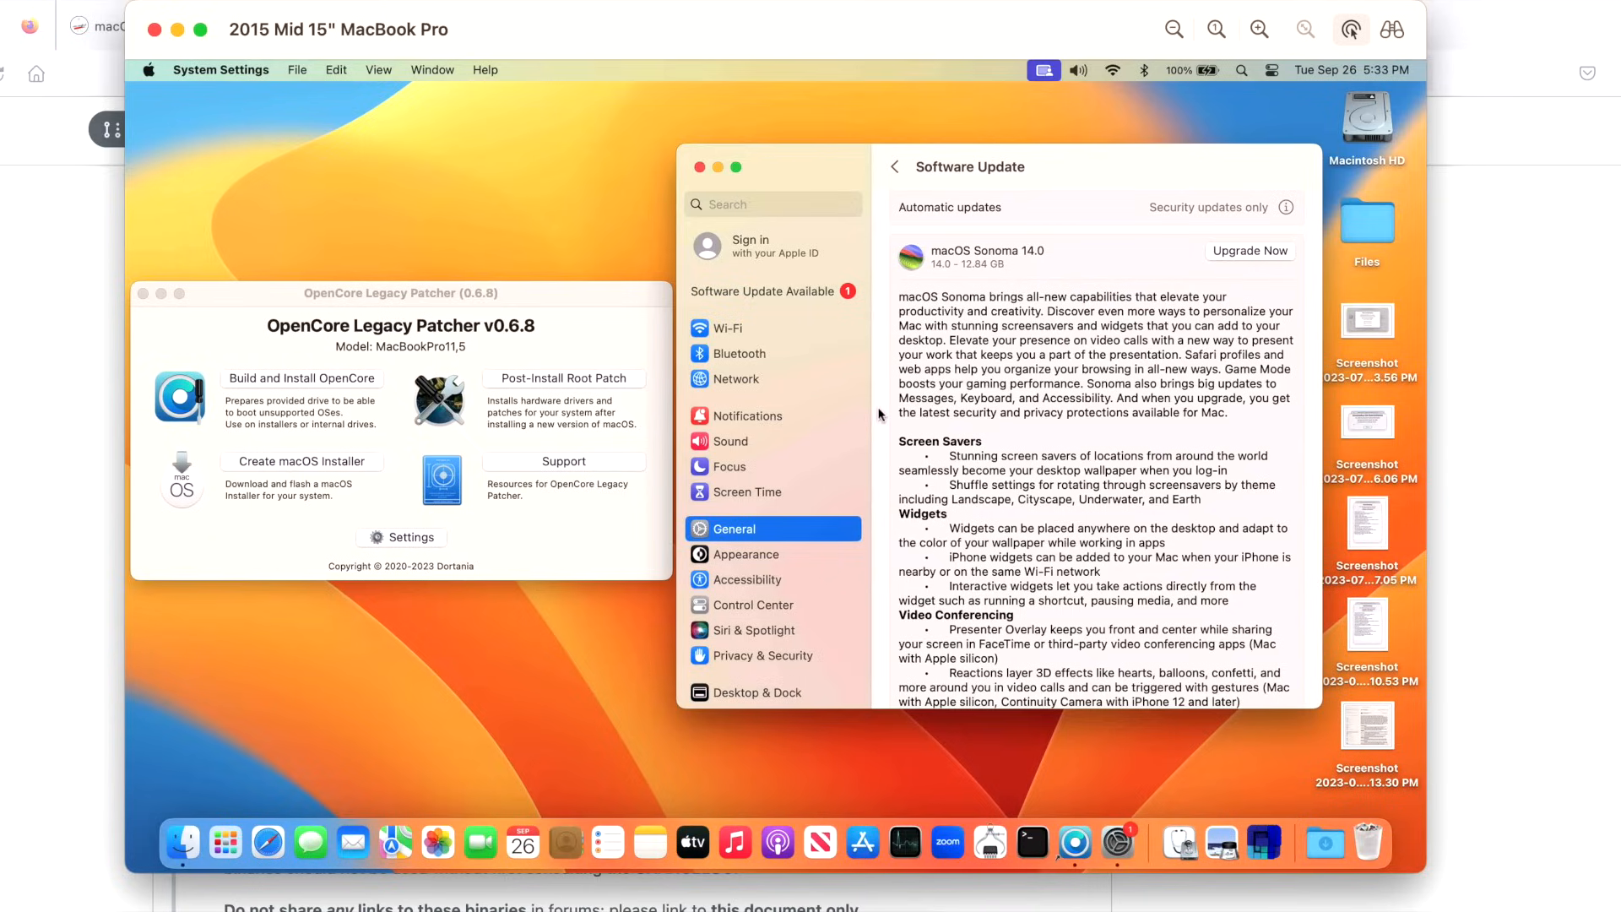
mouse_move(878, 432)
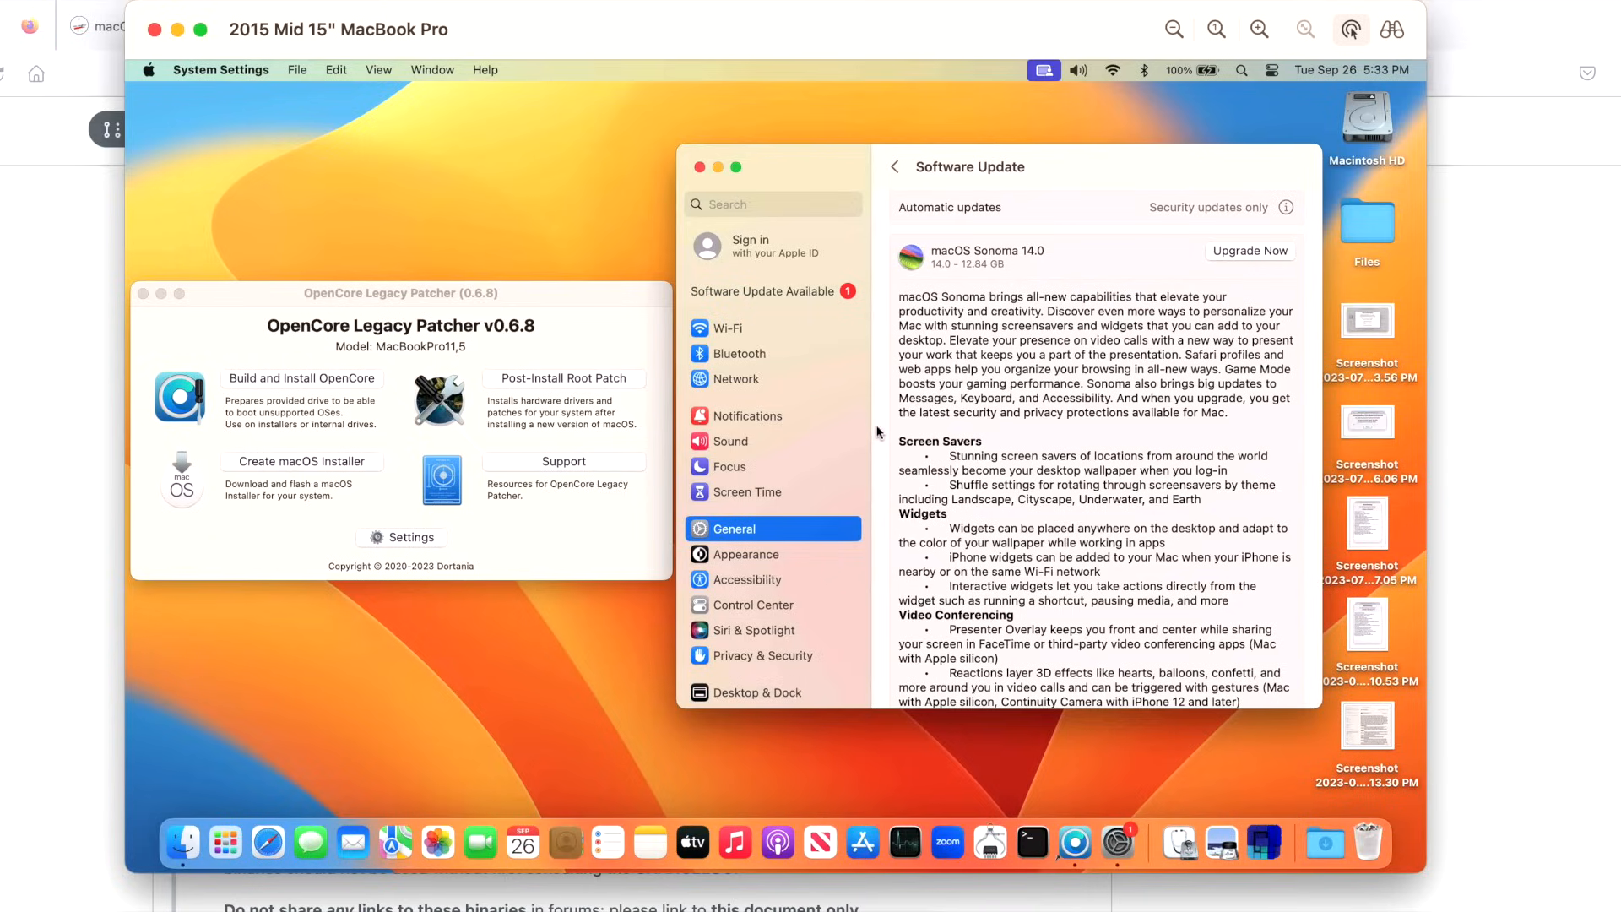